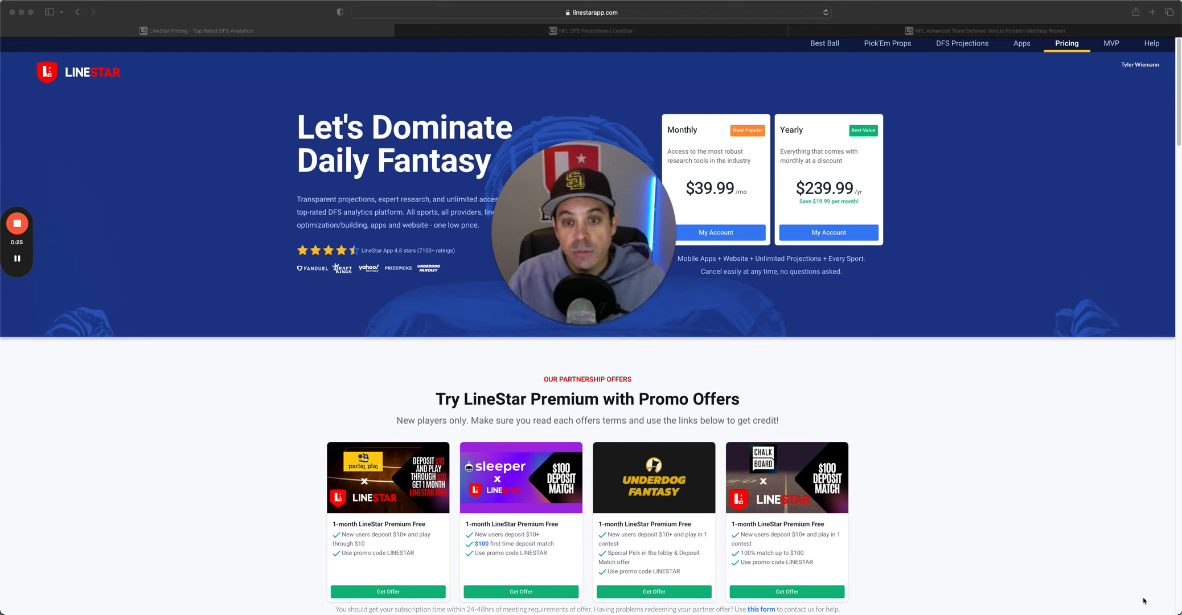
{"action": "mouse_move", "coordinate": [1115, 582]}
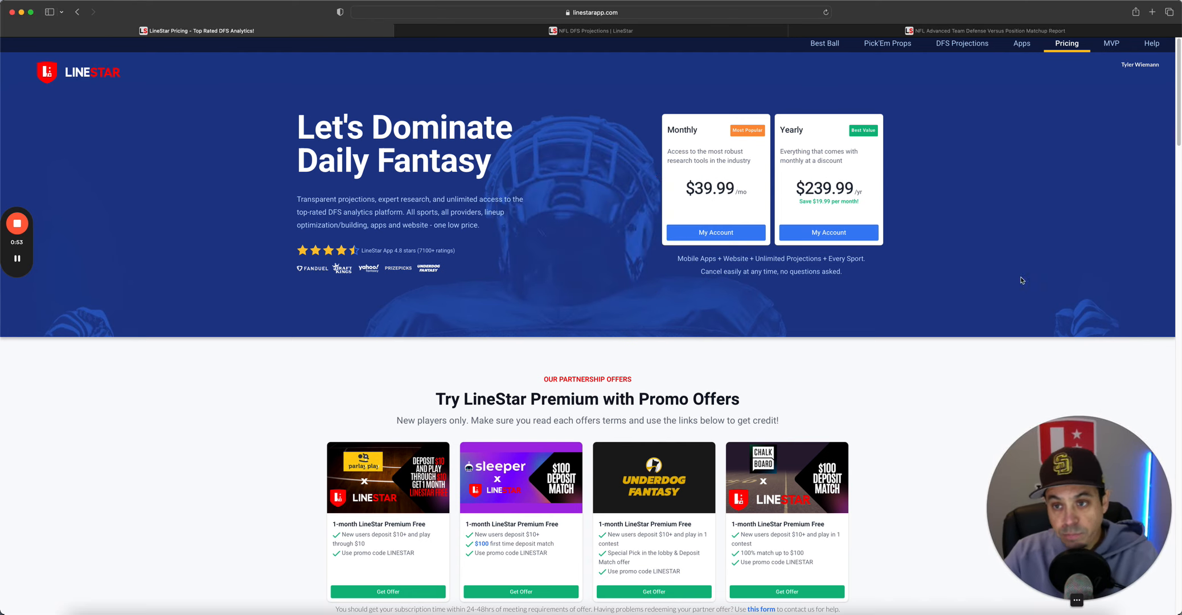
Switch to the DraftKings Week 4 Monday projections tab listing 48 players.
{"action": "left_click", "coordinate": [962, 43]}
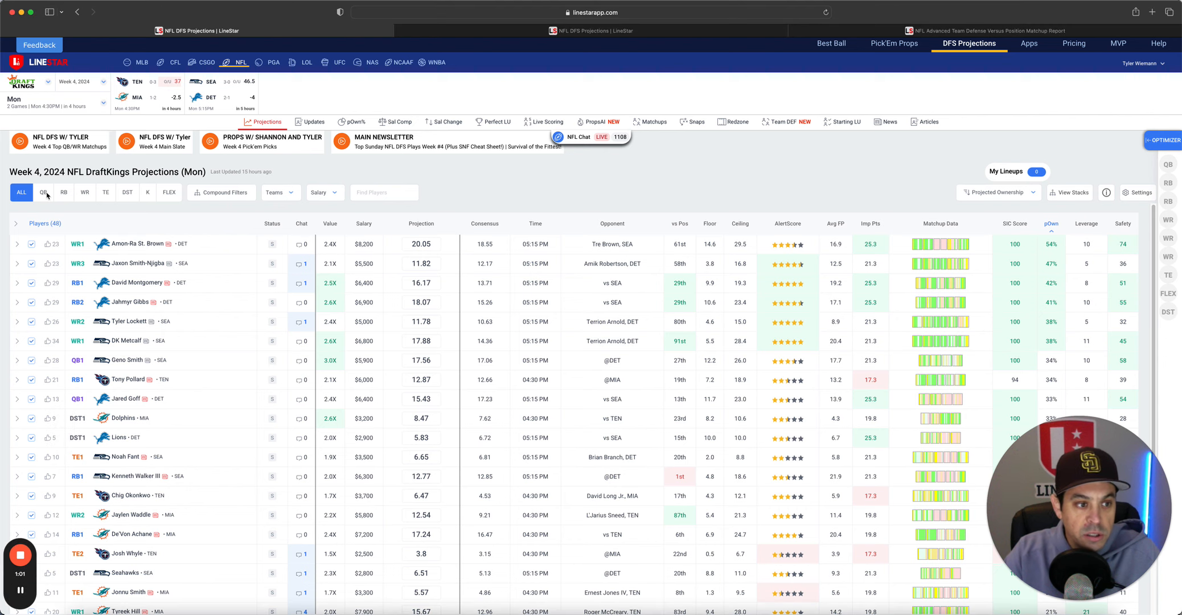
Filter projections to quarterbacks and open Jared Goff's player card.
{"action": "left_click", "coordinate": [42, 192]}
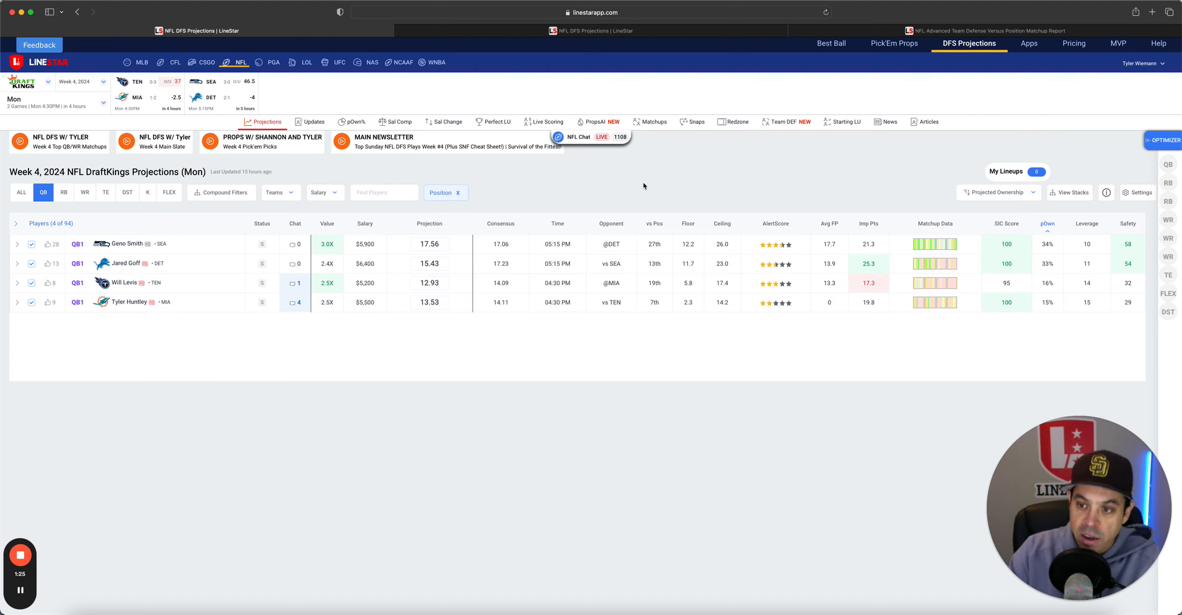
{"action": "left_click", "coordinate": [127, 263]}
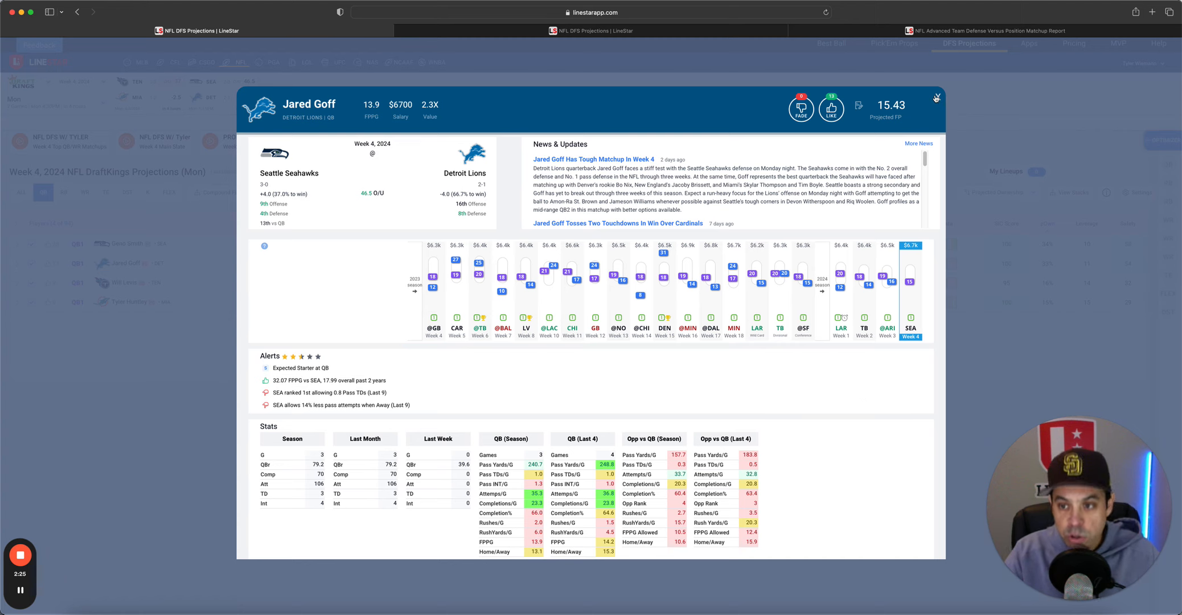
Close Goff's card, then review and close Tyler Huntley's player card.
{"action": "left_click", "coordinate": [935, 98]}
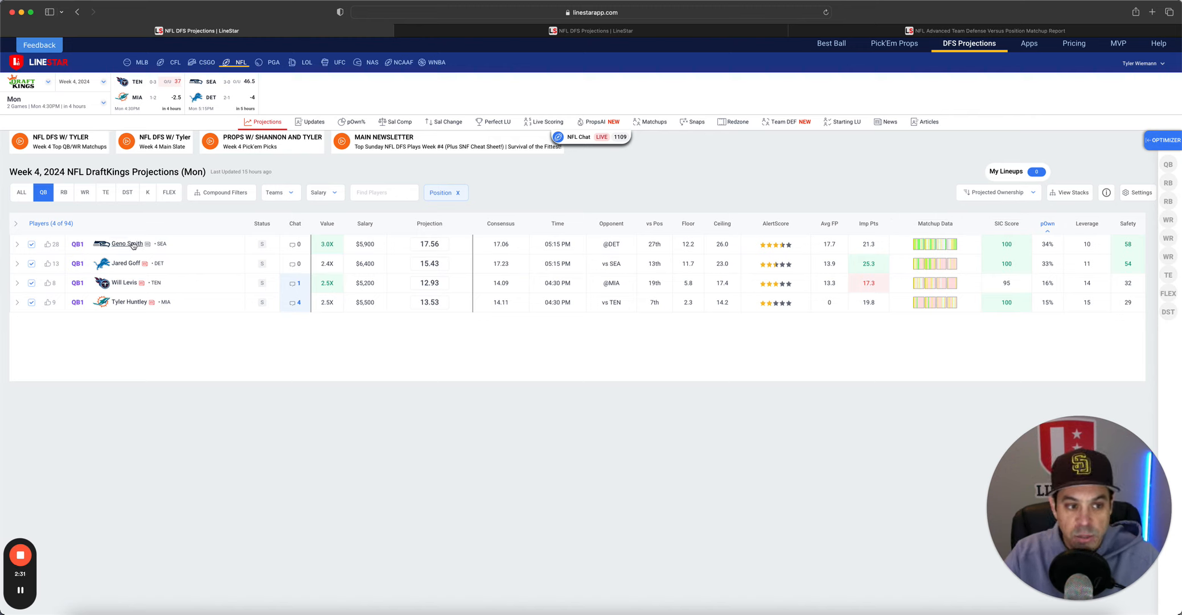
{"action": "mouse_move", "coordinate": [212, 281]}
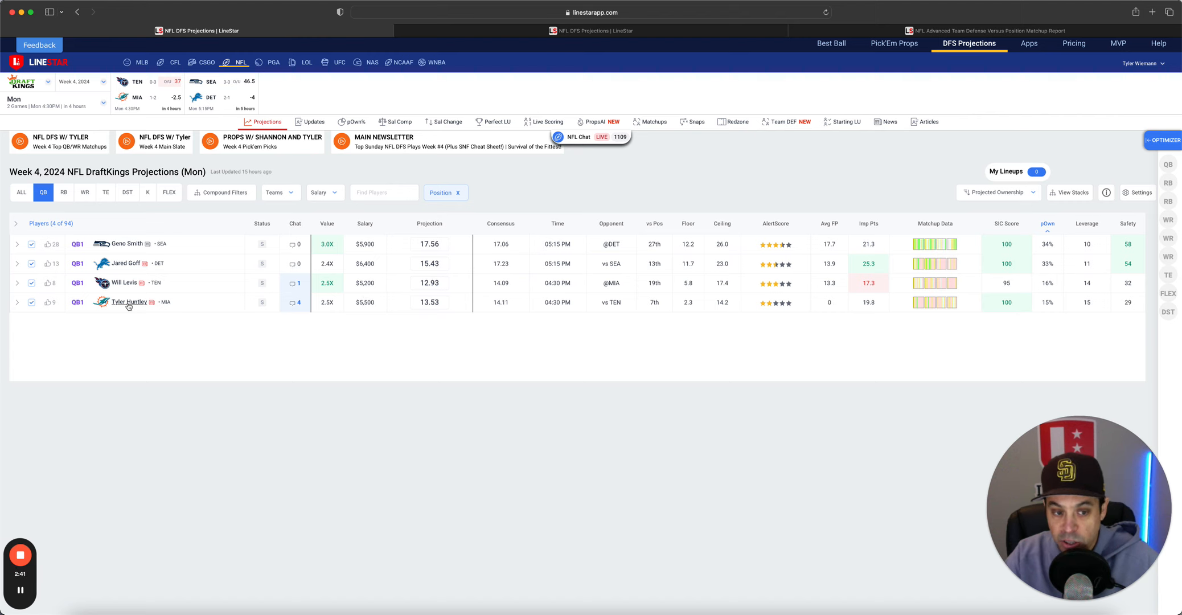
{"action": "left_click", "coordinate": [128, 303]}
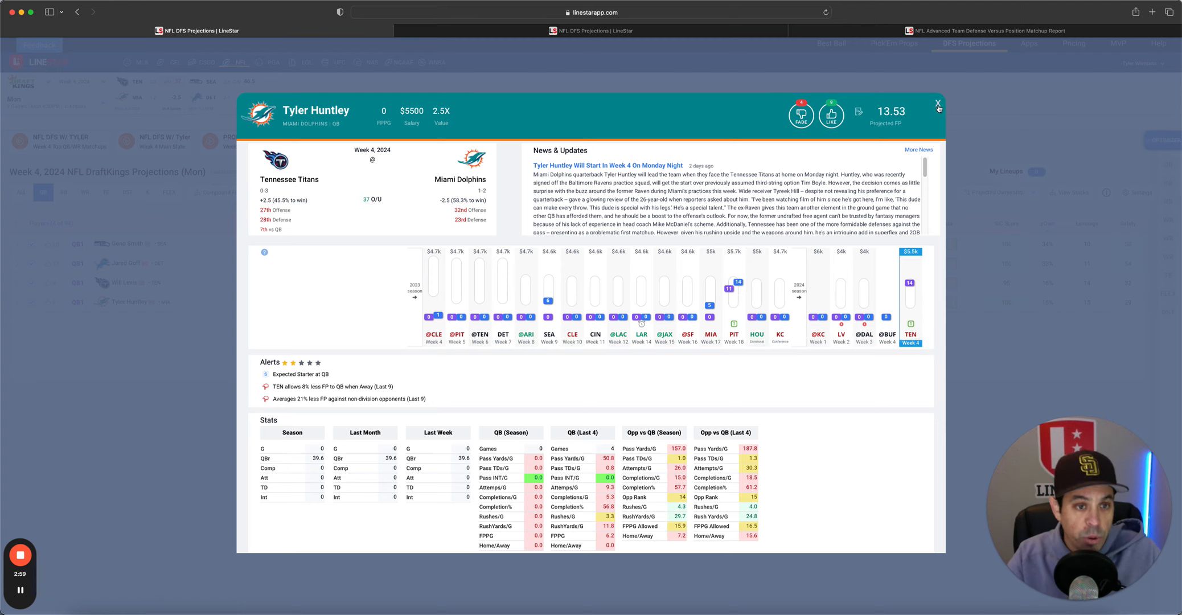
{"action": "left_click", "coordinate": [937, 103]}
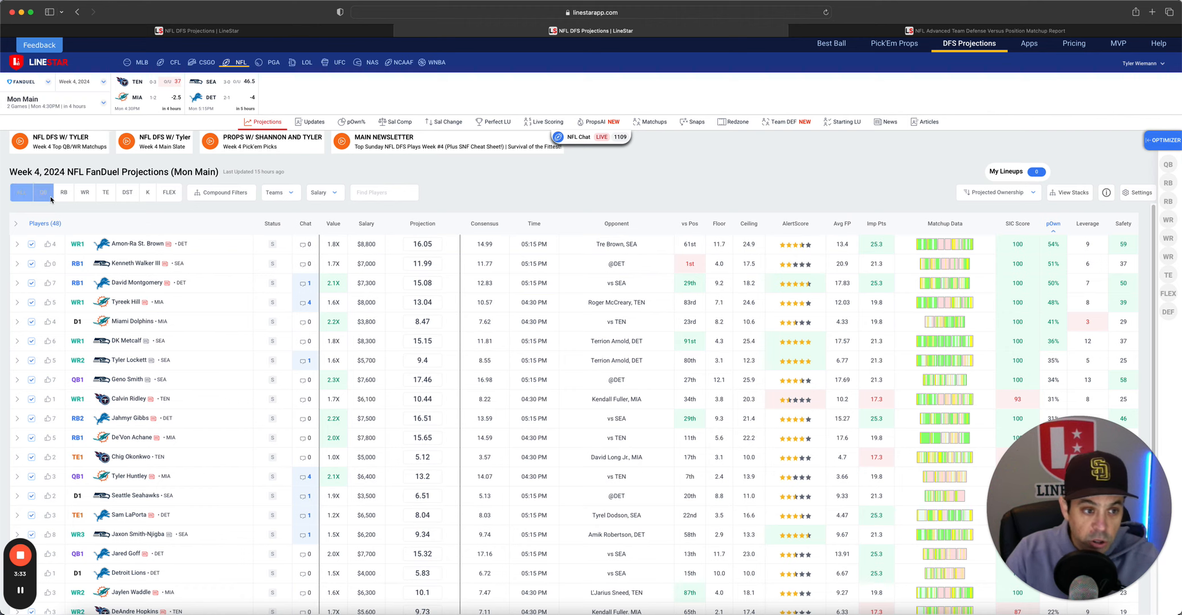
Filter FanDuel projections to the four quarterbacks and review Will Levis's player card.
{"action": "left_click", "coordinate": [43, 193]}
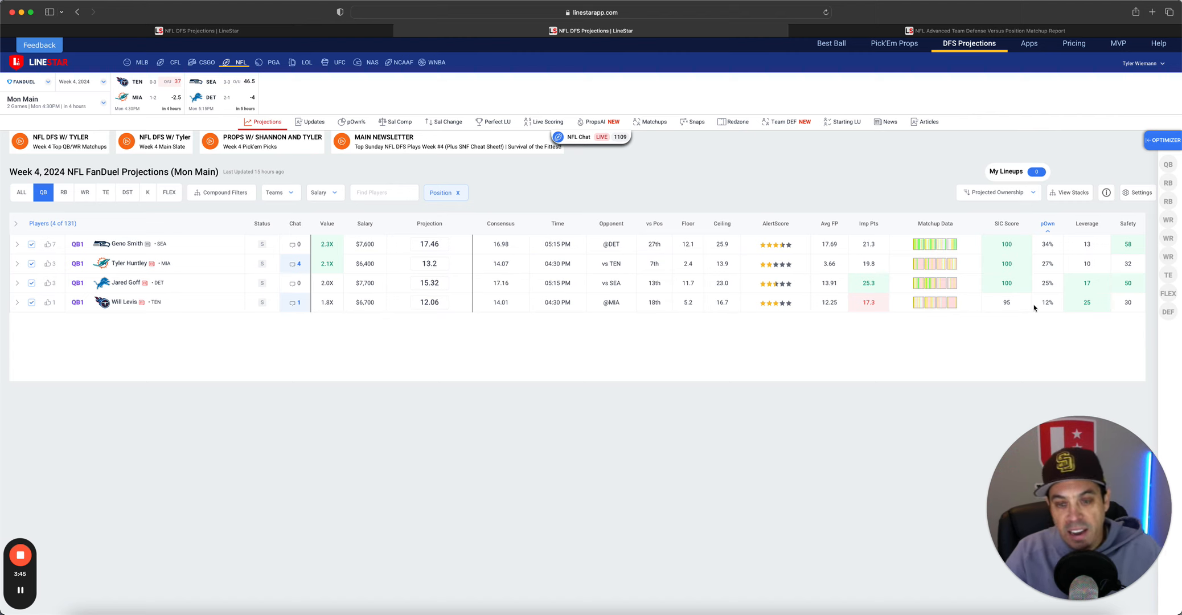
{"action": "left_click", "coordinate": [124, 301]}
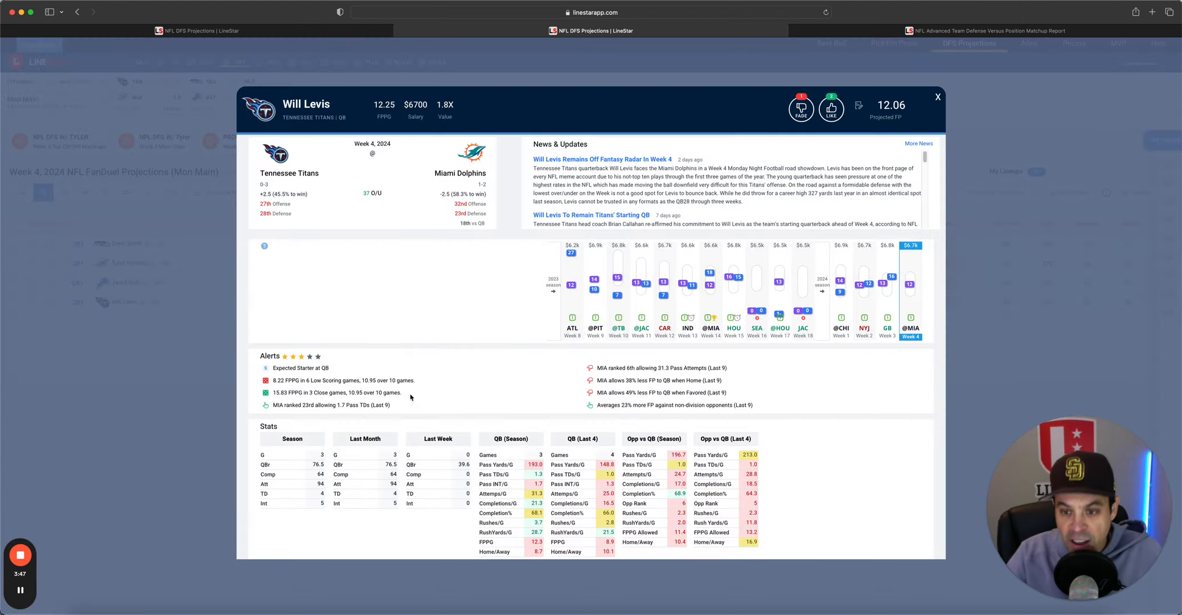
{"action": "mouse_move", "coordinate": [833, 403]}
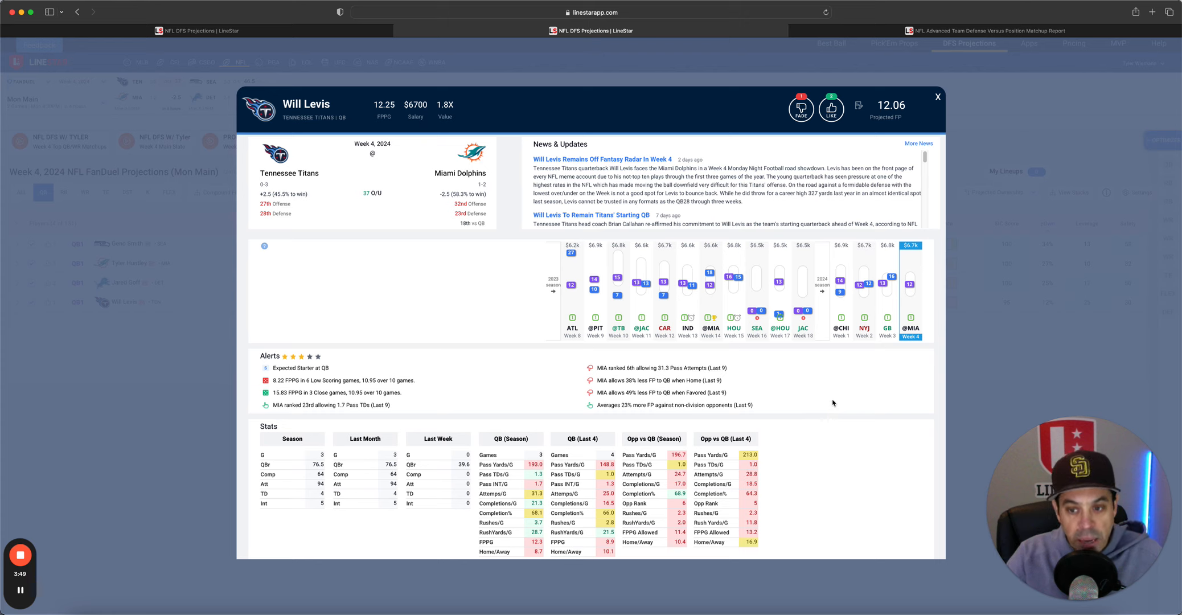
{"action": "mouse_move", "coordinate": [646, 380]}
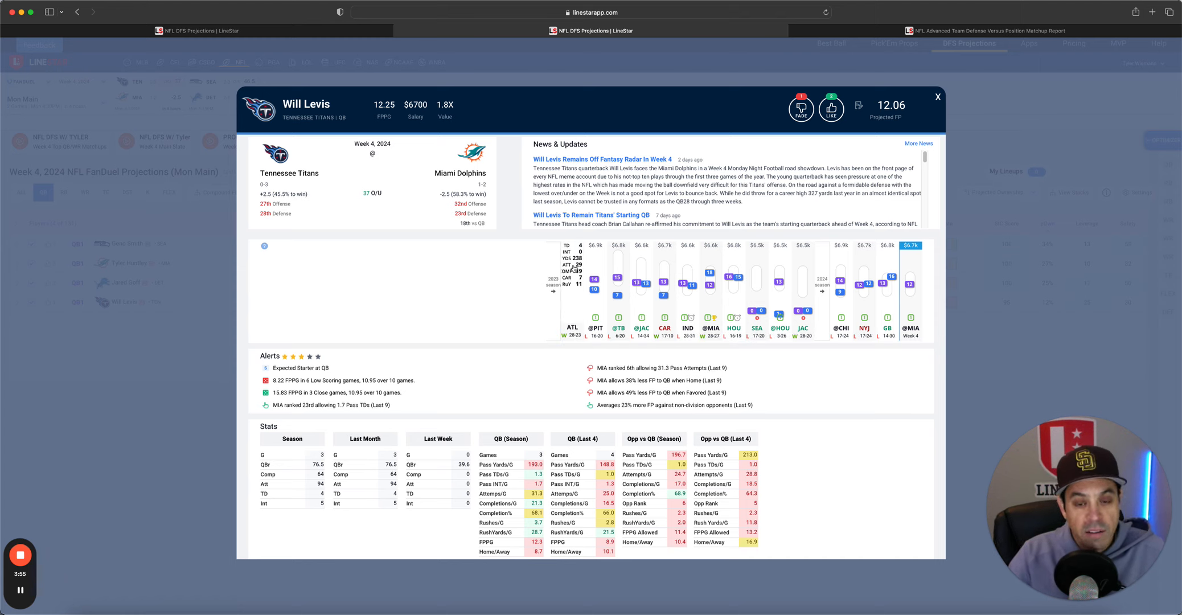
{"action": "mouse_move", "coordinate": [574, 296]}
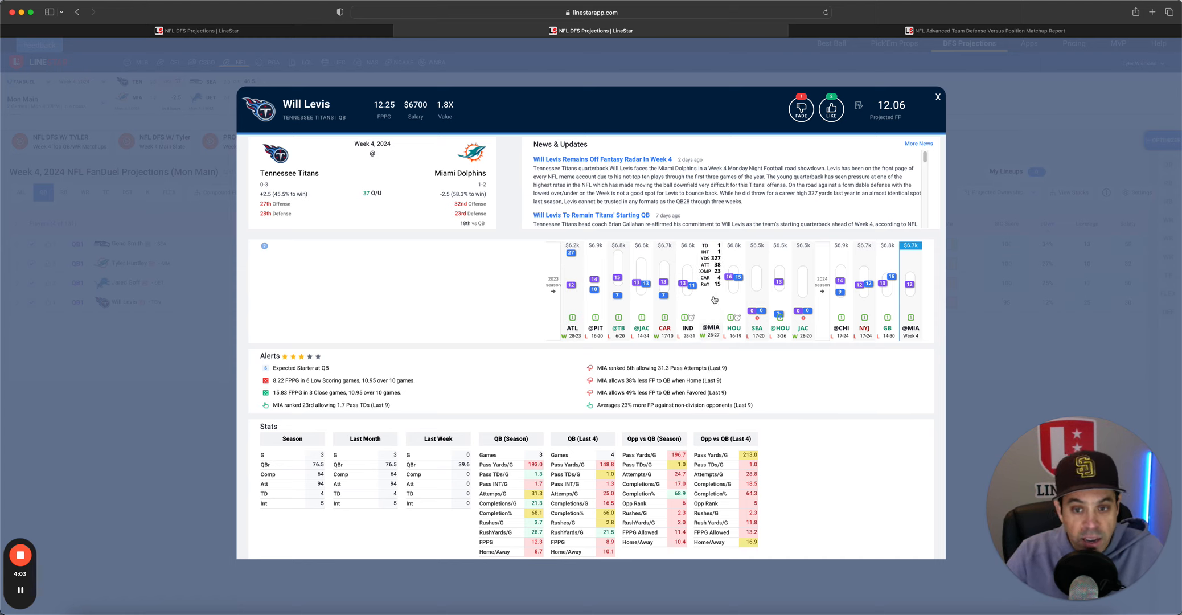
{"action": "mouse_move", "coordinate": [716, 299]}
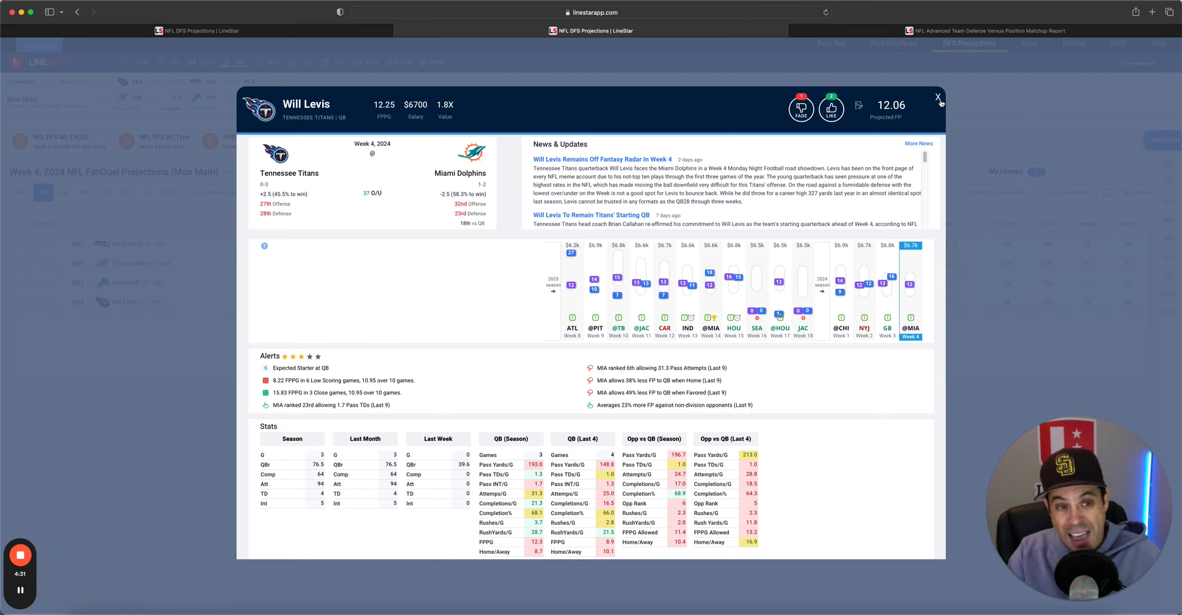
{"action": "left_click", "coordinate": [937, 98]}
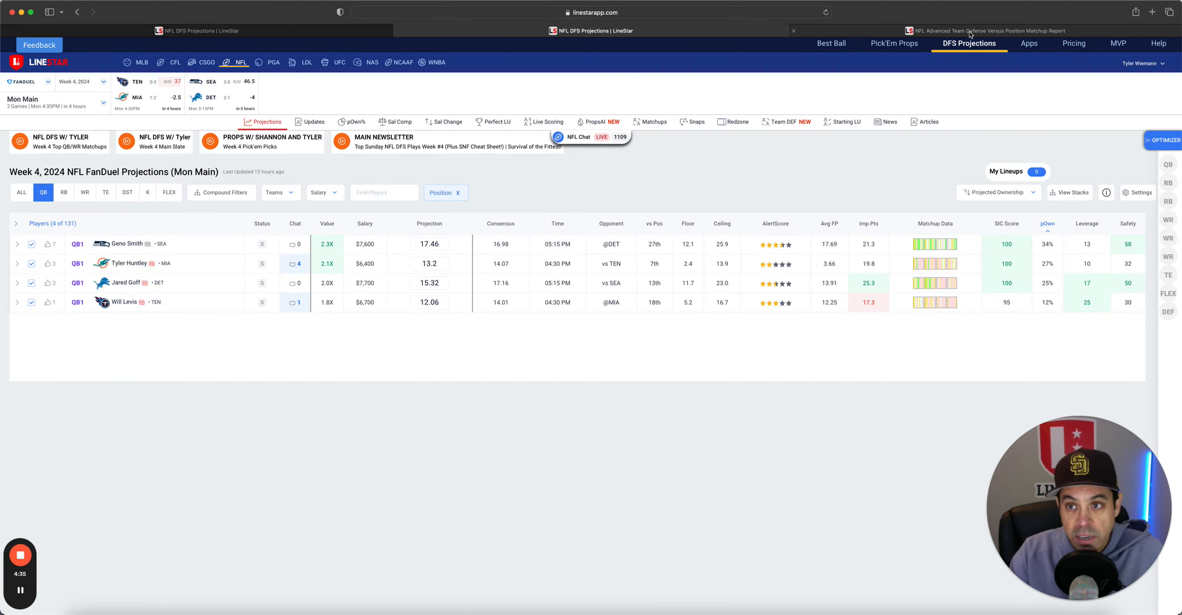
View the Team Defense vs Position report ratings against quarterbacks.
{"action": "left_click", "coordinate": [784, 121]}
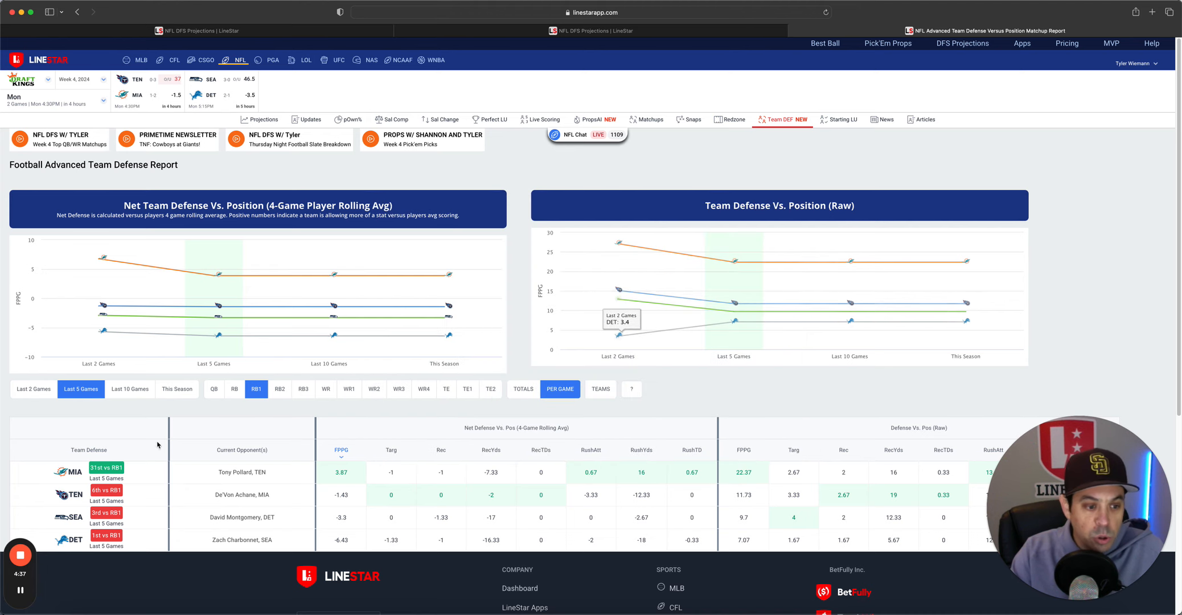
{"action": "left_click", "coordinate": [214, 389]}
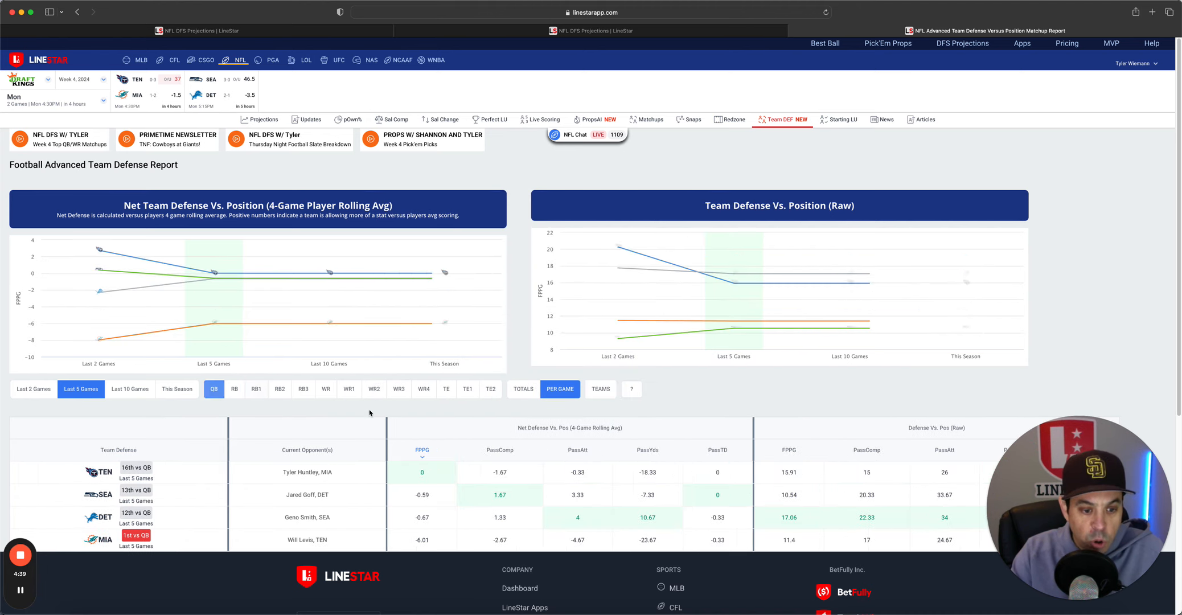
{"action": "scroll", "scroll_direction": "down", "scroll_amount": 3}
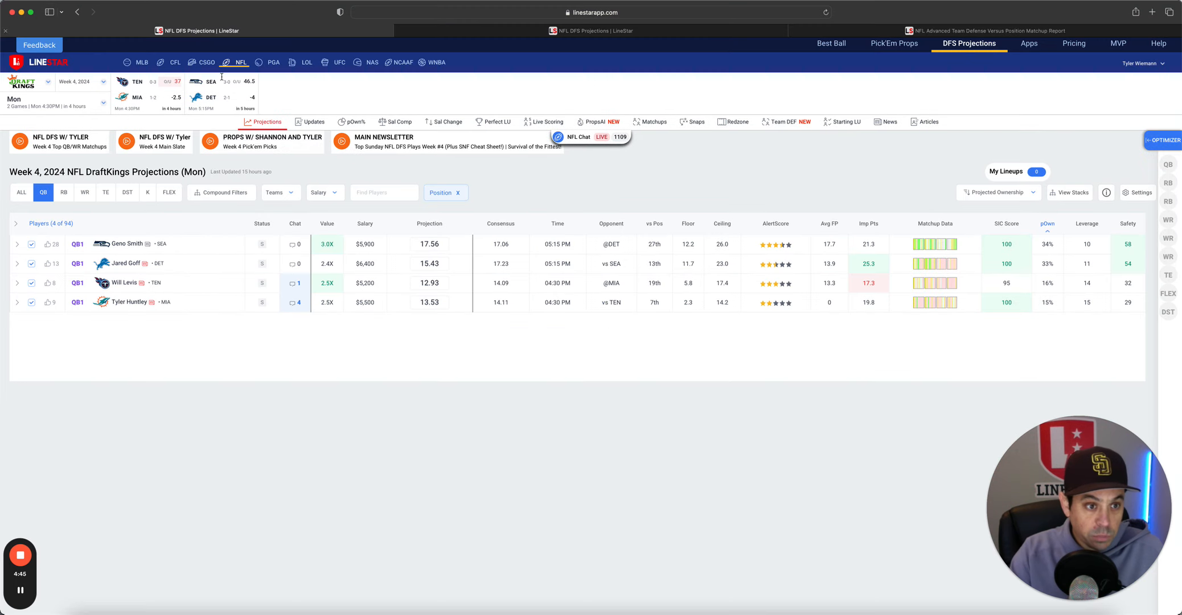
{"action": "left_click", "coordinate": [64, 192]}
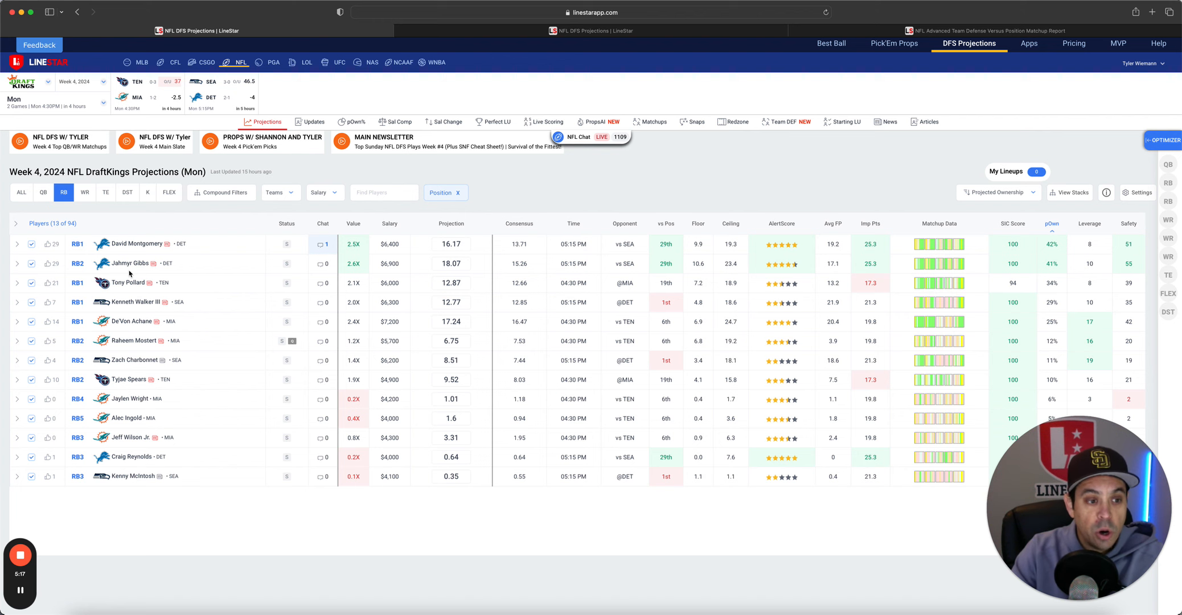
{"action": "left_click", "coordinate": [140, 263]}
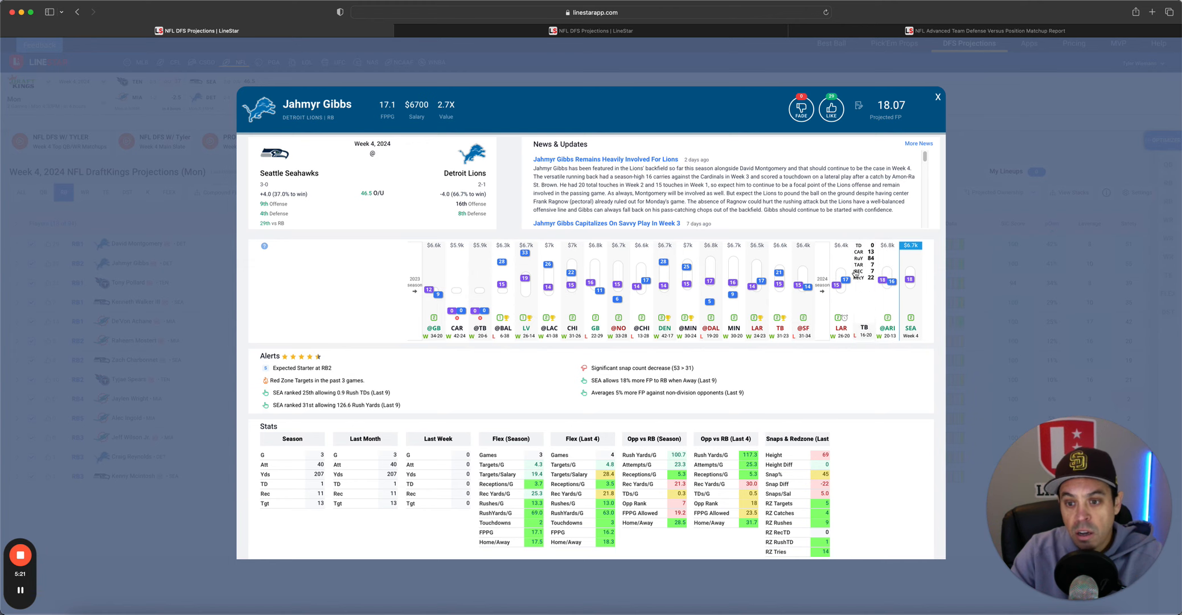
{"action": "left_click", "coordinate": [937, 97]}
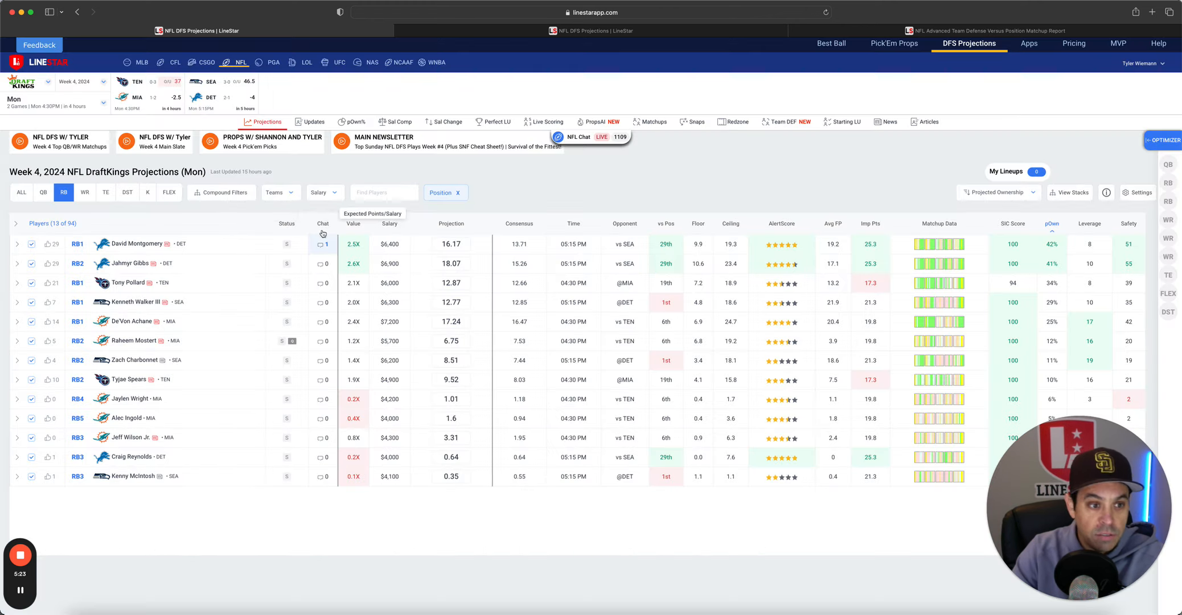
{"action": "left_click", "coordinate": [139, 244]}
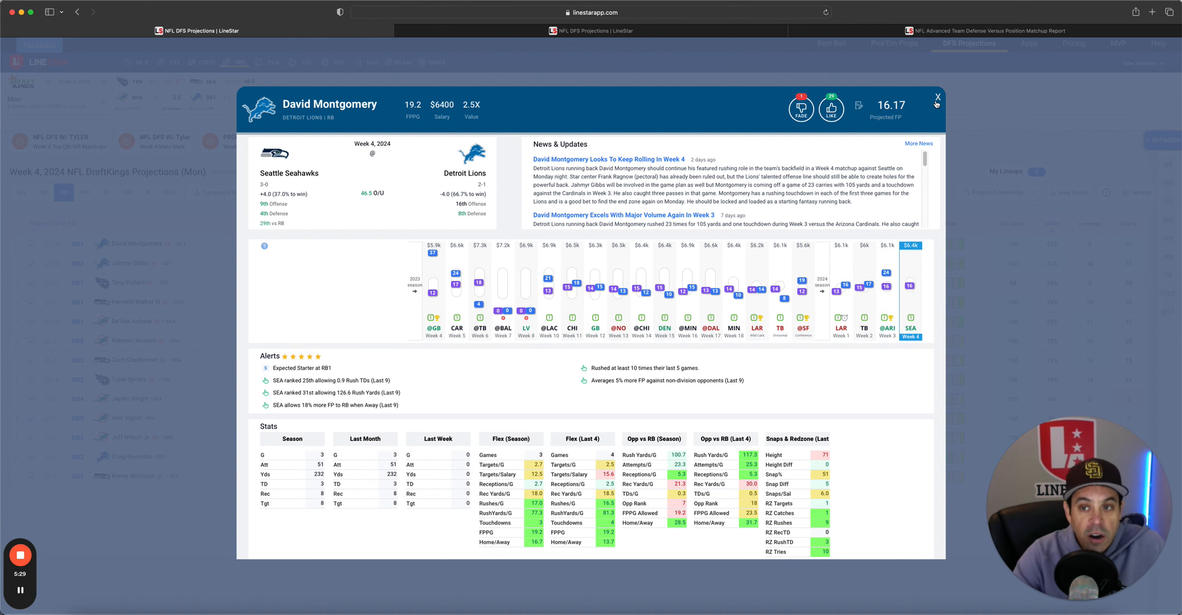
{"action": "left_click", "coordinate": [938, 98]}
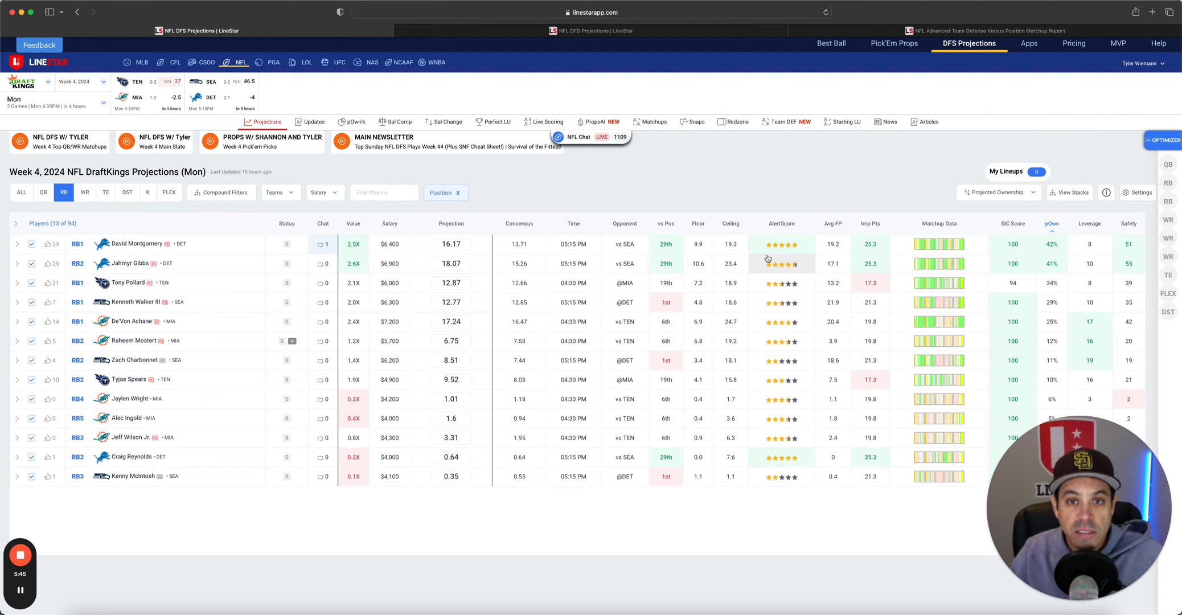
{"action": "mouse_move", "coordinate": [719, 212]}
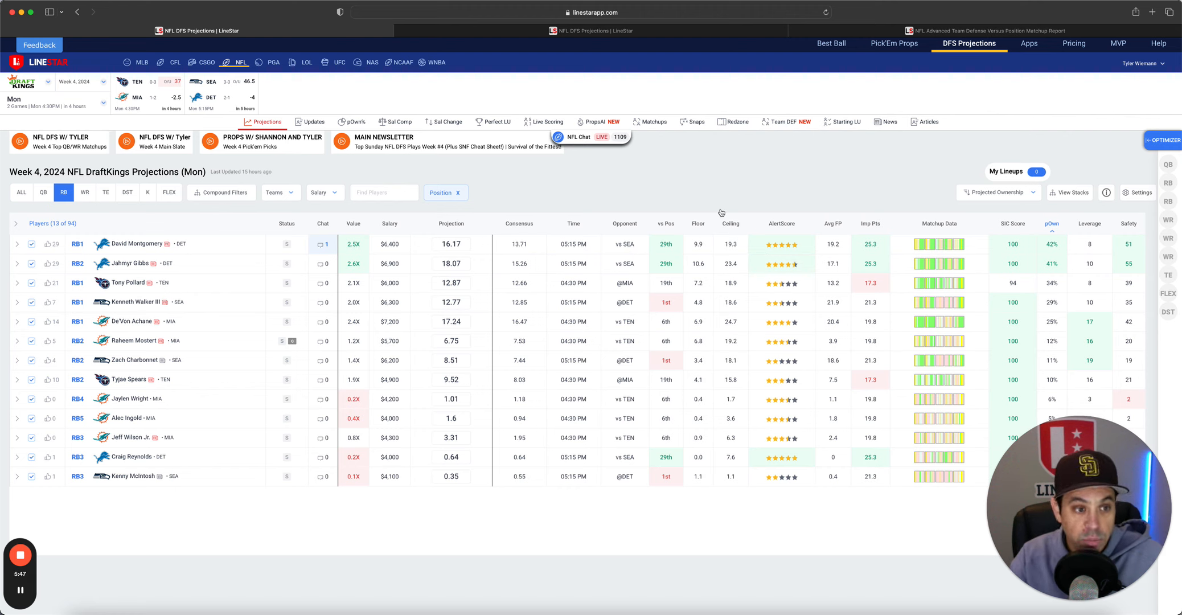
{"action": "mouse_move", "coordinate": [189, 243]}
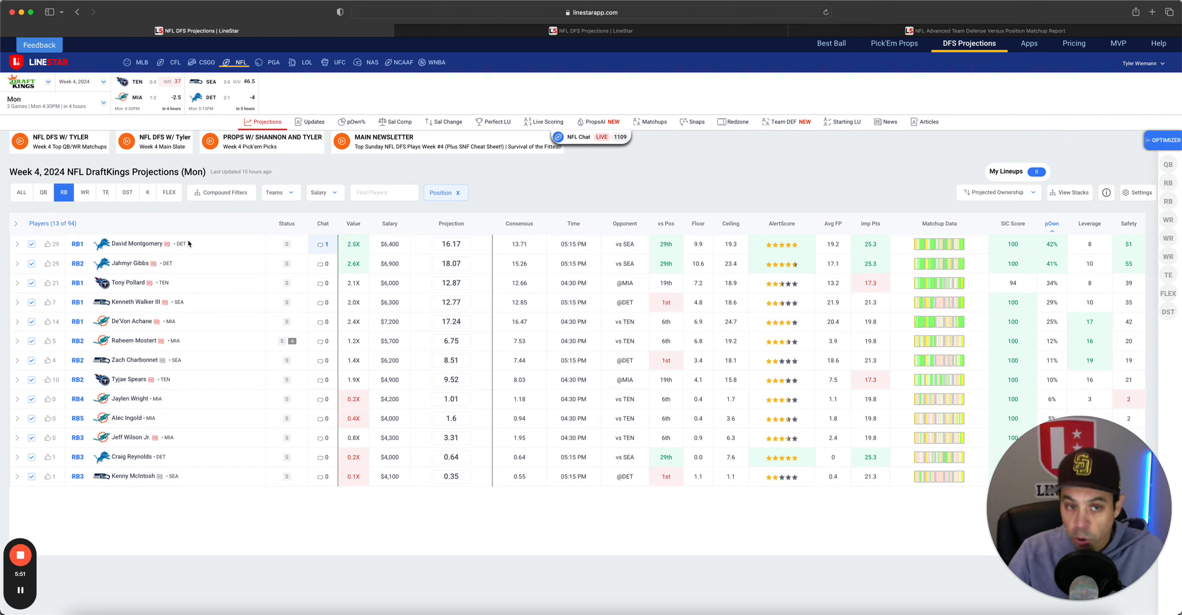
{"action": "mouse_move", "coordinate": [226, 246]}
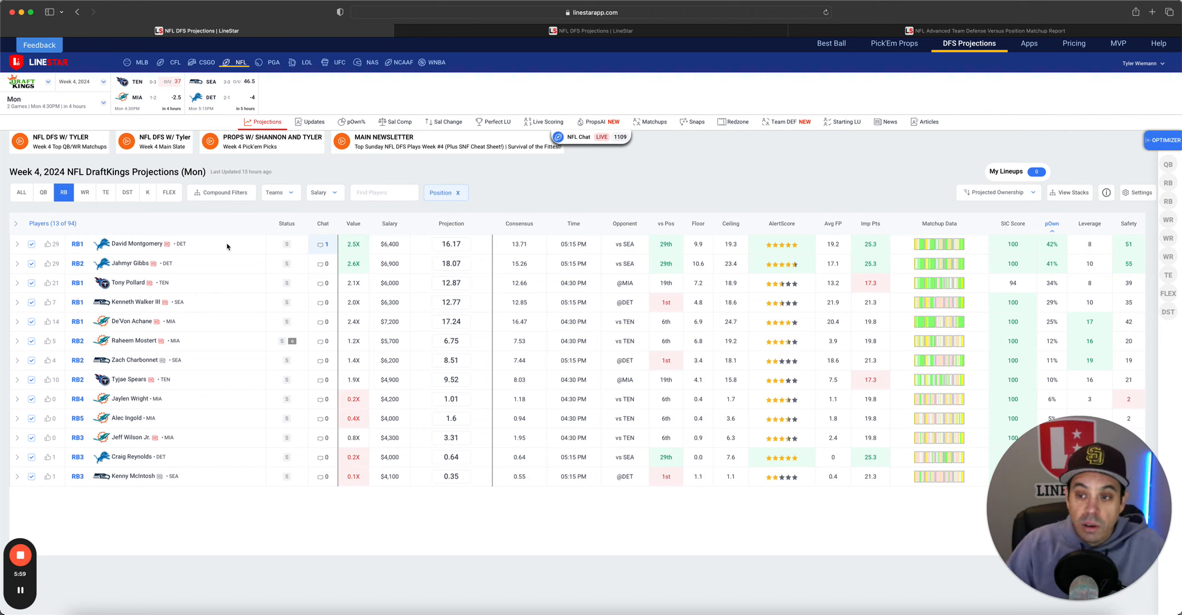
{"action": "mouse_move", "coordinate": [173, 285]}
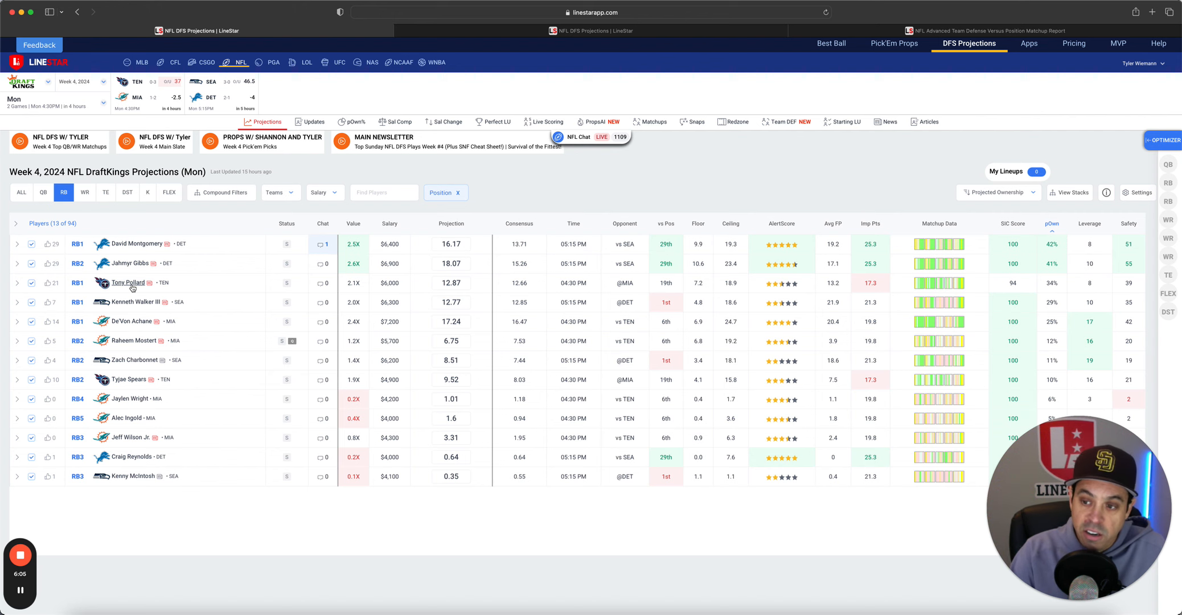
{"action": "left_click", "coordinate": [128, 282]}
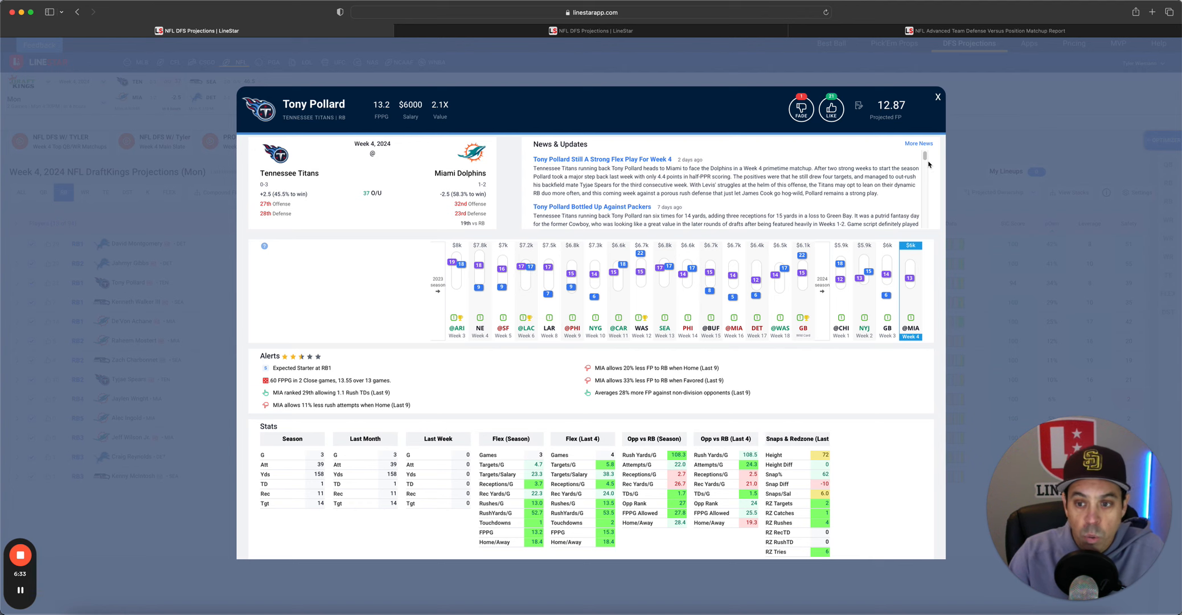
{"action": "left_click", "coordinate": [937, 97]}
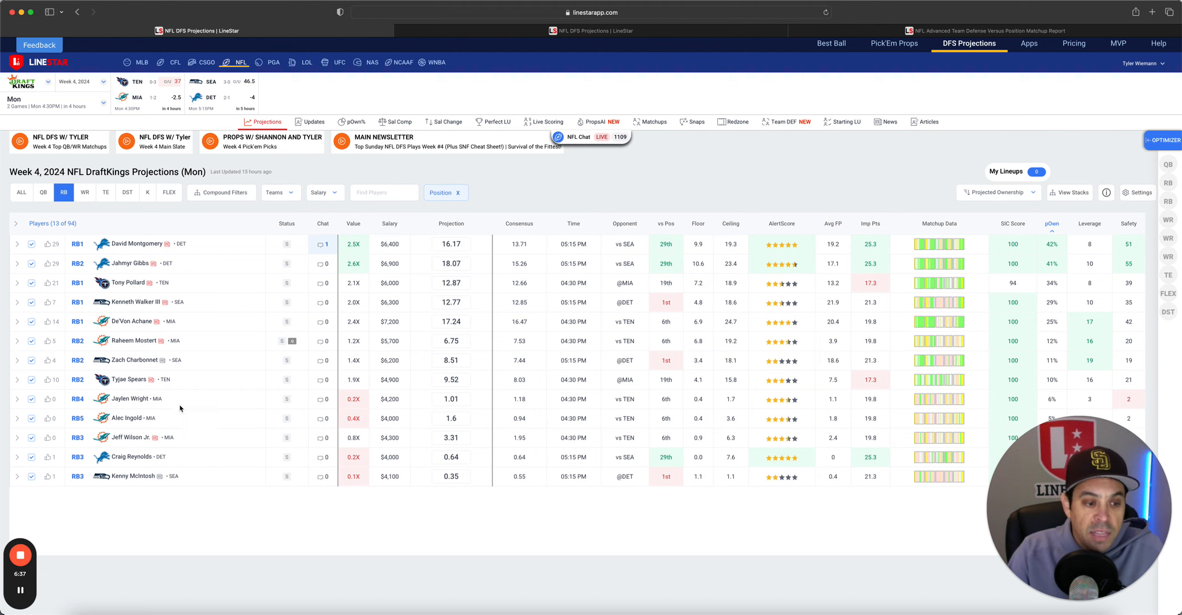
{"action": "left_click", "coordinate": [129, 379]}
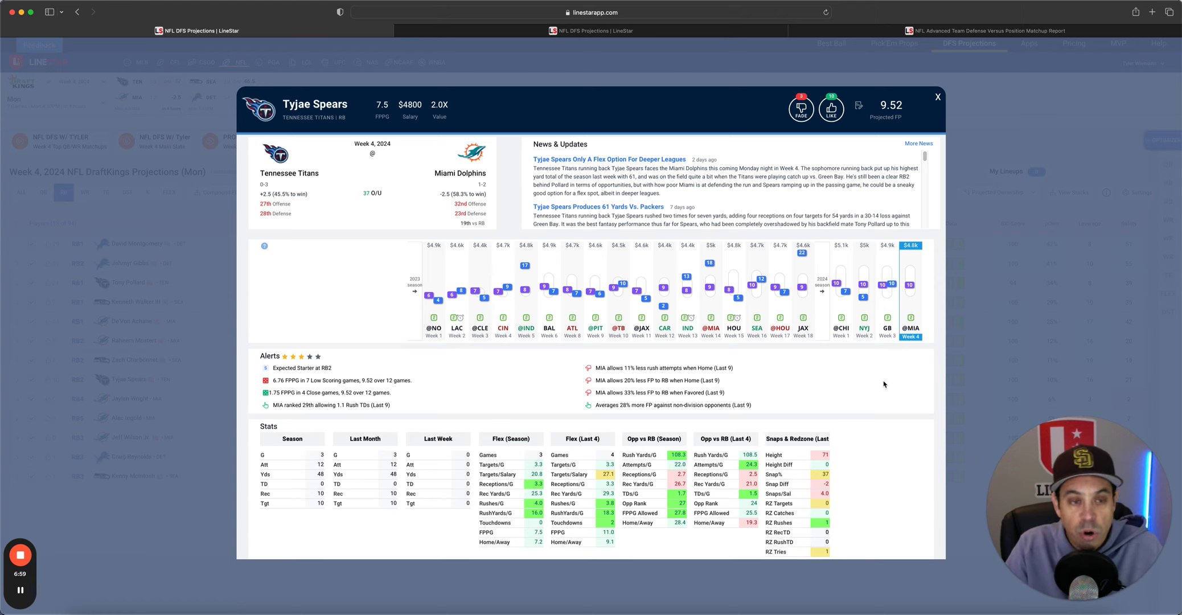
{"action": "mouse_move", "coordinate": [972, 194]}
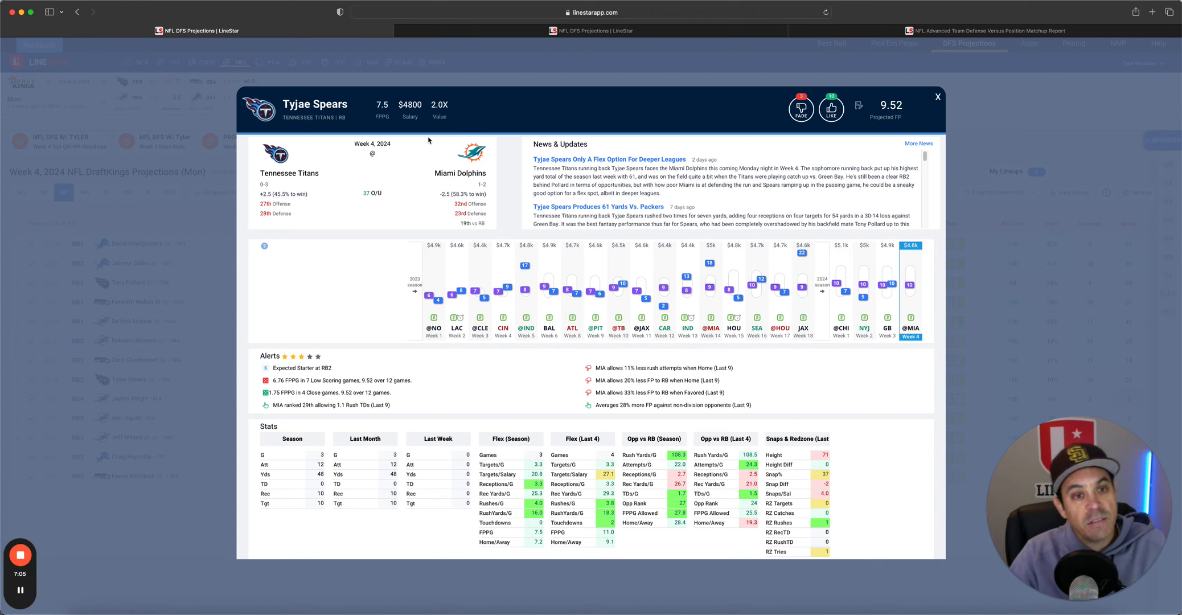
{"action": "mouse_move", "coordinate": [794, 194]}
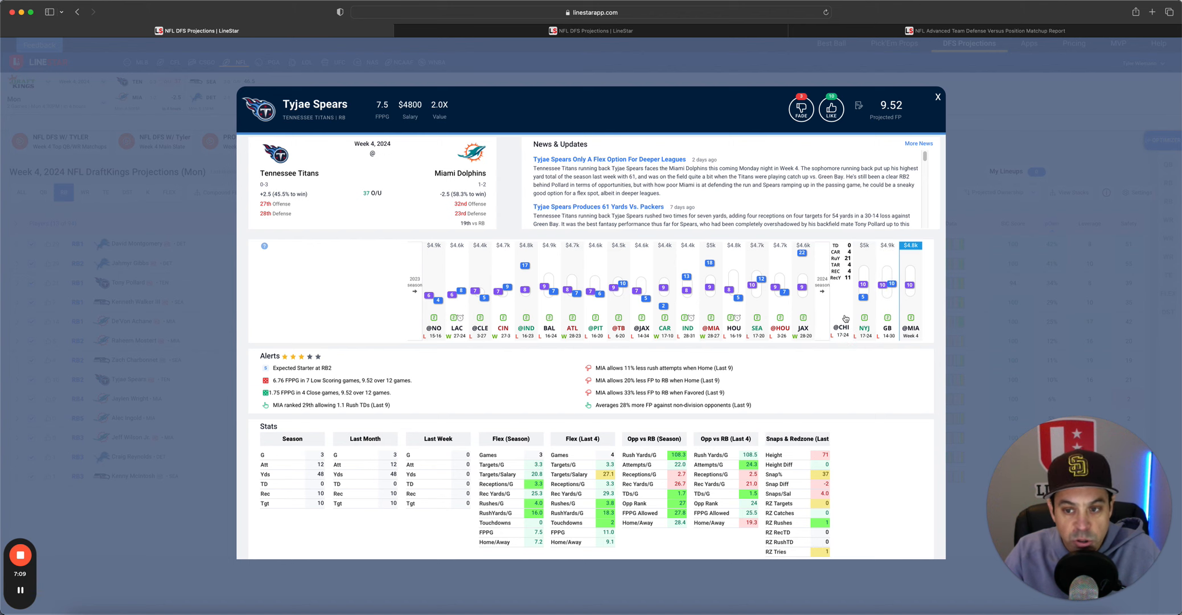
{"action": "left_click", "coordinate": [938, 97]}
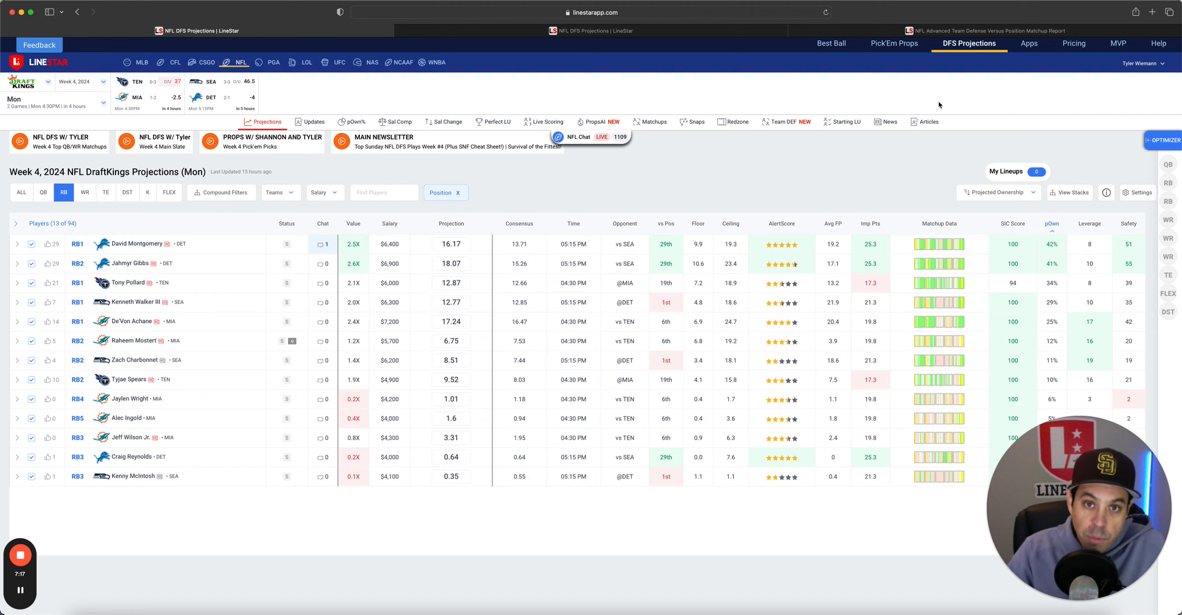
{"action": "mouse_move", "coordinate": [115, 410]}
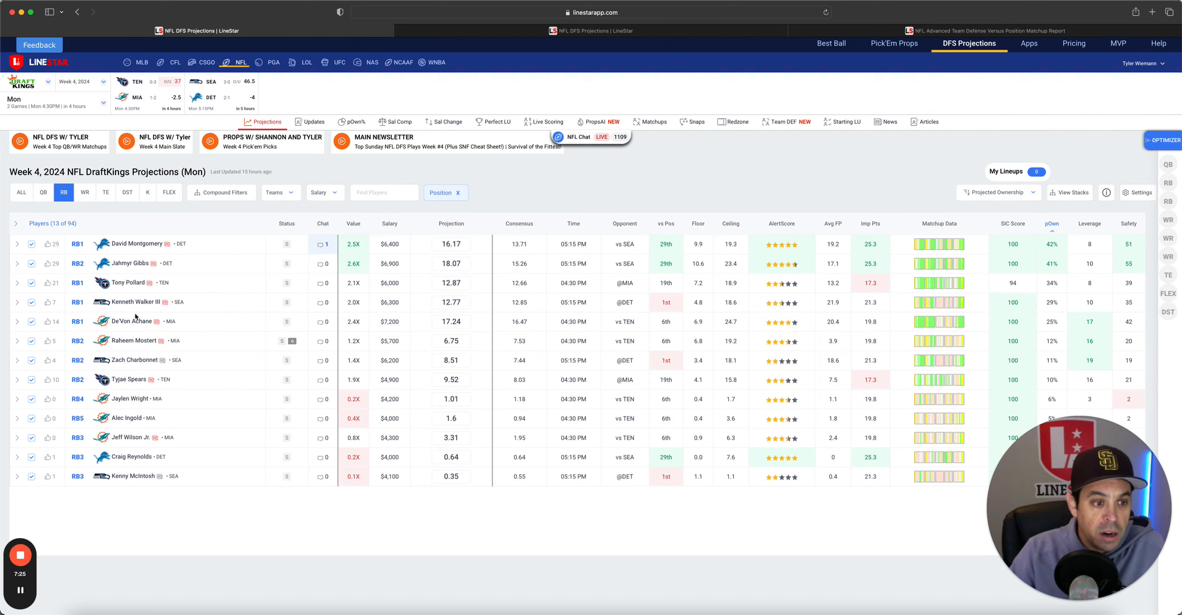
{"action": "left_click", "coordinate": [139, 302]}
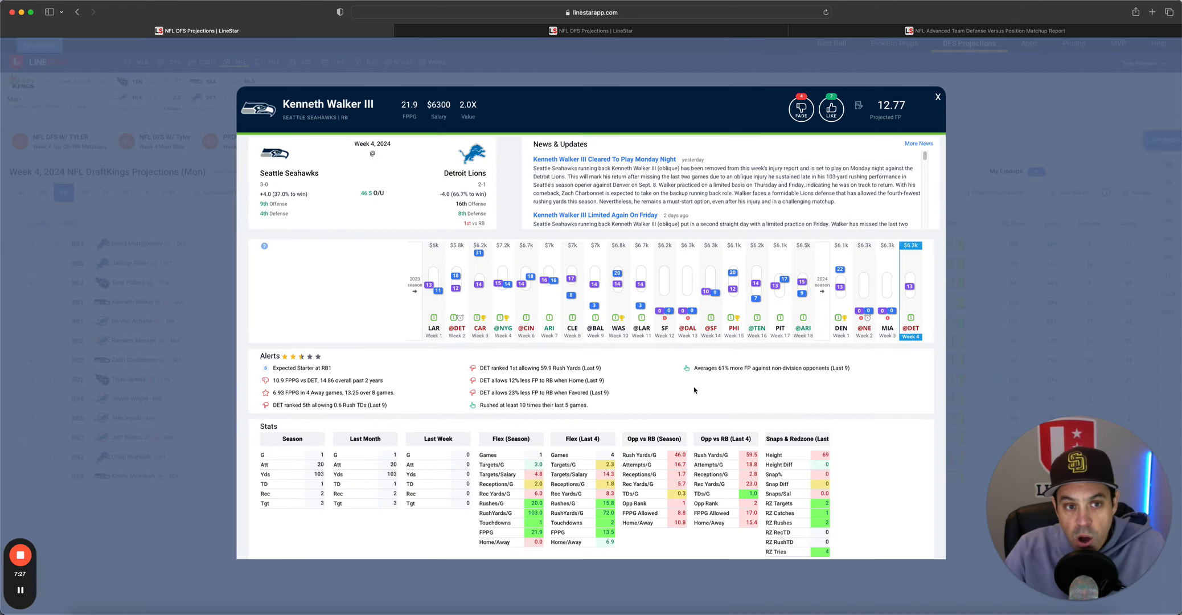
{"action": "mouse_move", "coordinate": [721, 391]}
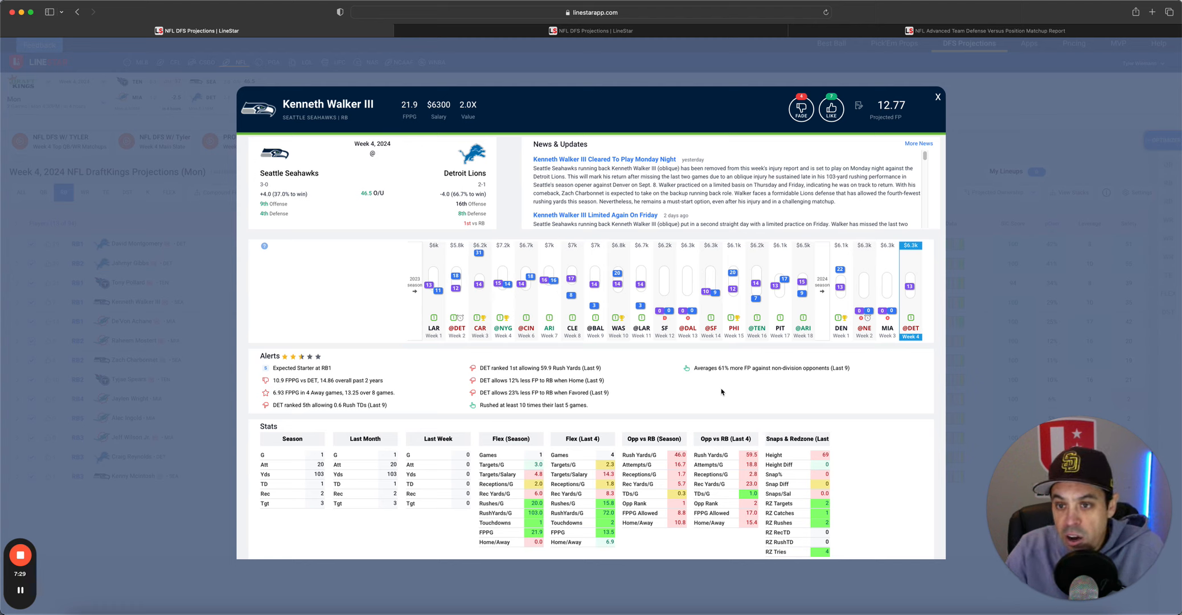
{"action": "mouse_move", "coordinate": [832, 385]}
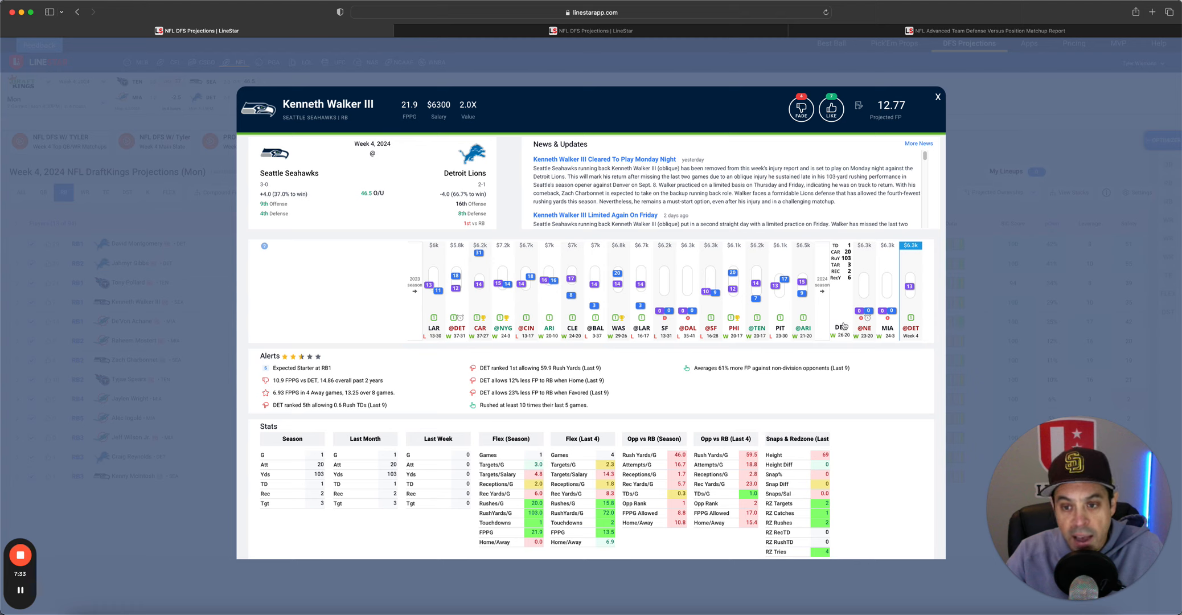
{"action": "mouse_move", "coordinate": [842, 322]}
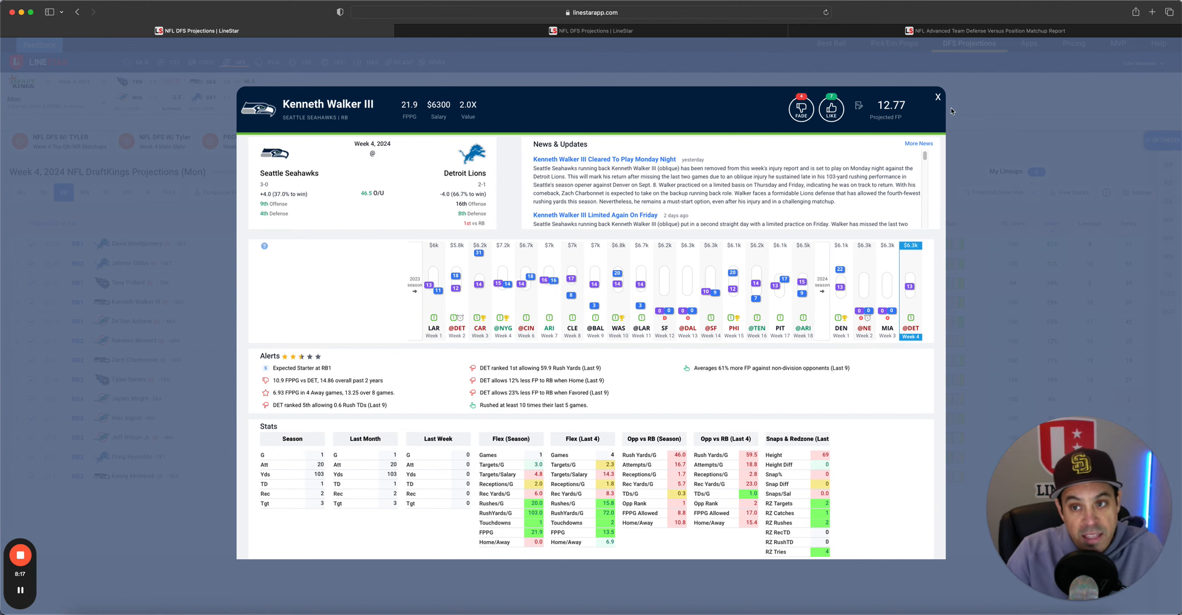
{"action": "left_click", "coordinate": [937, 97]}
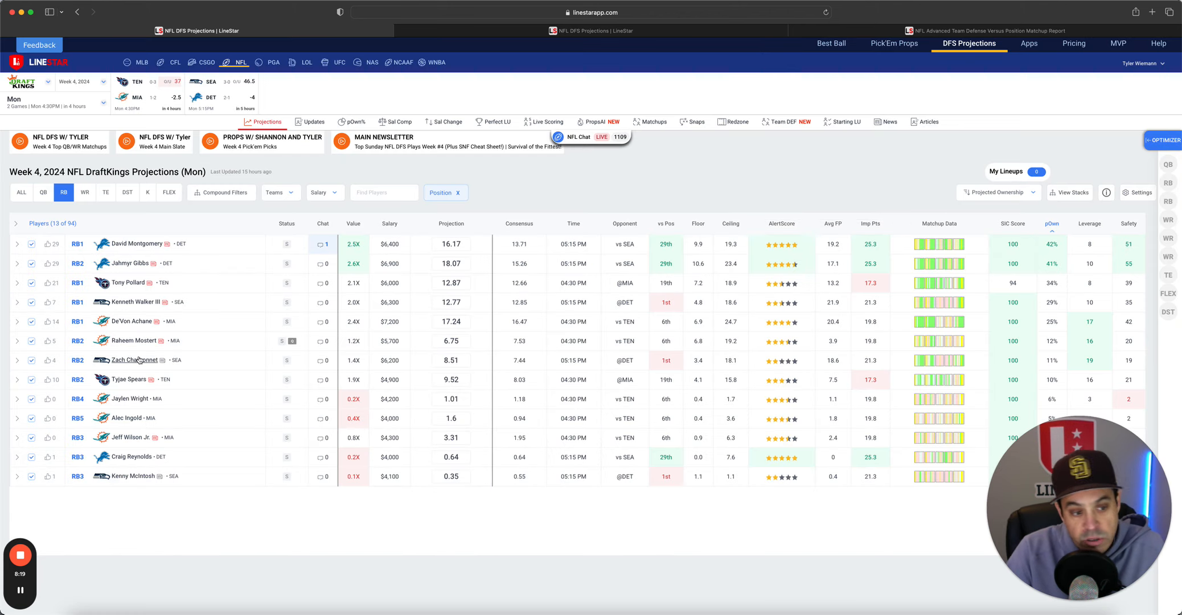
Review and close Zach Charbonnet's card, then open De'Von Achane's card.
{"action": "left_click", "coordinate": [137, 359]}
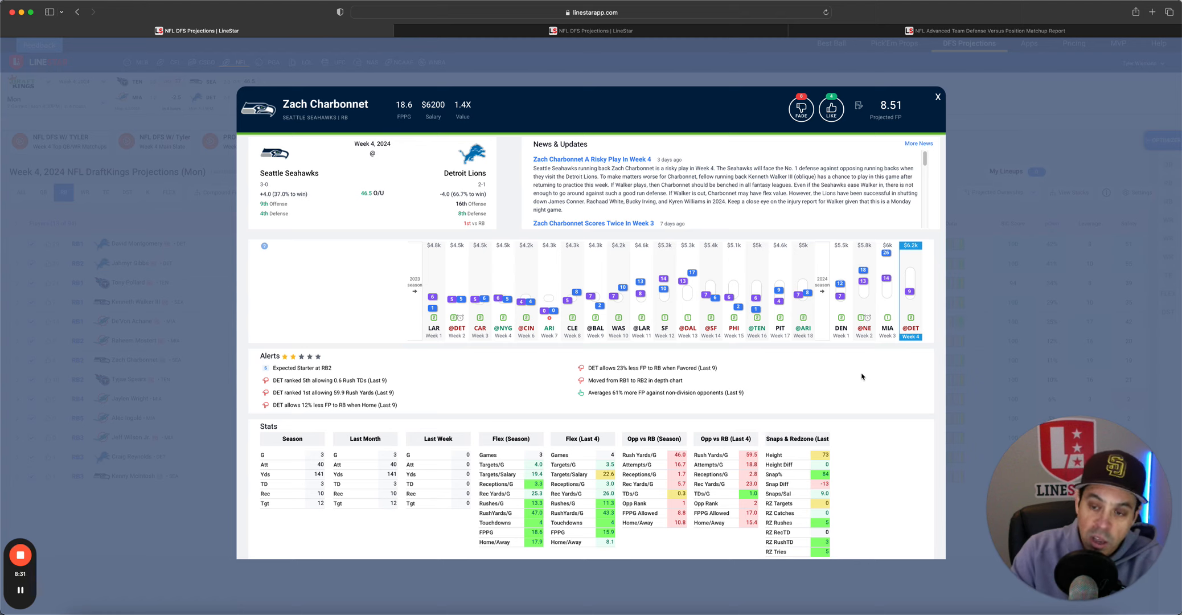
{"action": "double_click", "coordinate": [432, 104]}
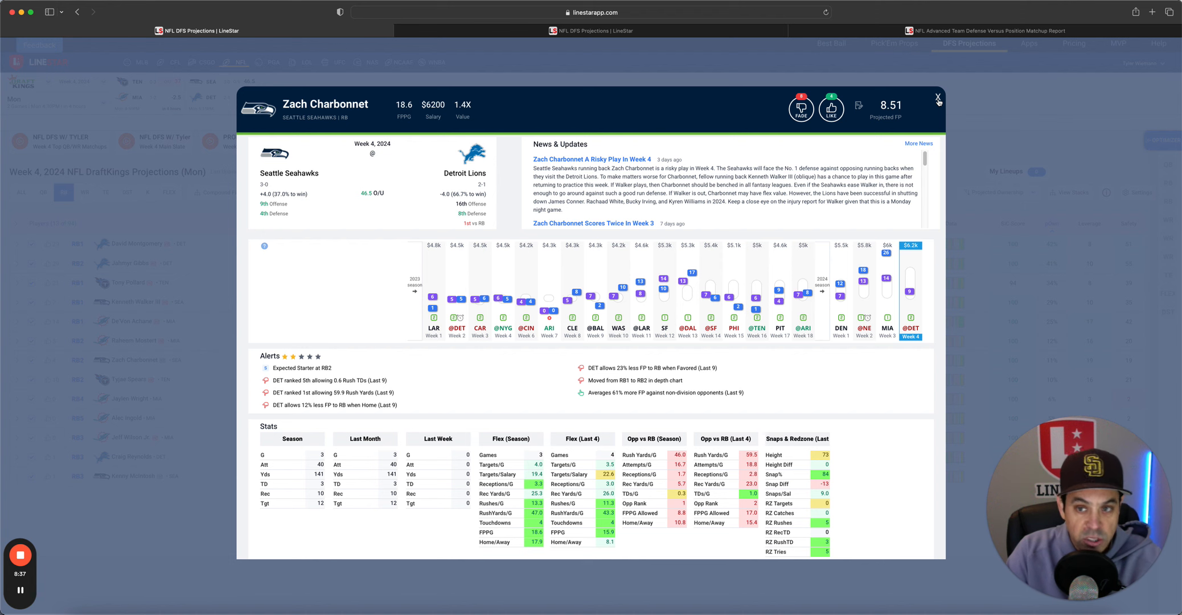
{"action": "left_click", "coordinate": [938, 98]}
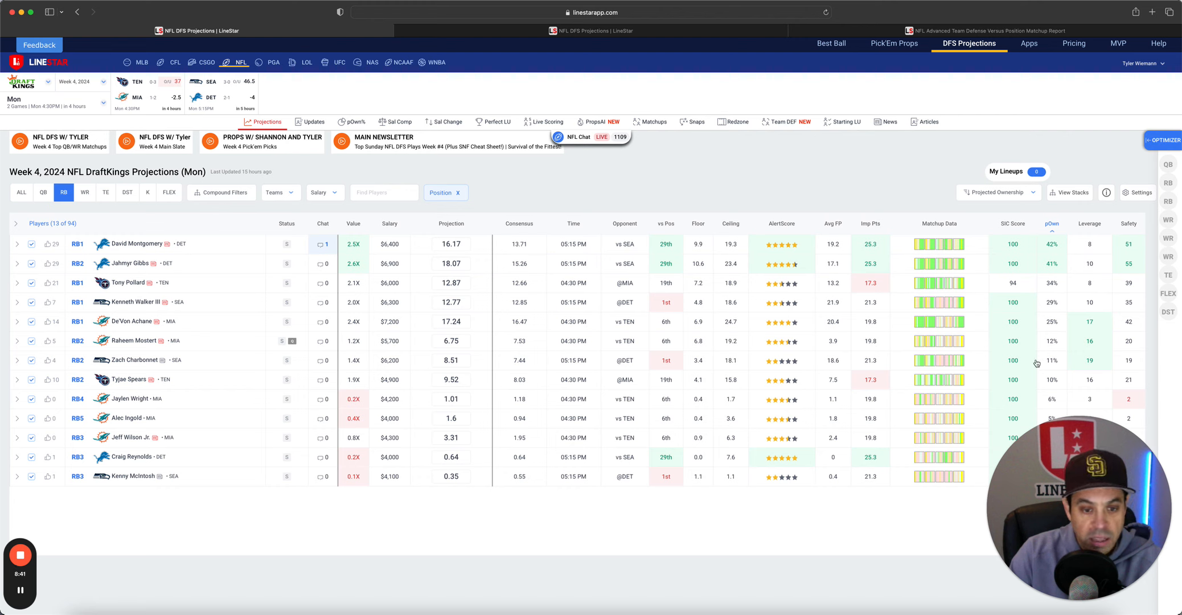
{"action": "mouse_move", "coordinate": [710, 375]}
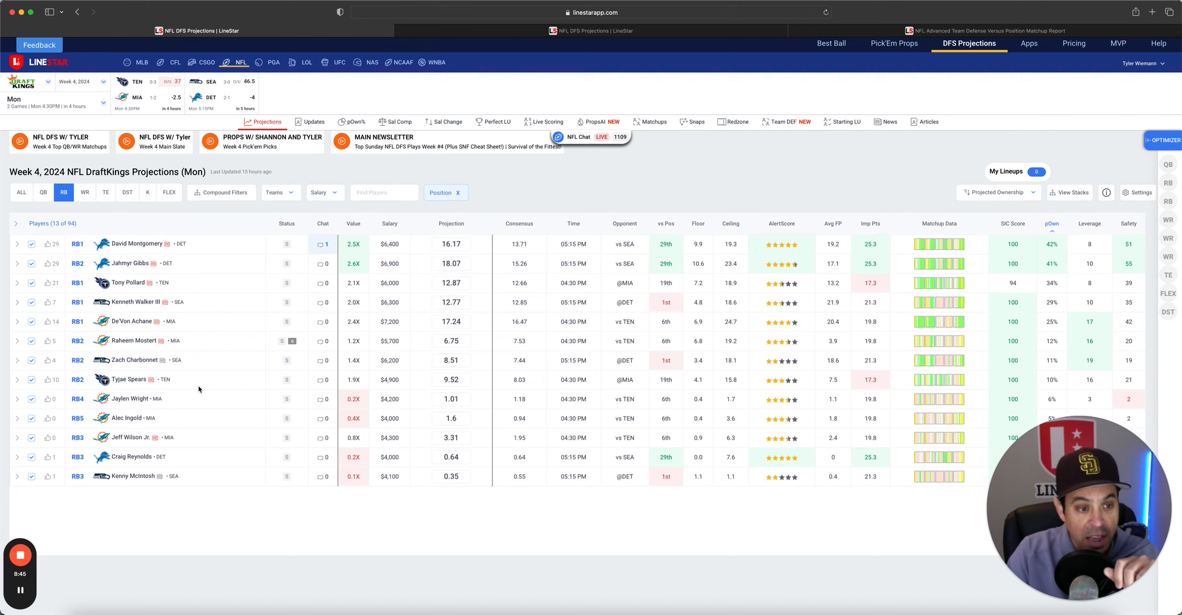
{"action": "left_click", "coordinate": [134, 321]}
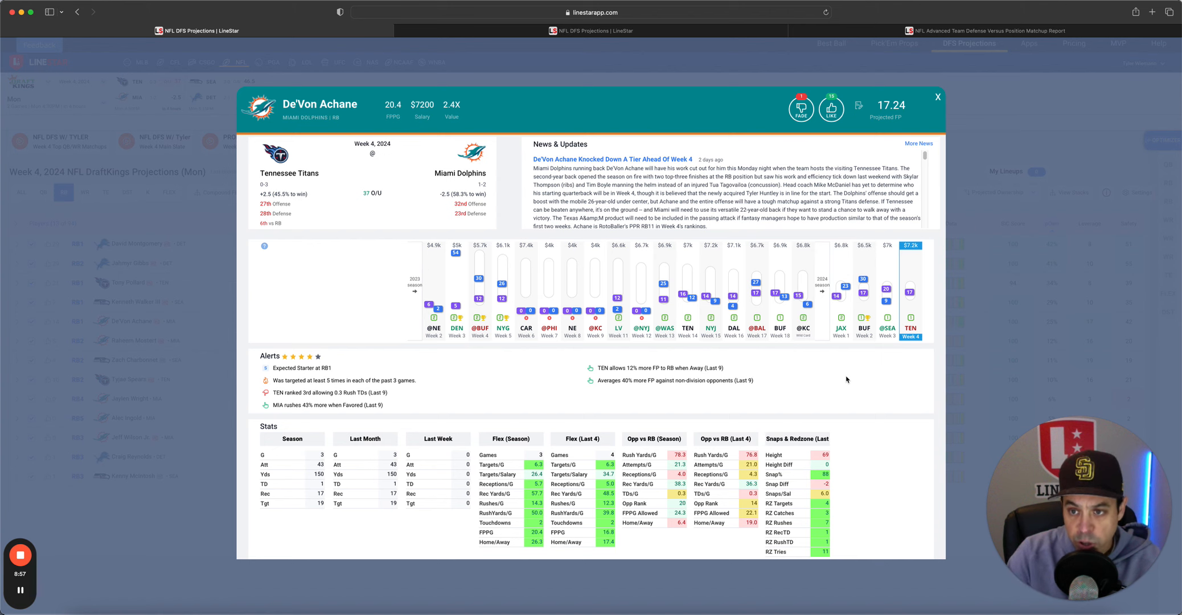
Close Achane's card, then review and close Jaylen Wright's and Jeff Wilson Jr.'s cards.
{"action": "left_click", "coordinate": [937, 96]}
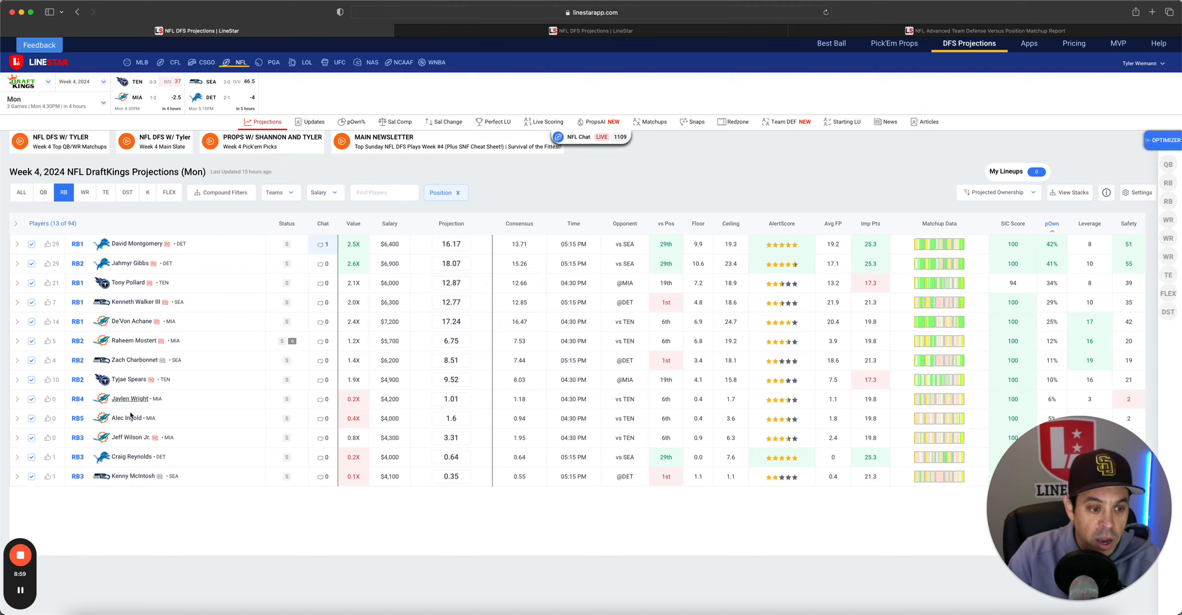
{"action": "left_click", "coordinate": [128, 437]}
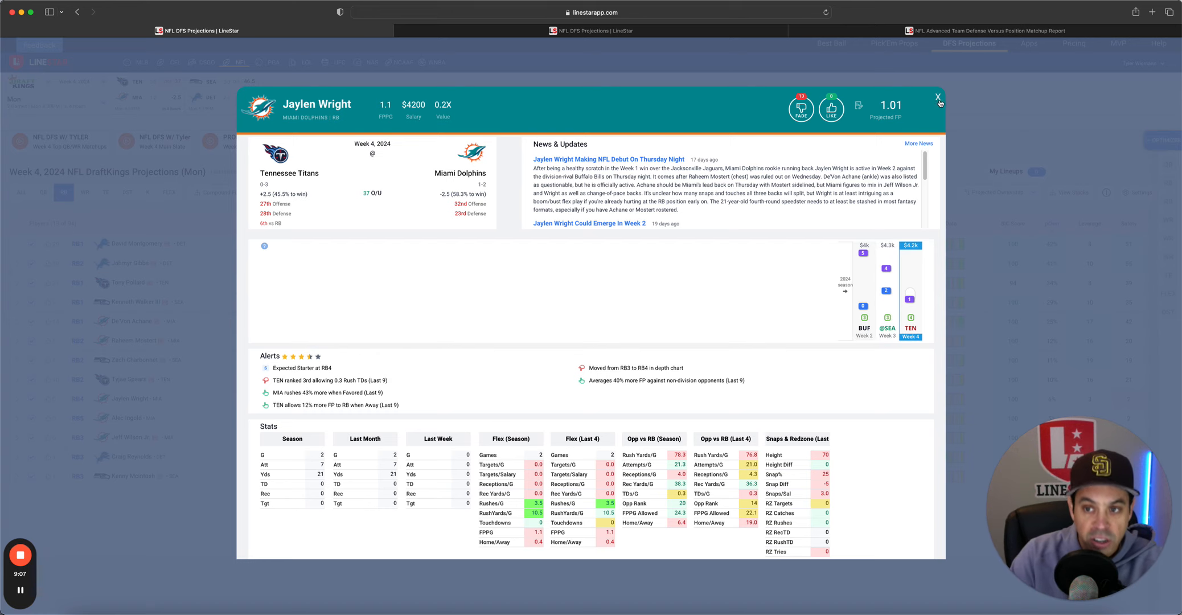
{"action": "left_click", "coordinate": [938, 98]}
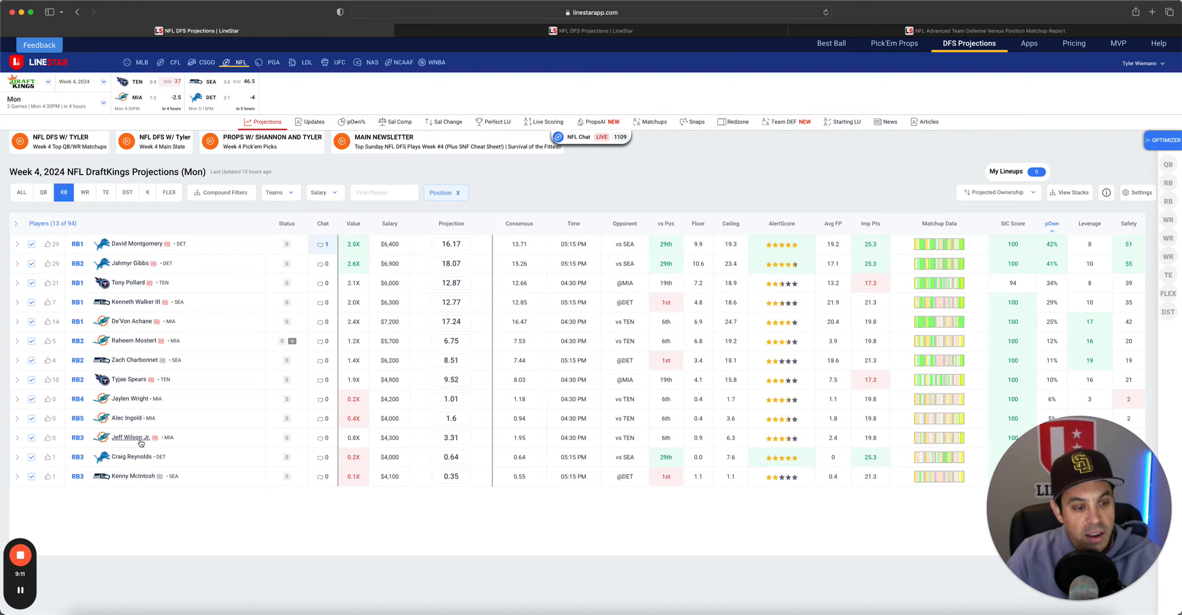
{"action": "left_click", "coordinate": [132, 437]}
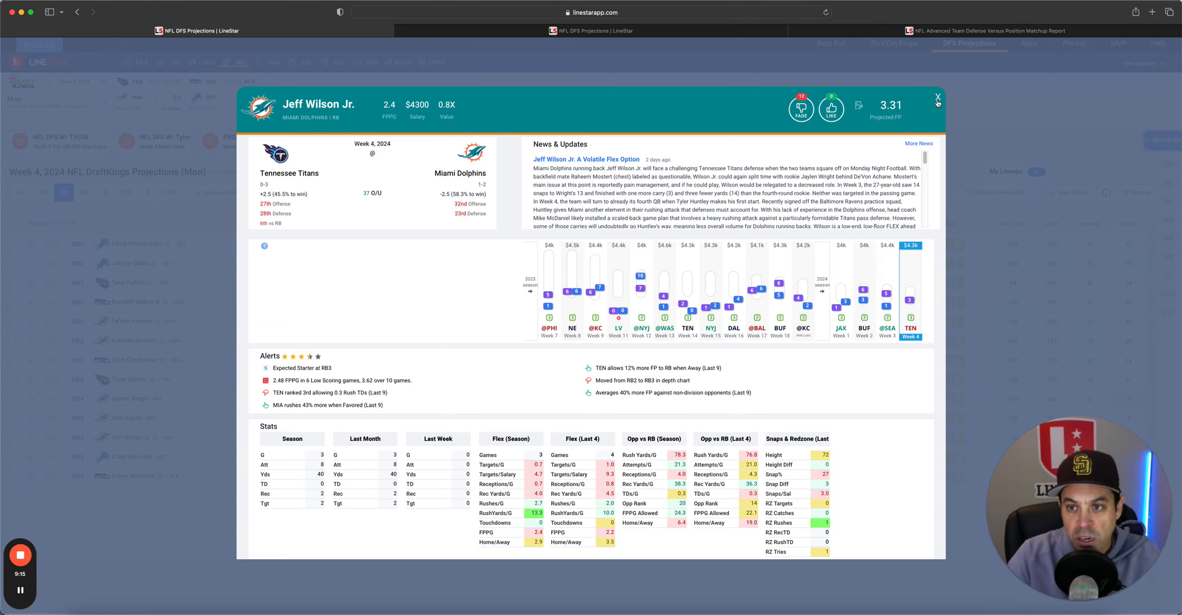
{"action": "left_click", "coordinate": [937, 98]}
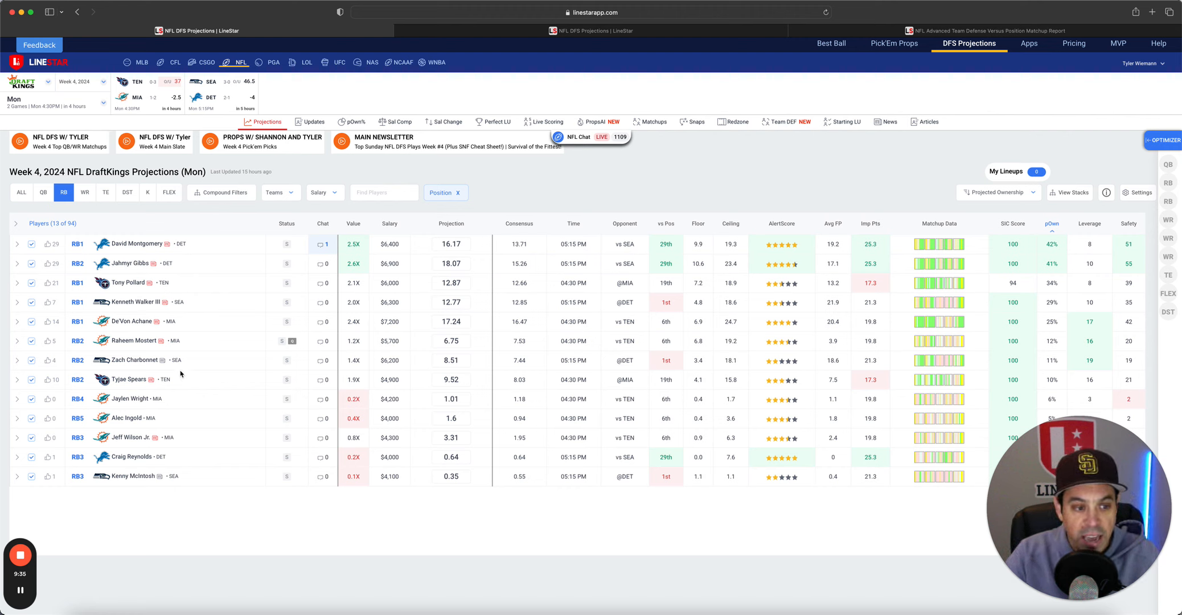
{"action": "mouse_move", "coordinate": [377, 404]}
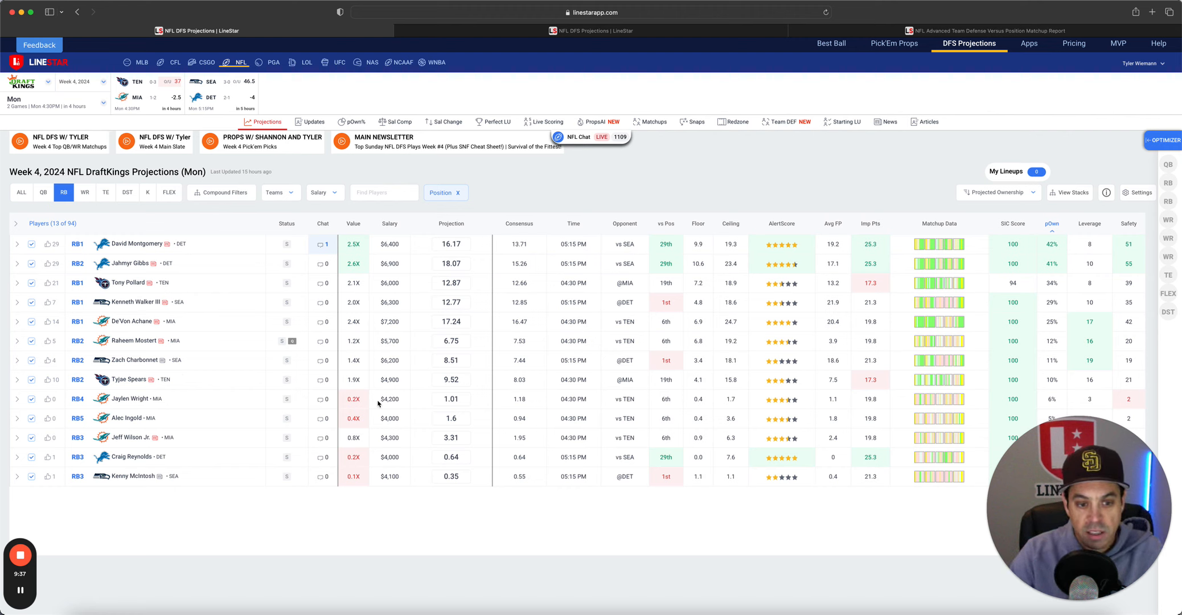
Show FanDuel's Week 4 Mon Main projections filtered to quarterbacks.
{"action": "left_click", "coordinate": [451, 399]}
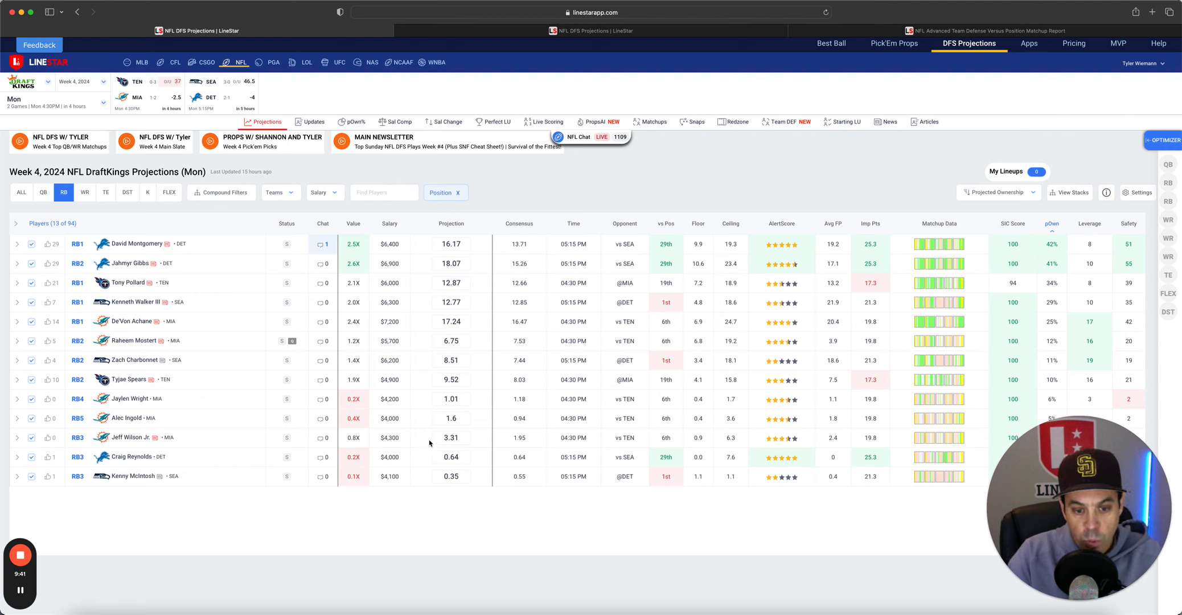
{"action": "mouse_move", "coordinate": [430, 437]}
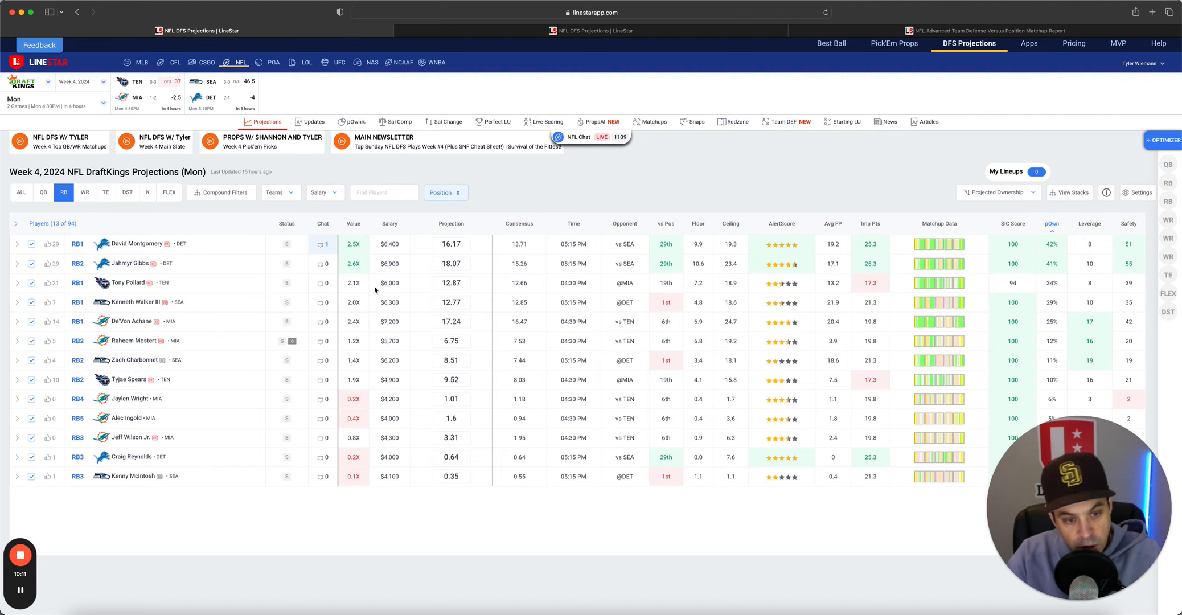
{"action": "mouse_move", "coordinate": [377, 362]}
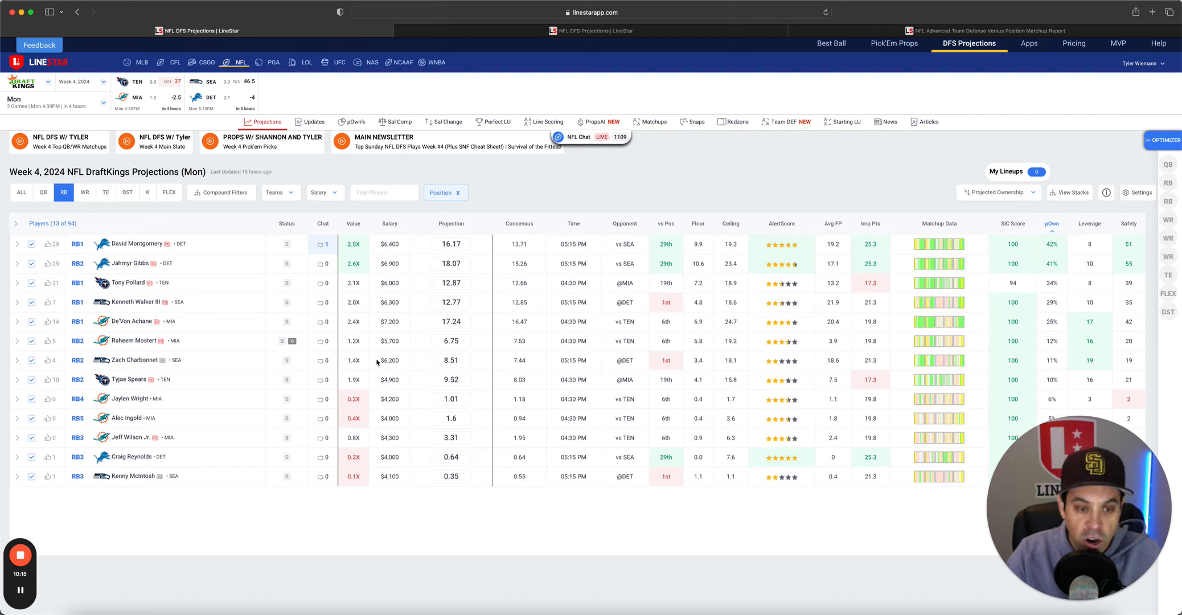
{"action": "mouse_move", "coordinate": [214, 364]}
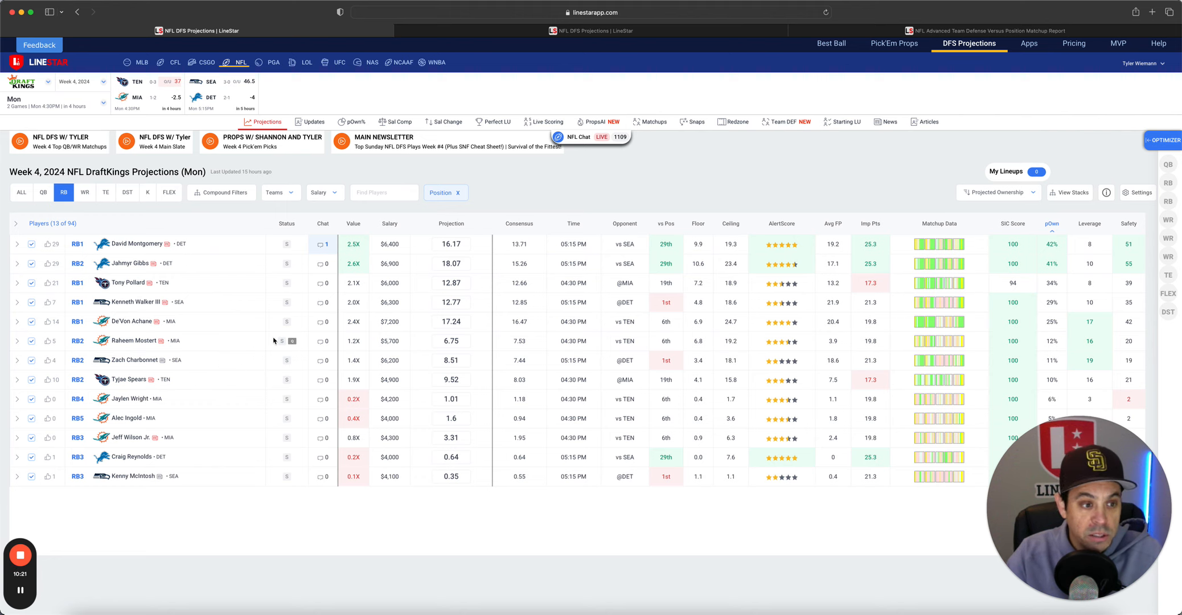
{"action": "left_click", "coordinate": [43, 193]}
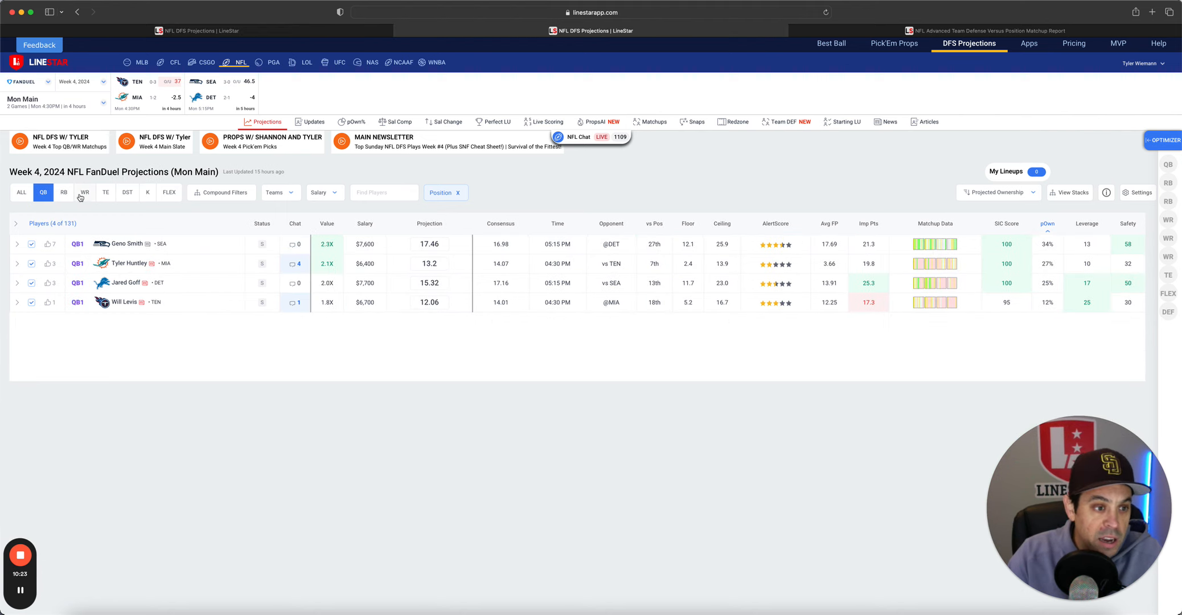
List the 13 FanDuel running backs, then switch to the Team Defense report.
{"action": "left_click", "coordinate": [63, 193]}
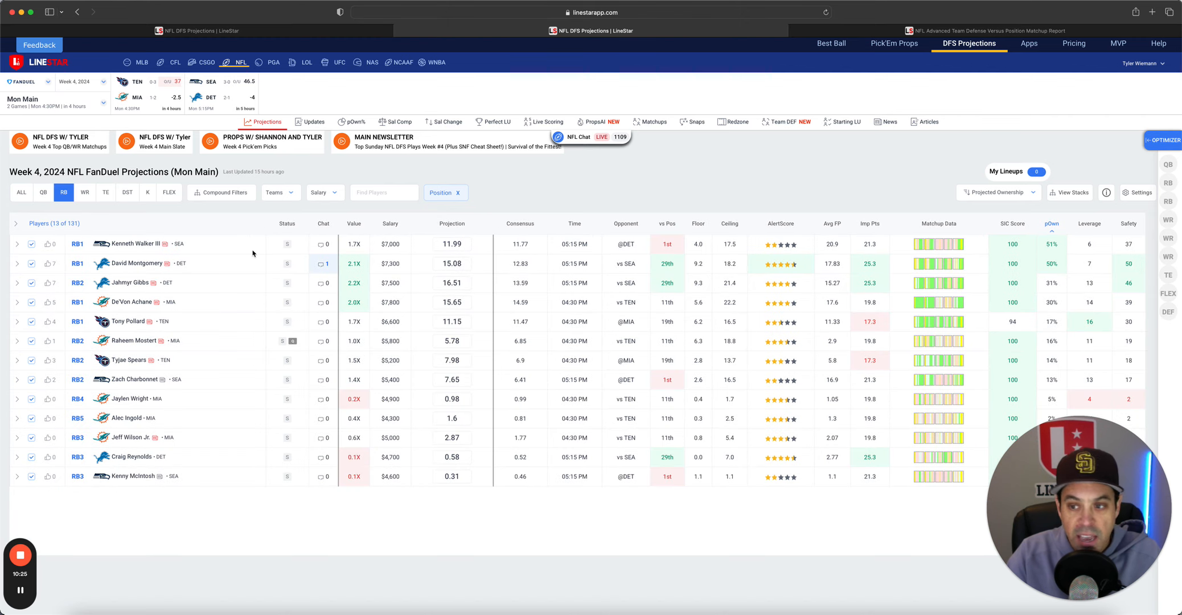
{"action": "mouse_move", "coordinate": [754, 178]}
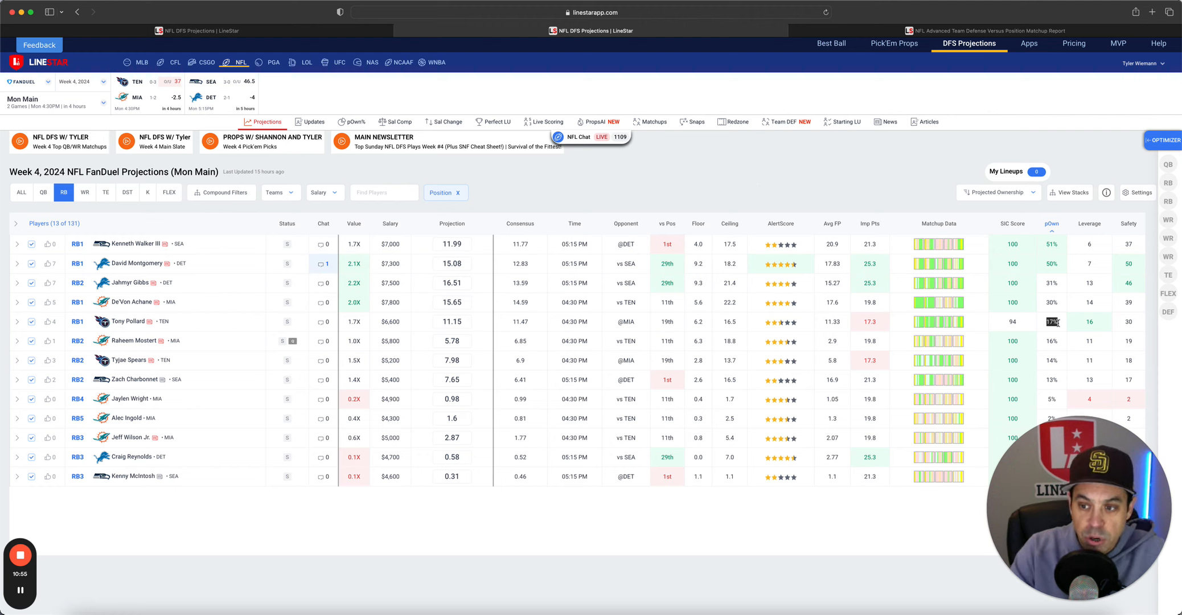
{"action": "mouse_move", "coordinate": [380, 315]}
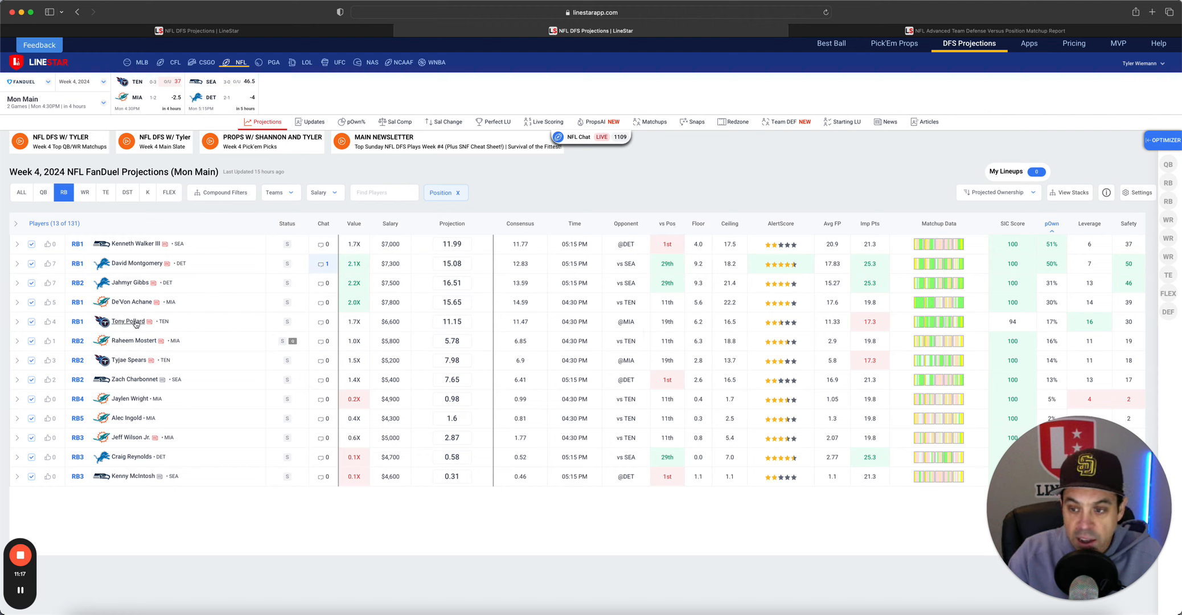
{"action": "mouse_move", "coordinate": [222, 333]}
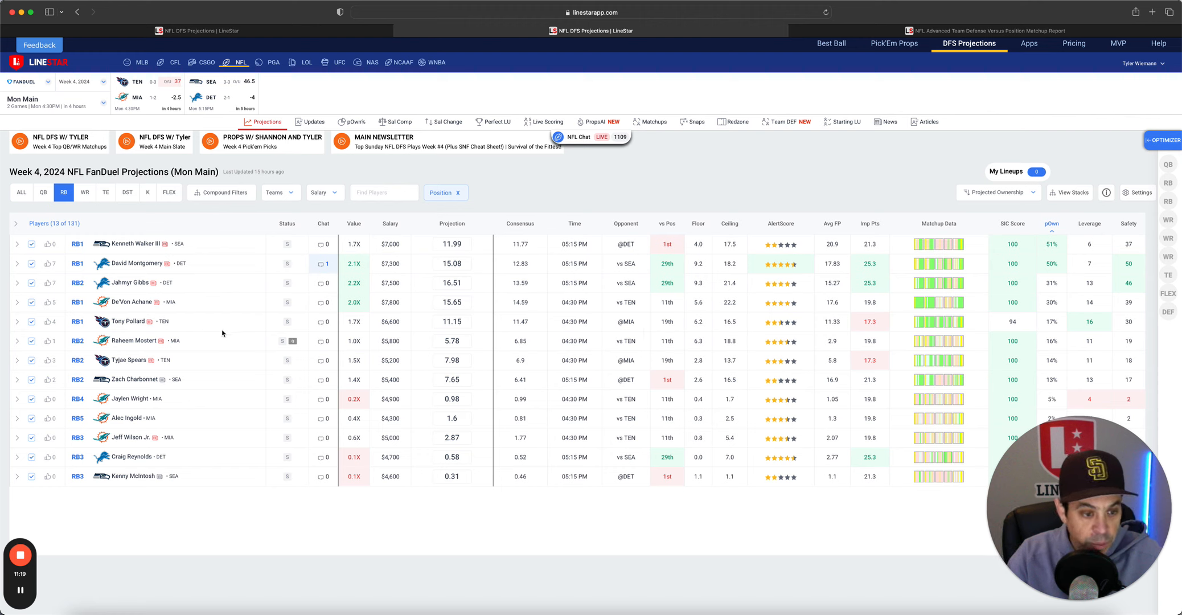
{"action": "mouse_move", "coordinate": [184, 360]}
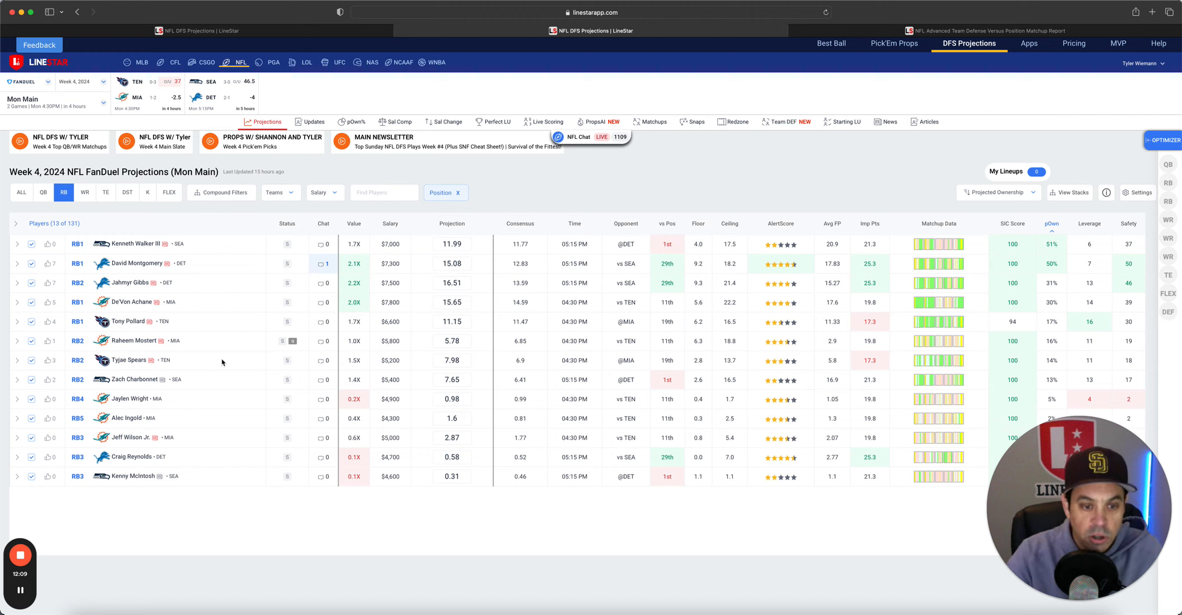
{"action": "mouse_move", "coordinate": [402, 267]}
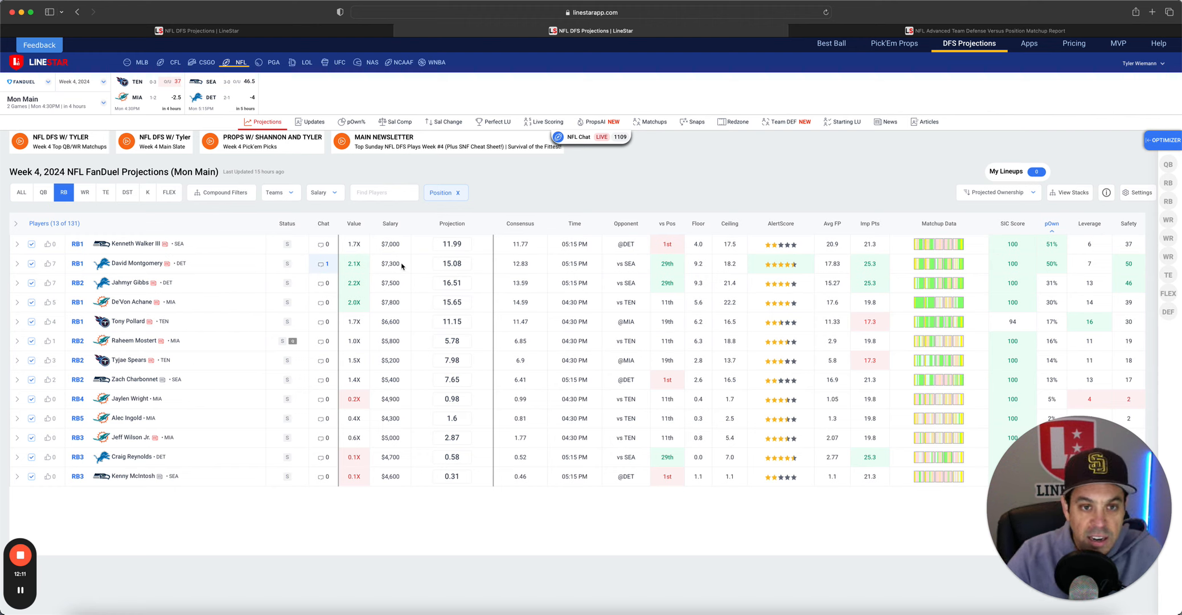
{"action": "left_click", "coordinate": [781, 121]}
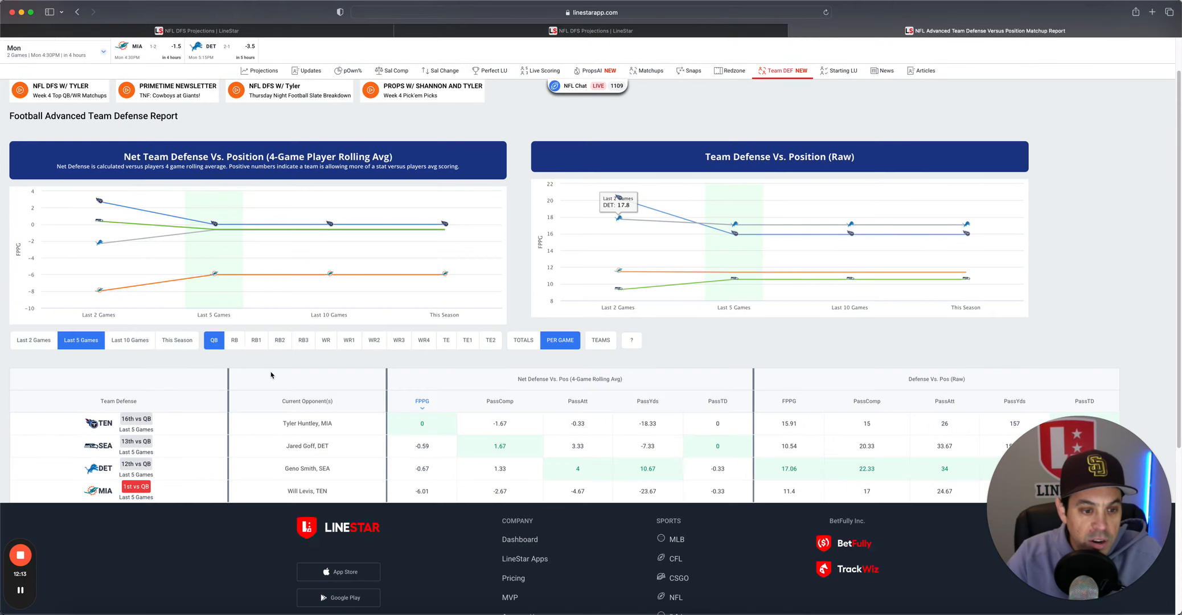
View team defense ratings against RB1s, then against RB2s.
{"action": "left_click", "coordinate": [256, 340]}
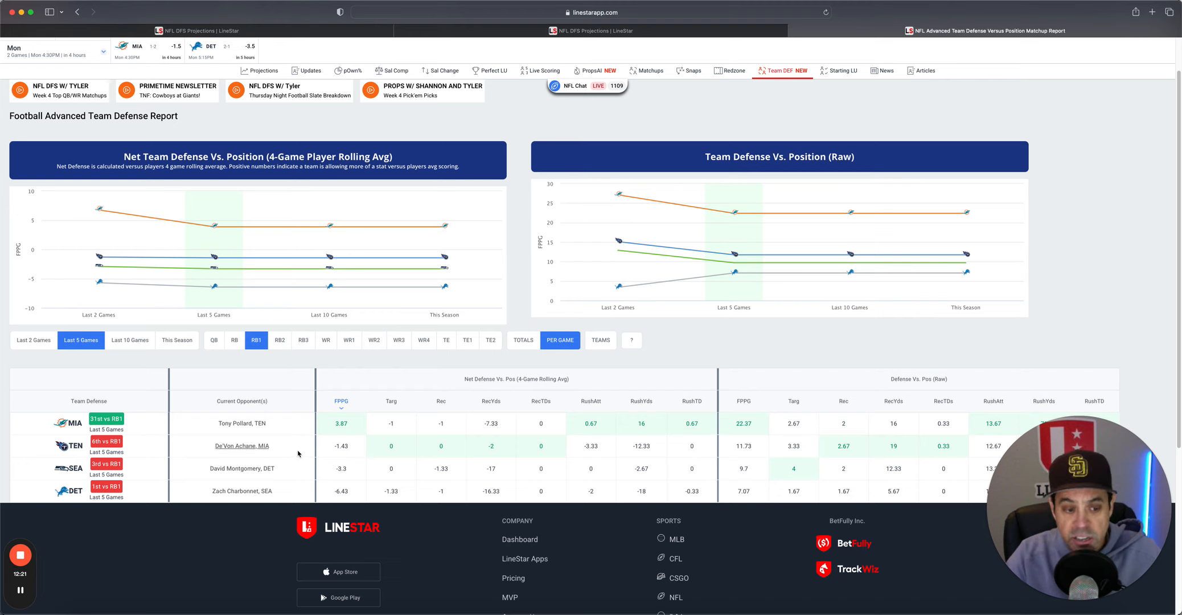
{"action": "mouse_move", "coordinate": [241, 468]}
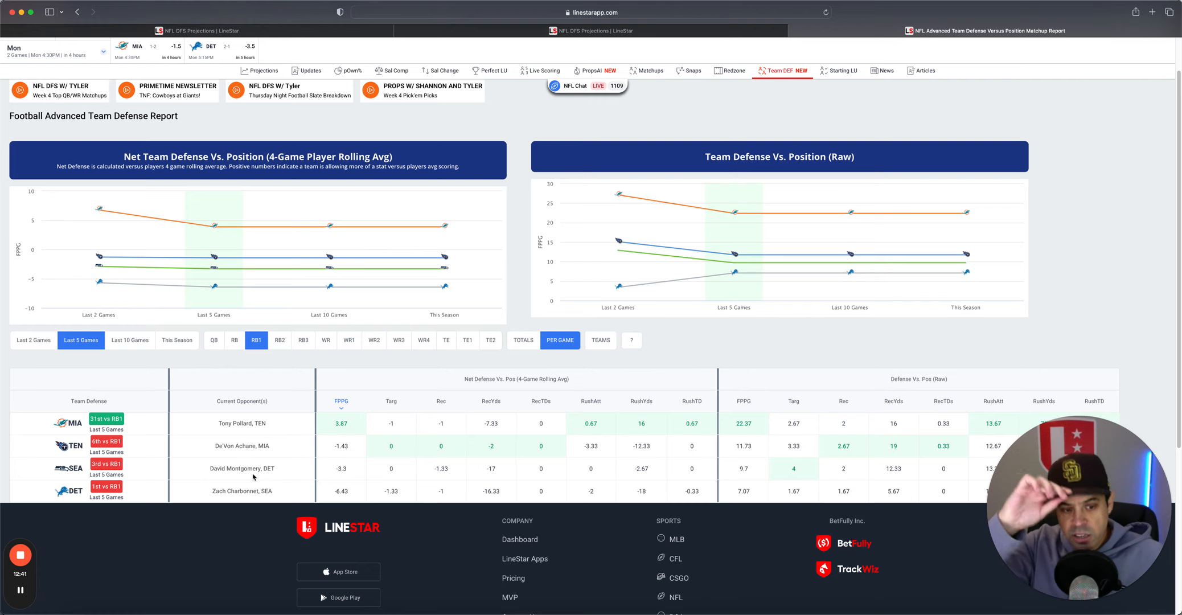
{"action": "left_click", "coordinate": [279, 340]}
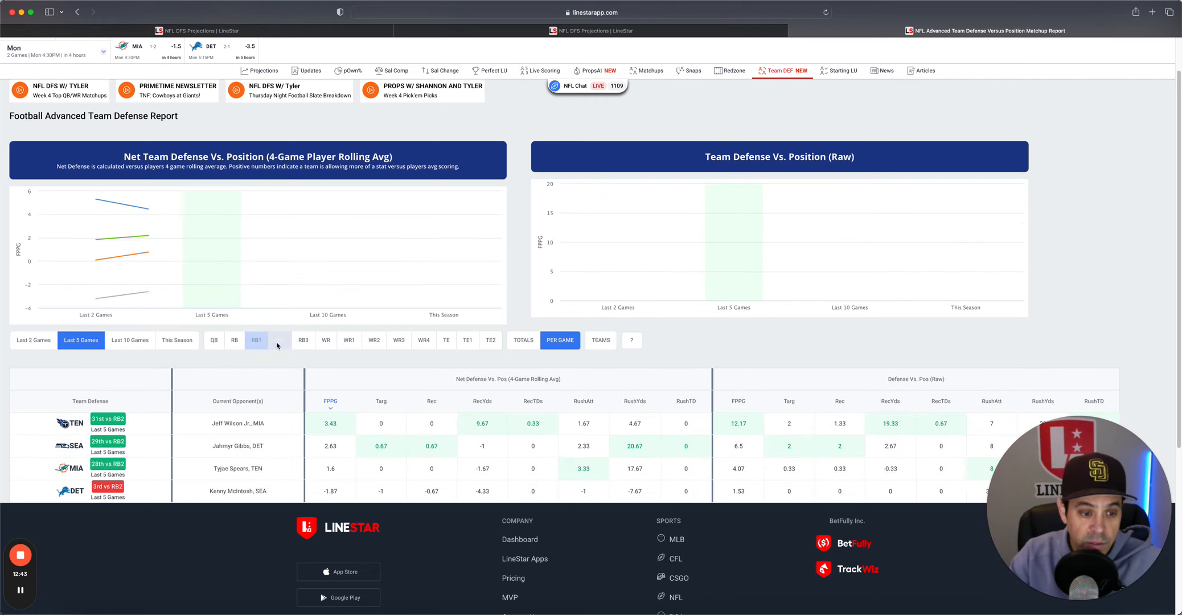
{"action": "left_click", "coordinate": [279, 339]}
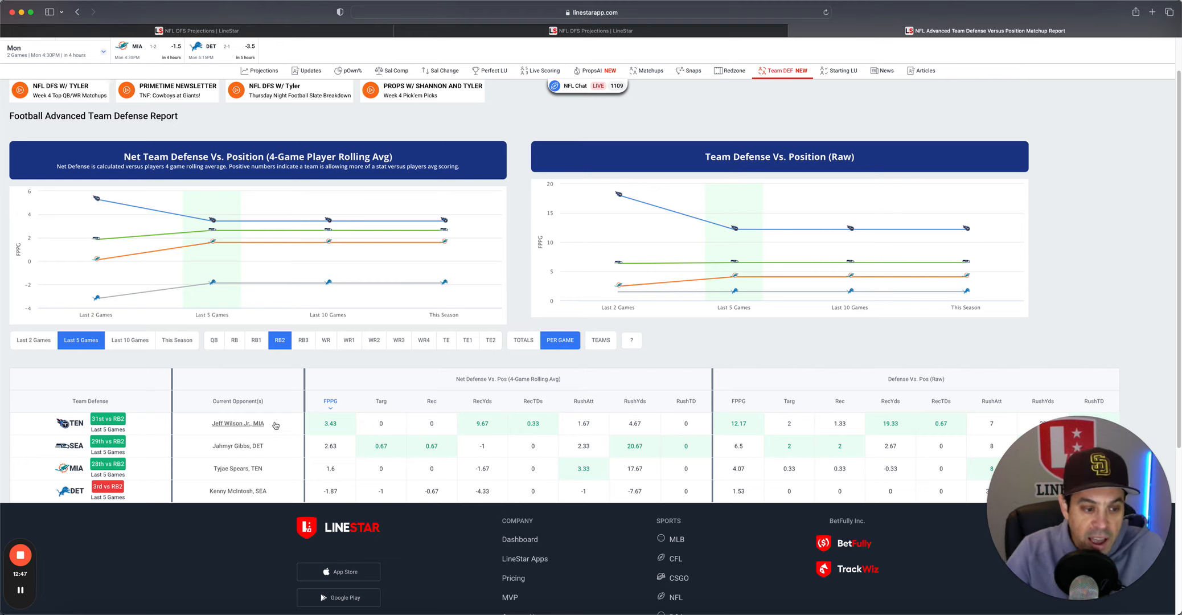
{"action": "mouse_move", "coordinate": [221, 456]}
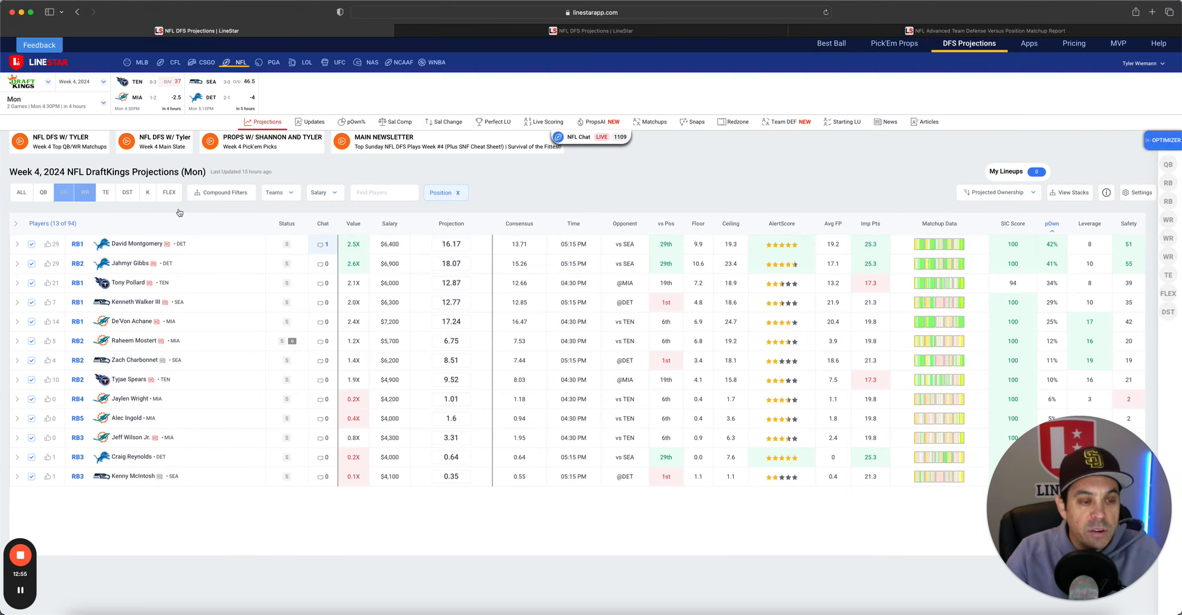
Filter DraftKings Monday projections to wide receivers and open Amon-Ra St. Brown's player card.
{"action": "left_click", "coordinate": [84, 193]}
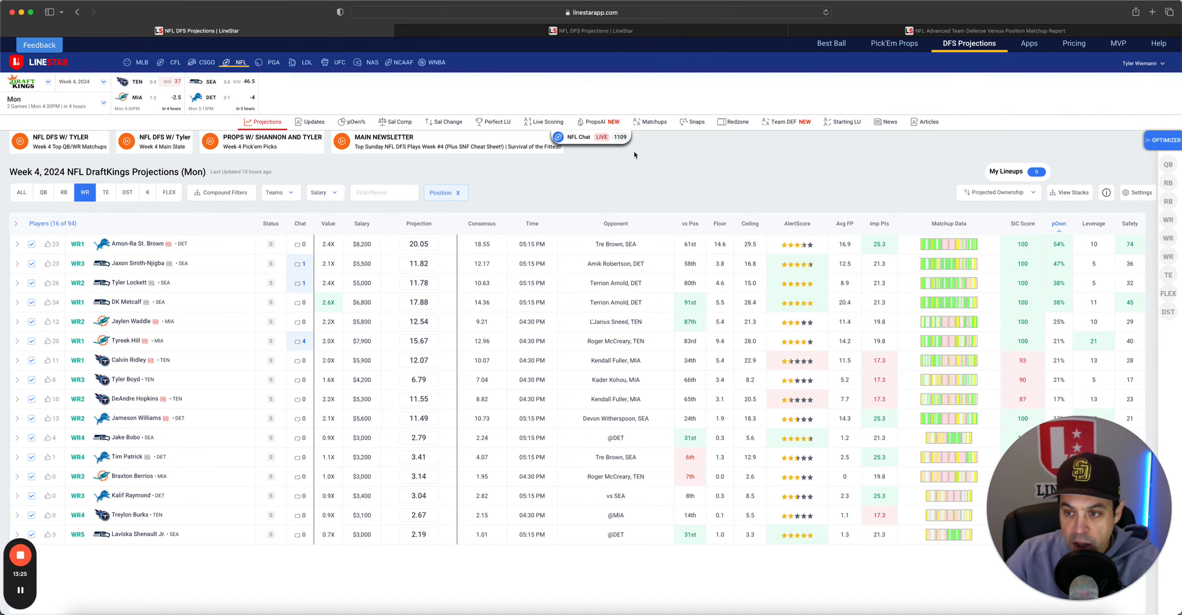
{"action": "left_click", "coordinate": [138, 243]}
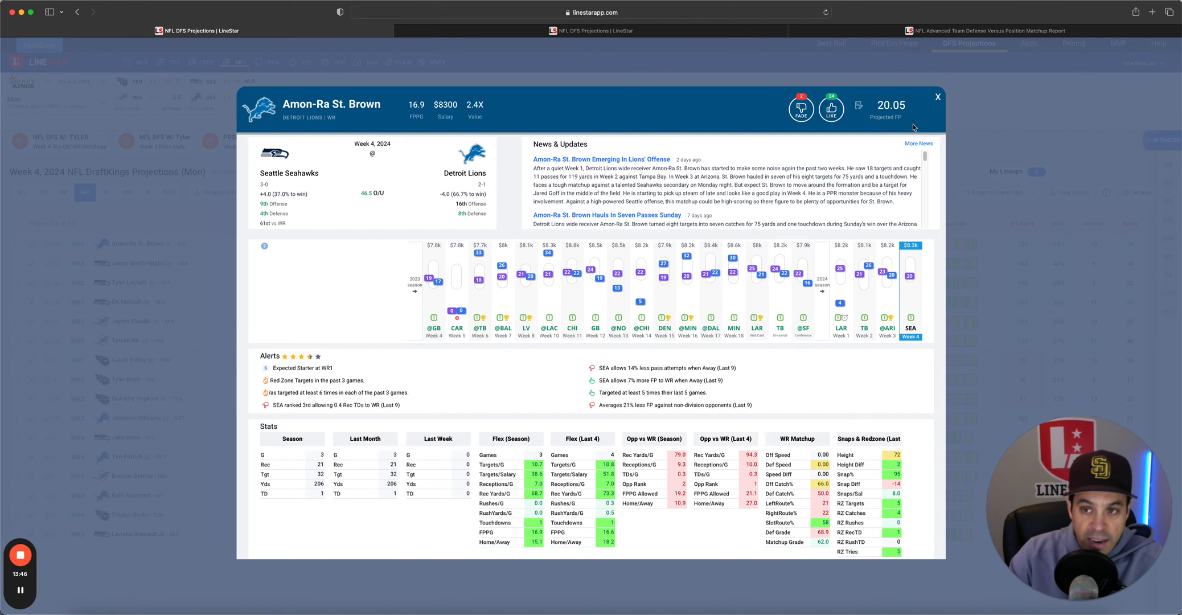
Close the current card, review Jameson Williams' card, then open DeAndre Hopkins' card.
{"action": "left_click", "coordinate": [937, 96]}
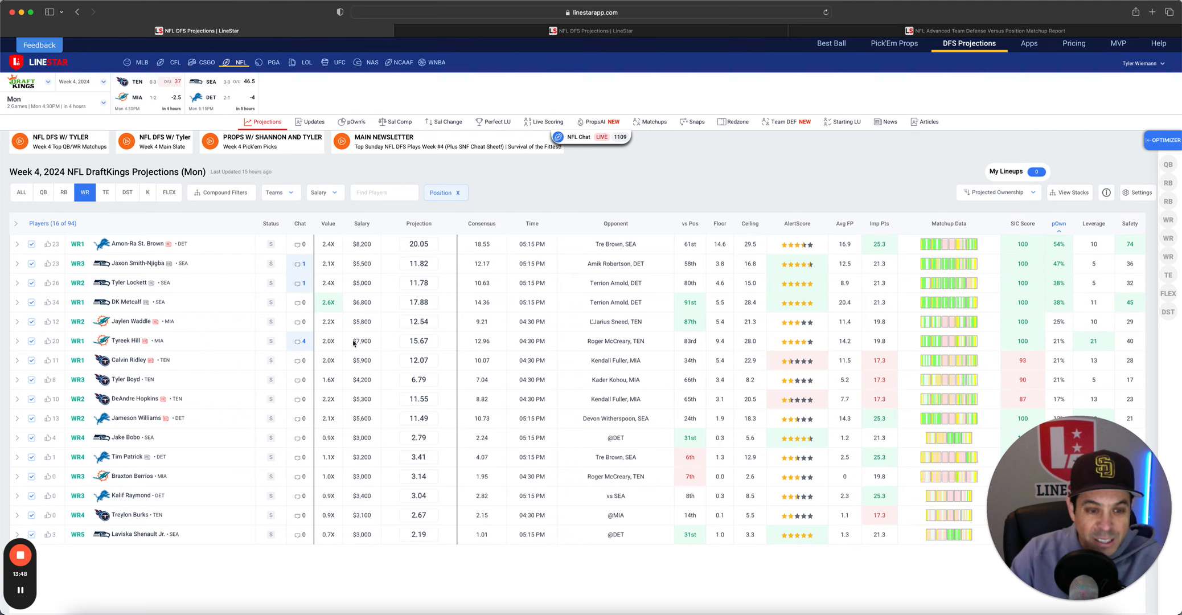
{"action": "mouse_move", "coordinate": [217, 354]}
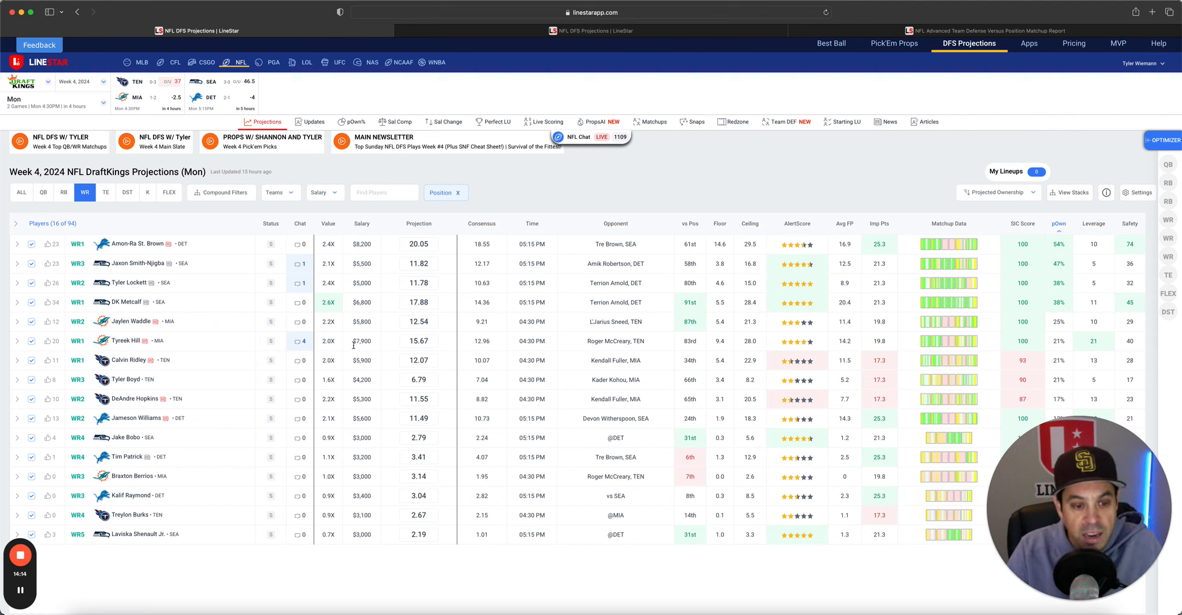
{"action": "mouse_move", "coordinate": [296, 433]}
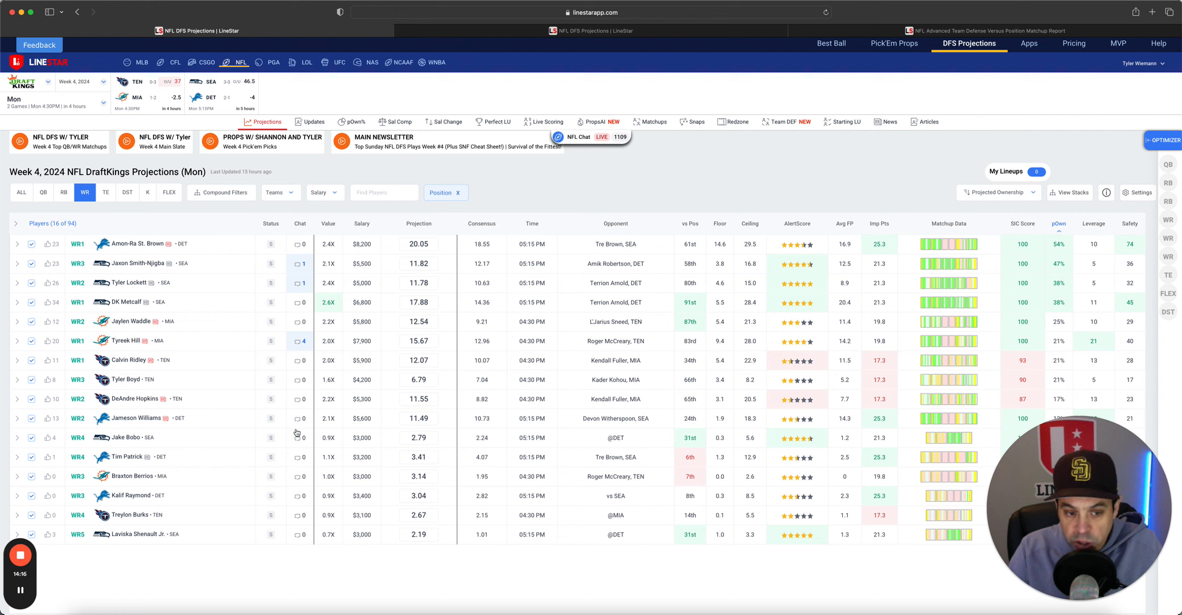
{"action": "left_click", "coordinate": [136, 419]}
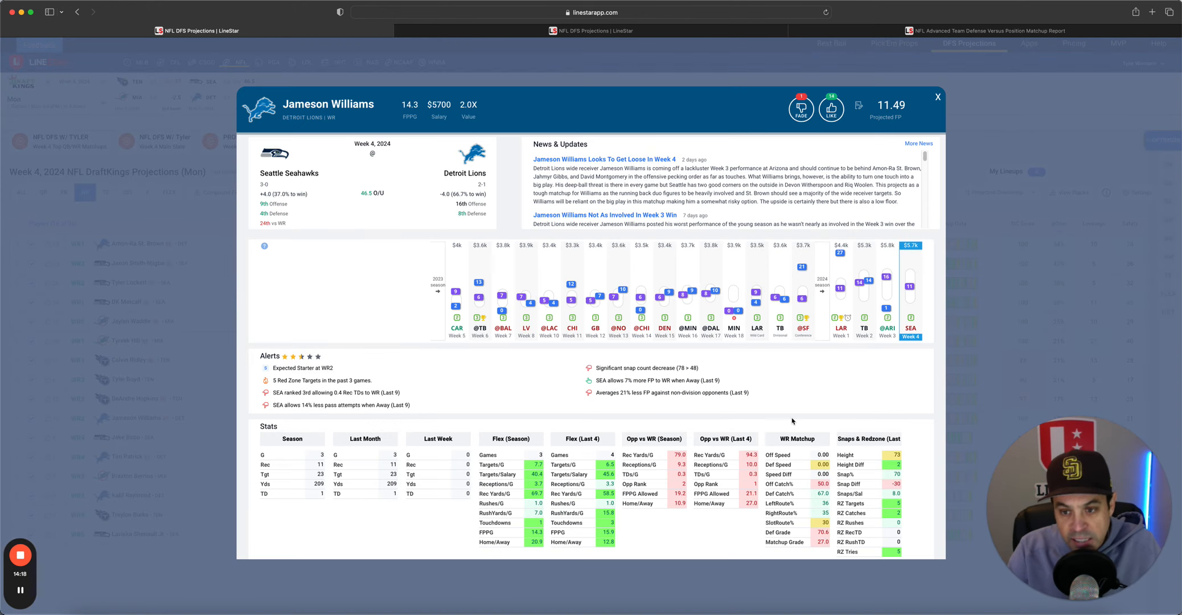
{"action": "mouse_move", "coordinate": [864, 289]}
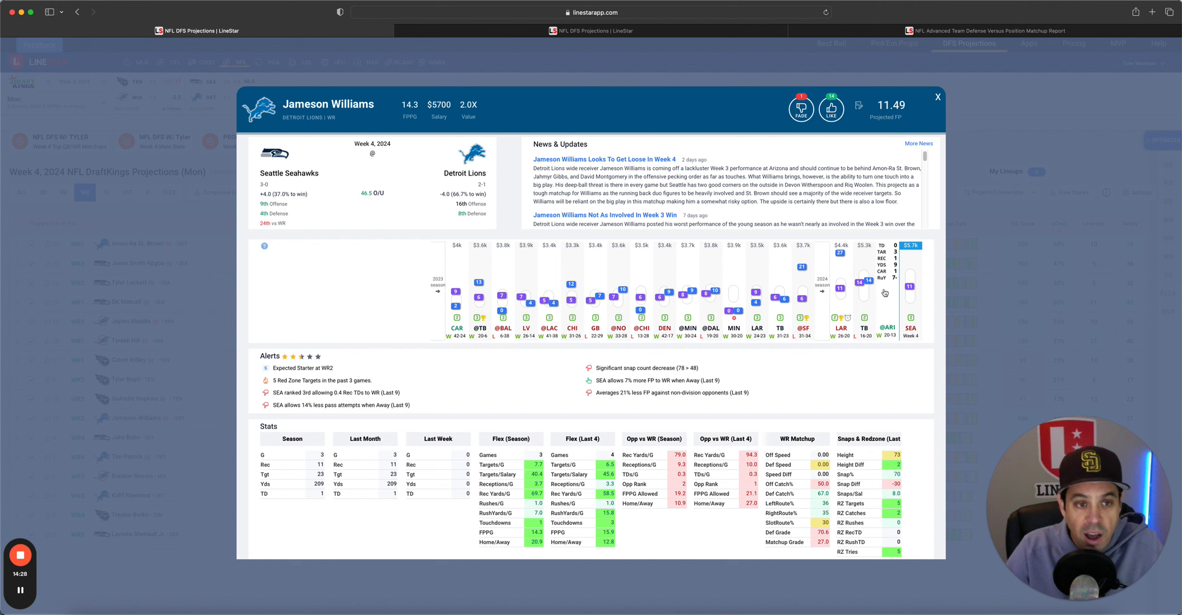
{"action": "left_click", "coordinate": [937, 96]}
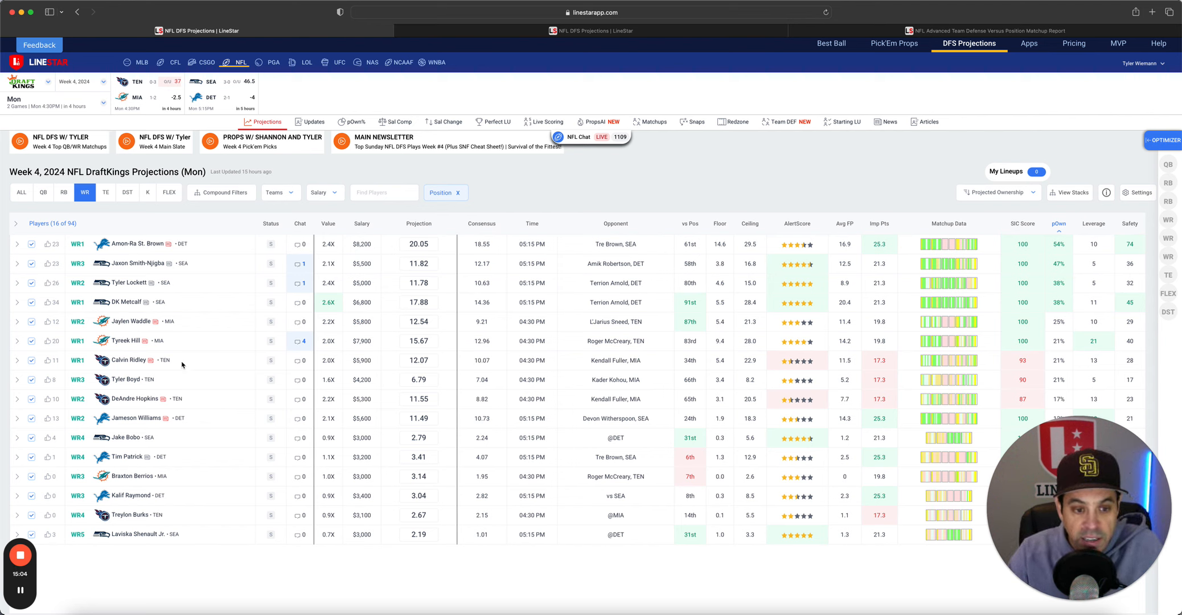
{"action": "left_click", "coordinate": [128, 359]}
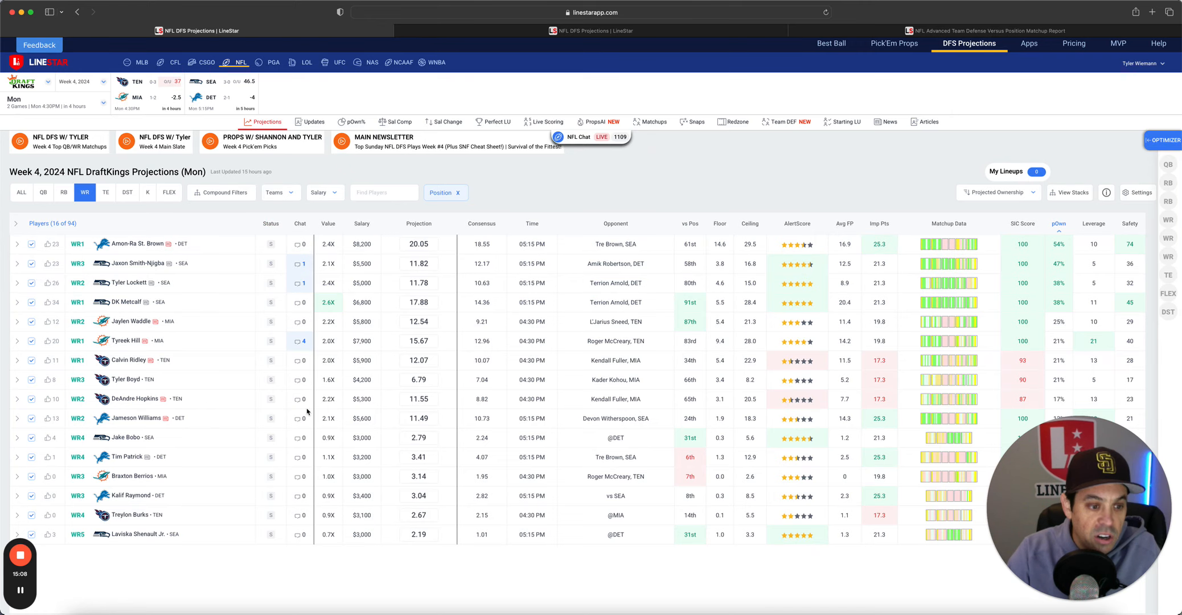
{"action": "left_click", "coordinate": [136, 398]}
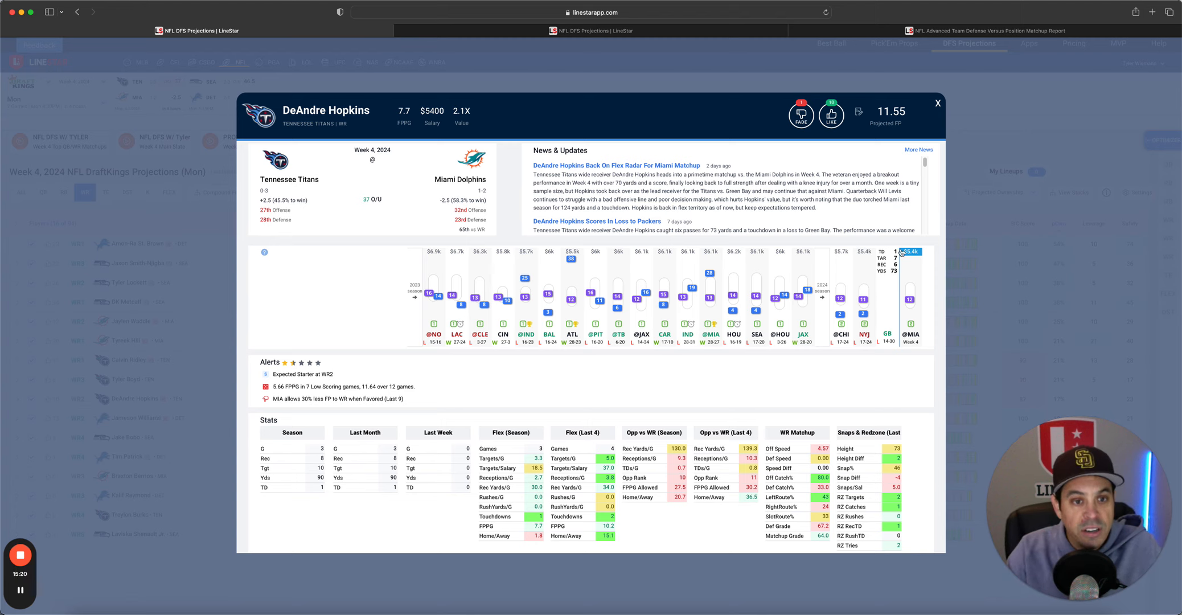
Review and close Tyler Boyd's and Kalif Raymond's player cards.
{"action": "left_click", "coordinate": [937, 103]}
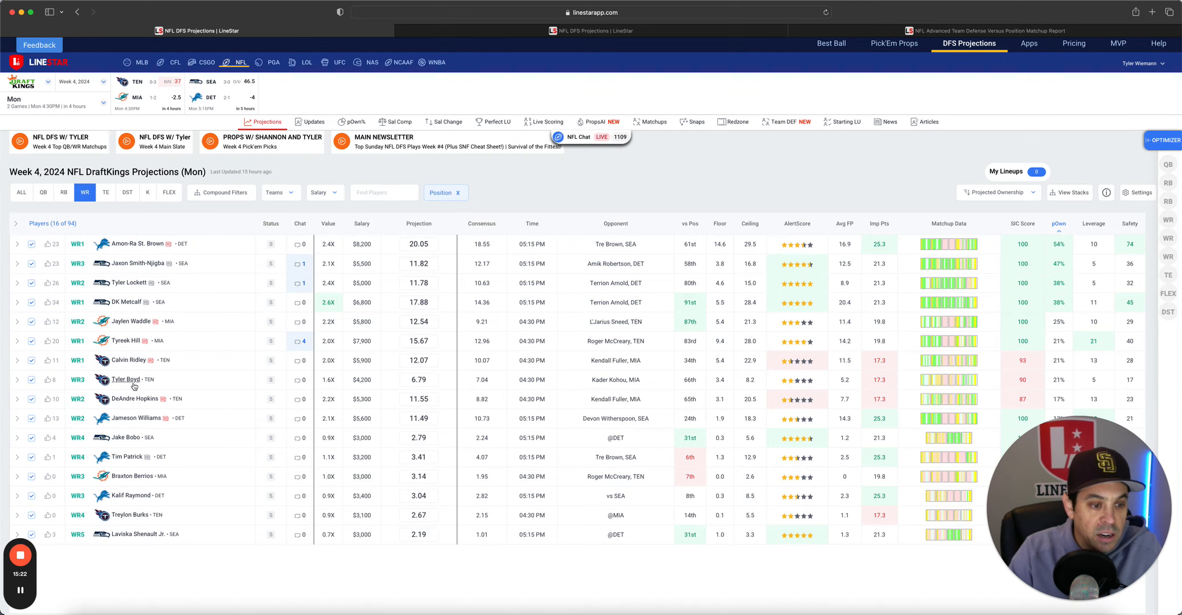
{"action": "left_click", "coordinate": [126, 379]}
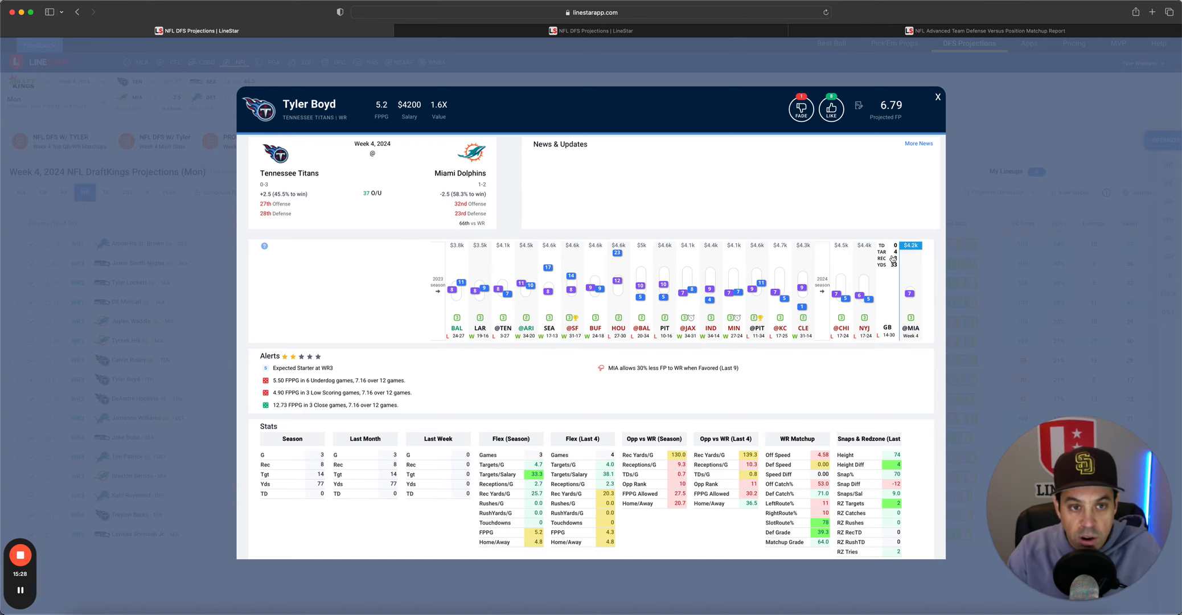
{"action": "left_click", "coordinate": [938, 97]}
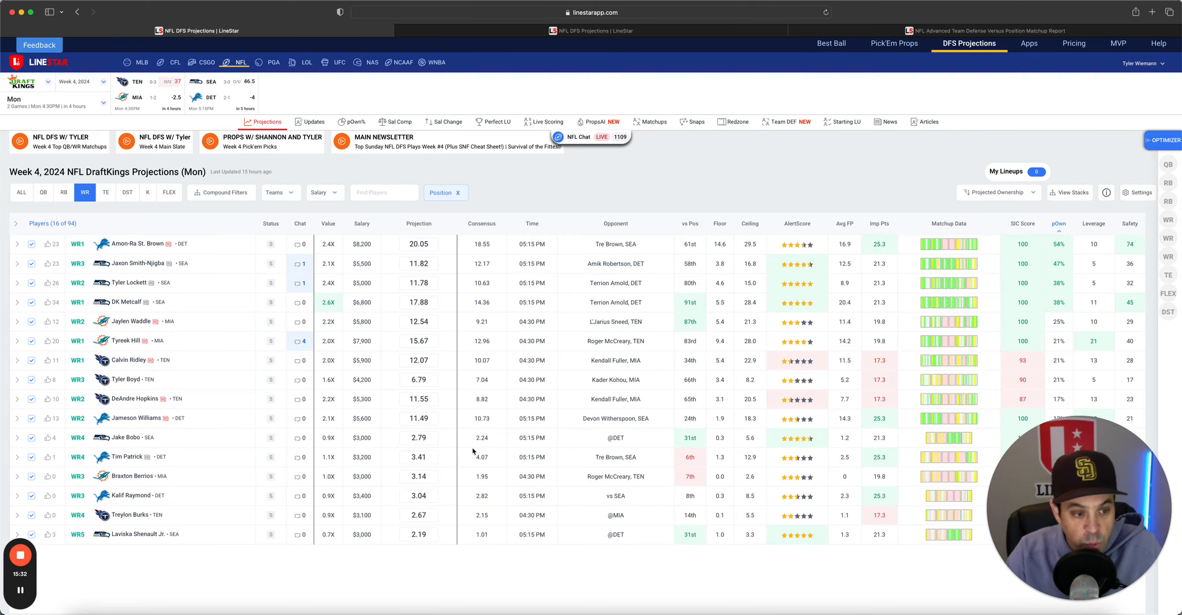
{"action": "mouse_move", "coordinate": [234, 478]}
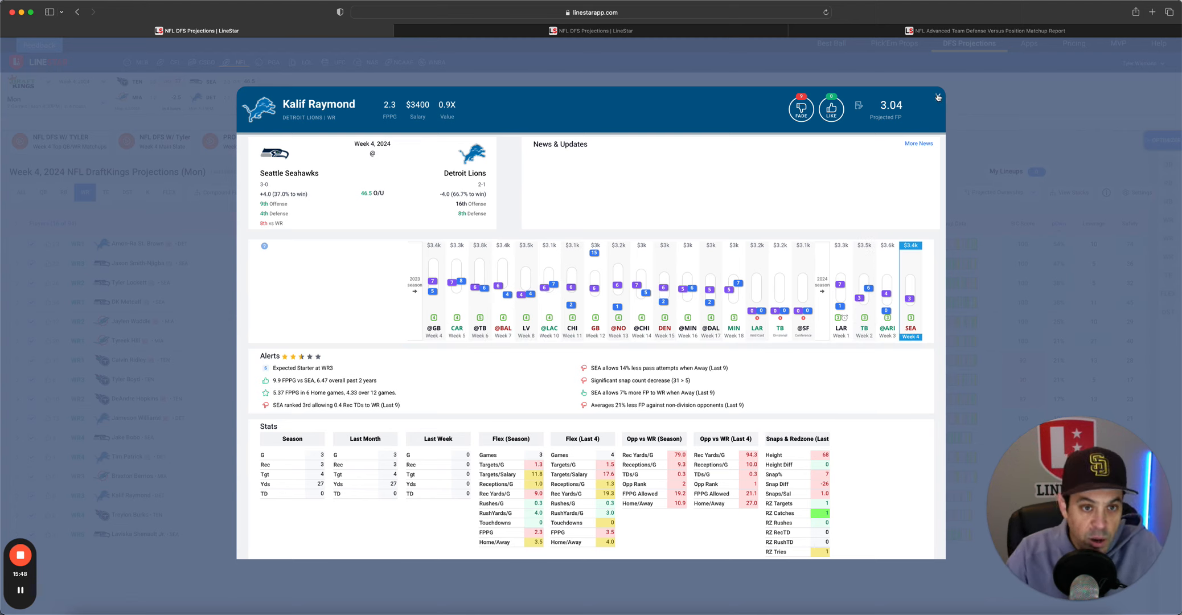
{"action": "left_click", "coordinate": [937, 97]}
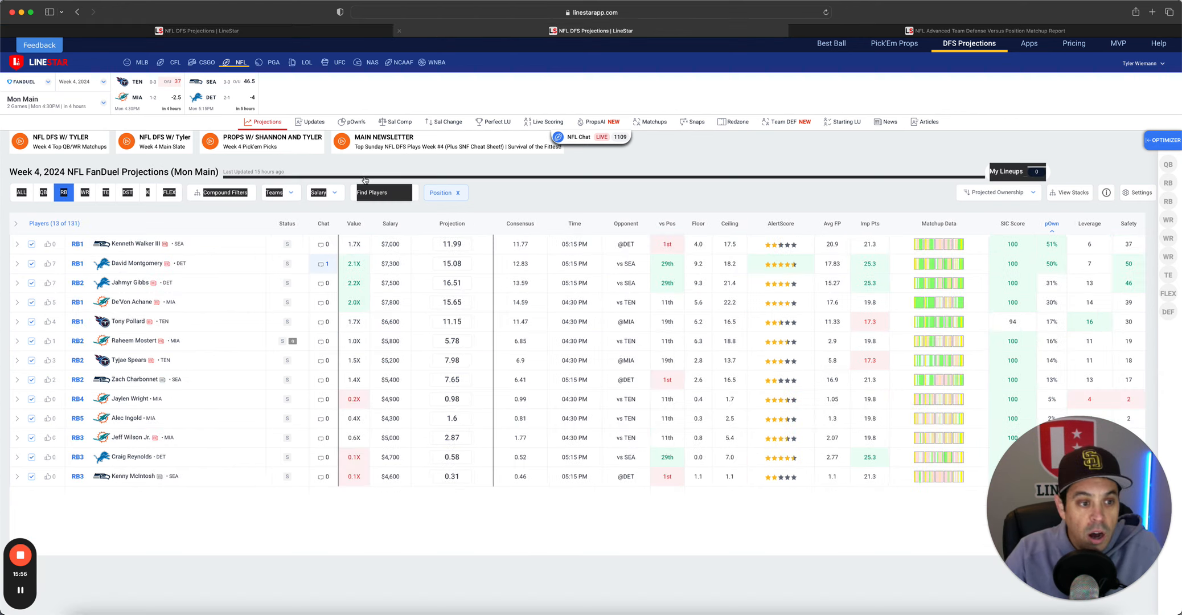
Compare FanDuel Mon Main WR and RB projections, finishing on the 11 tight ends.
{"action": "left_click", "coordinate": [84, 193]}
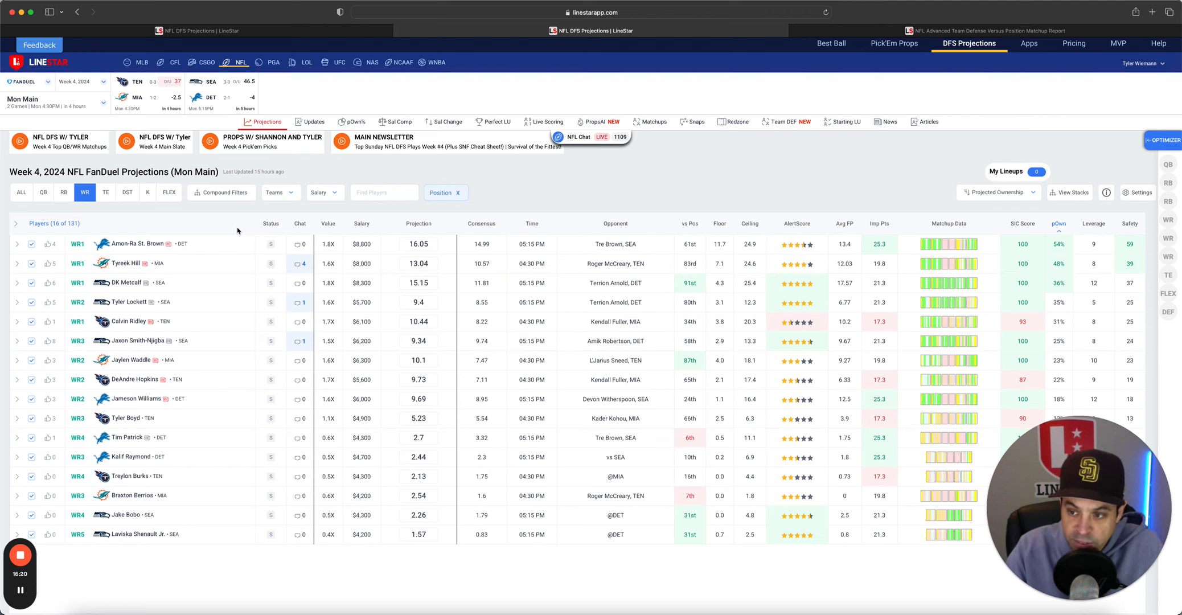
{"action": "mouse_move", "coordinate": [797, 284]}
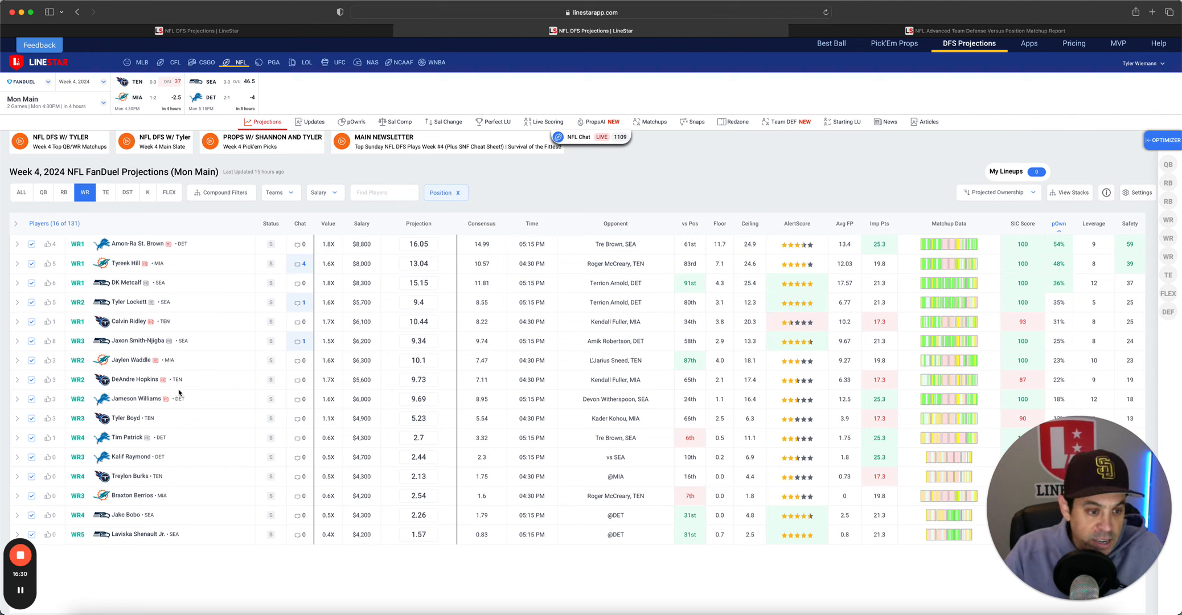
{"action": "mouse_move", "coordinate": [208, 412]}
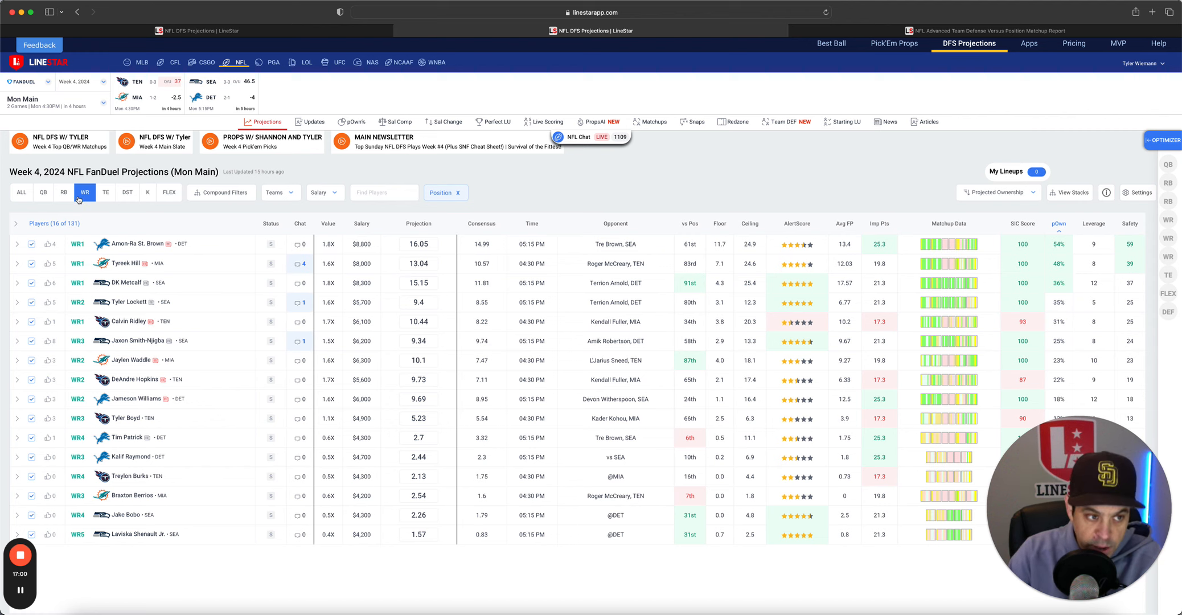
{"action": "left_click", "coordinate": [63, 192]}
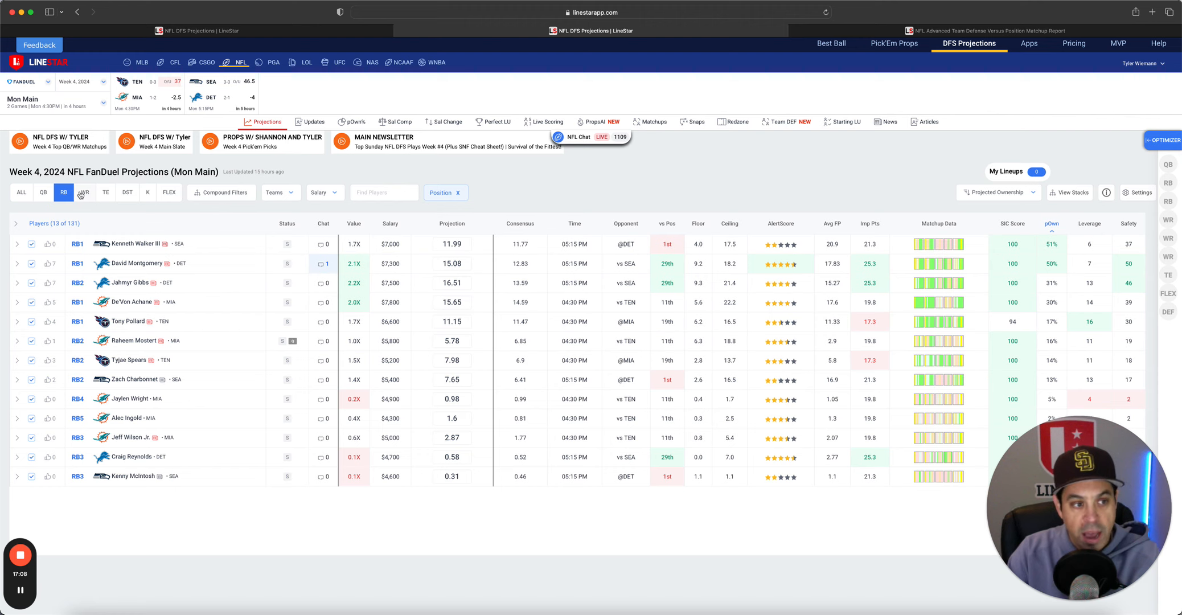
{"action": "left_click", "coordinate": [84, 193]}
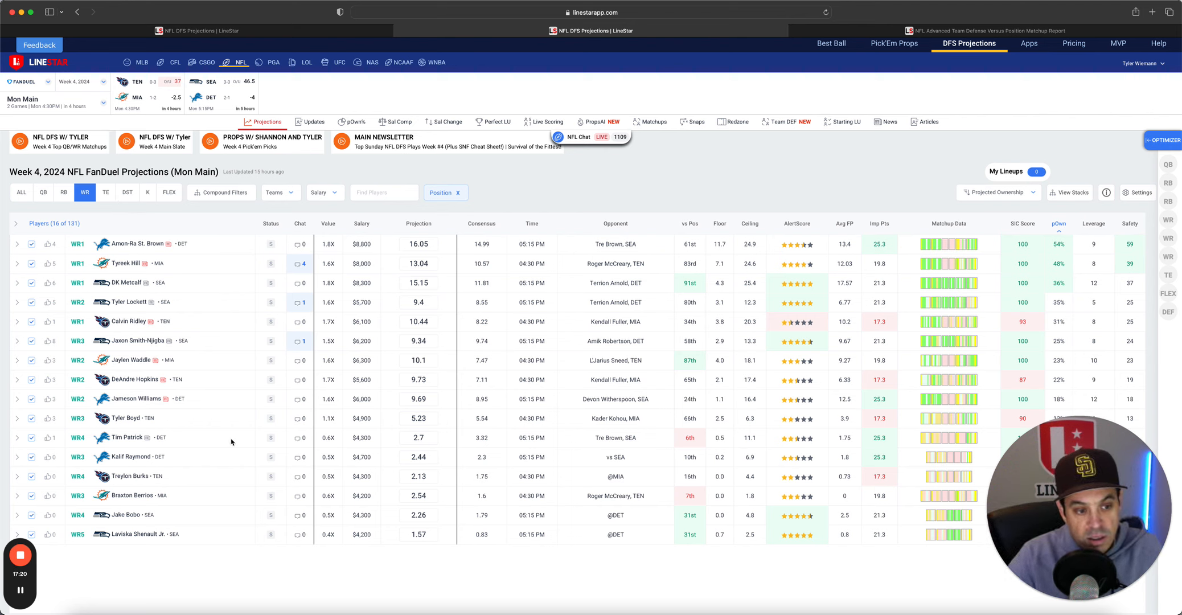
{"action": "mouse_move", "coordinate": [236, 431]}
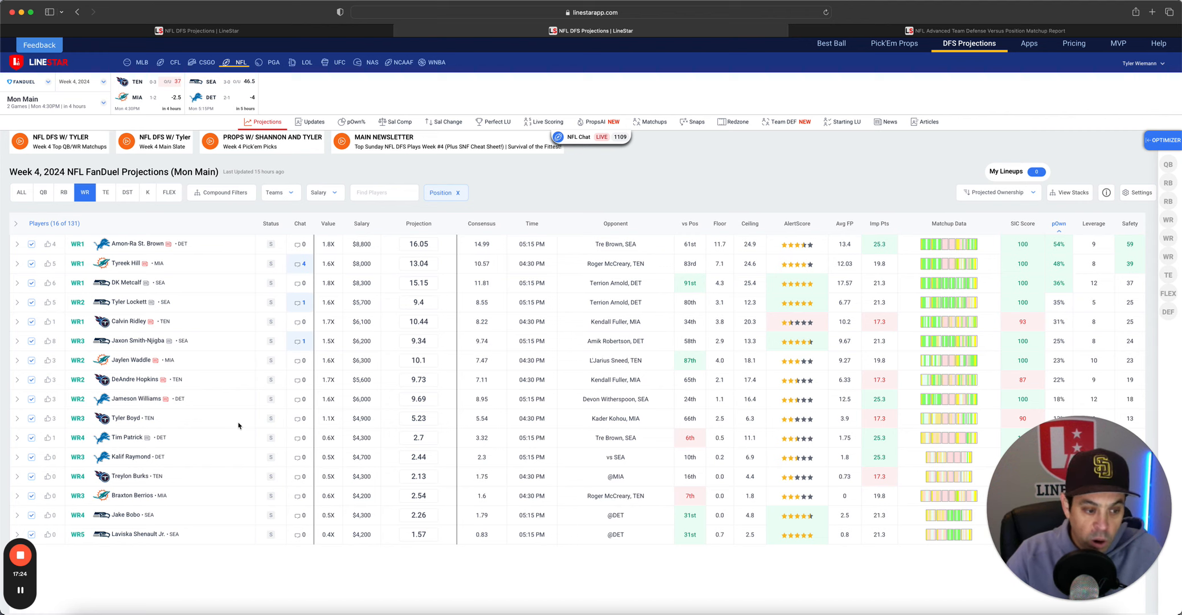
{"action": "mouse_move", "coordinate": [106, 193]}
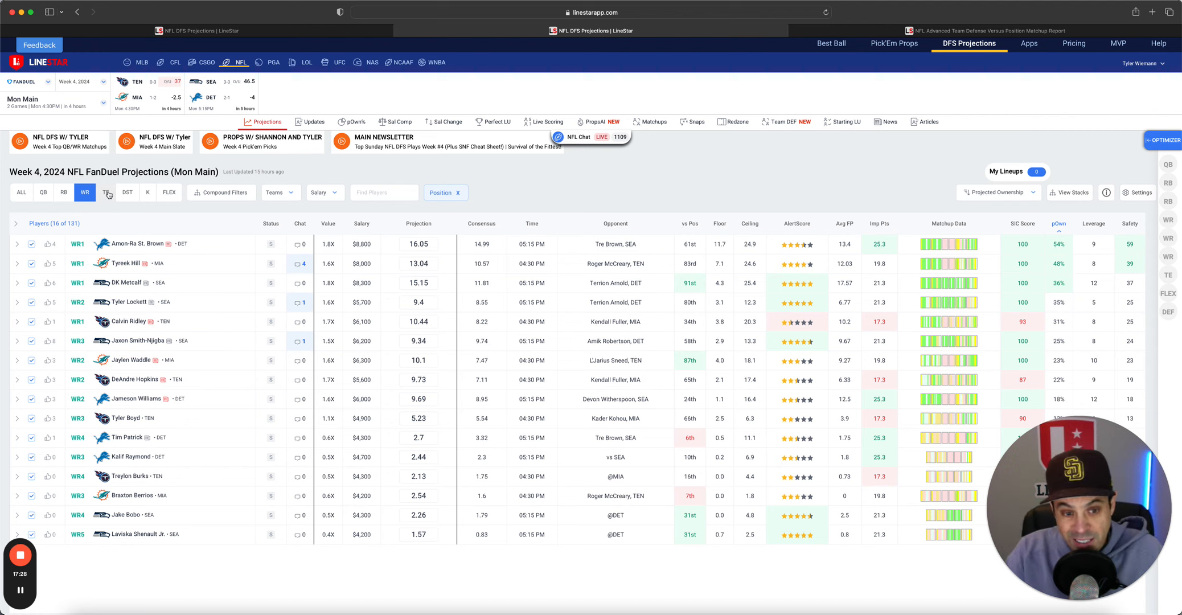
{"action": "left_click", "coordinate": [105, 192]}
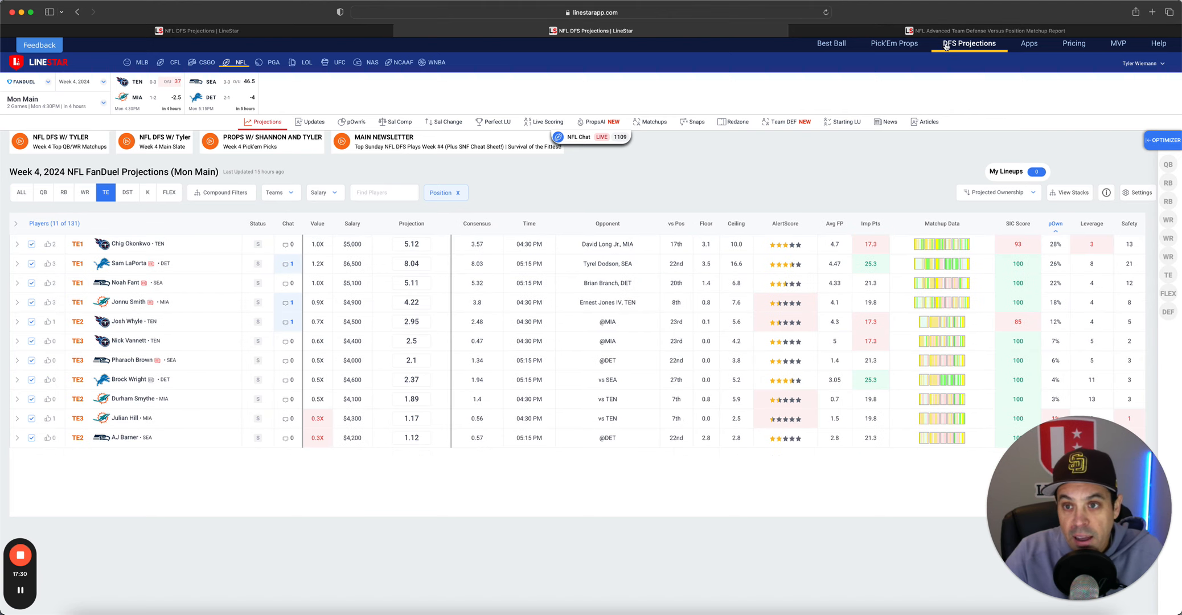
Open the Team Defense vs Position report and check Amon-Ra St. Brown's player card.
{"action": "left_click", "coordinate": [784, 122]}
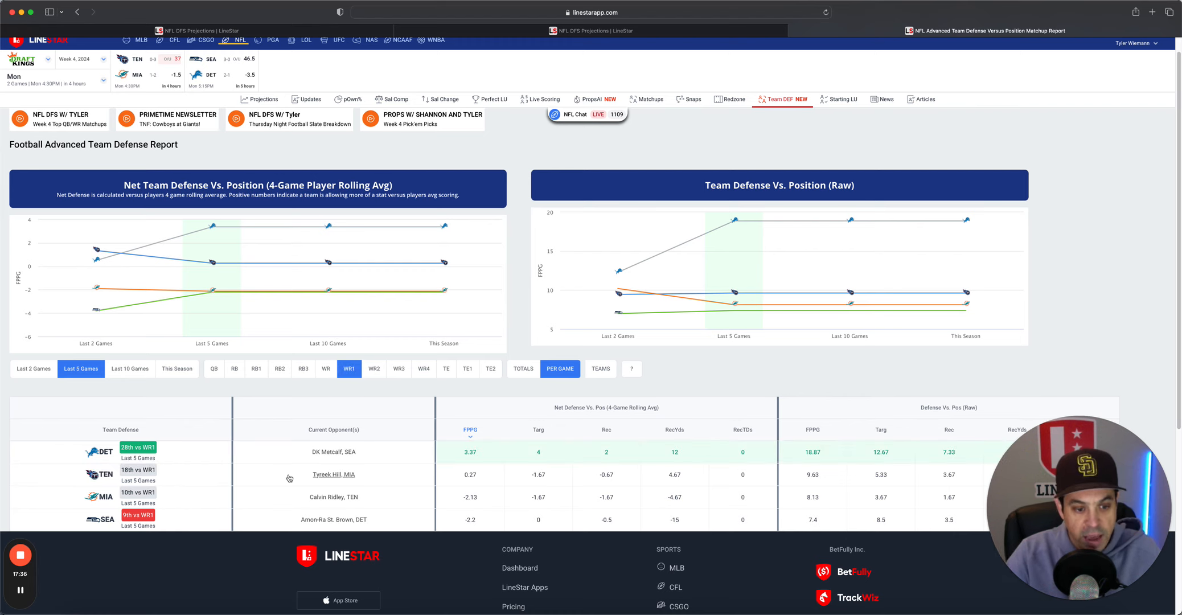
{"action": "double_click", "coordinate": [333, 474]}
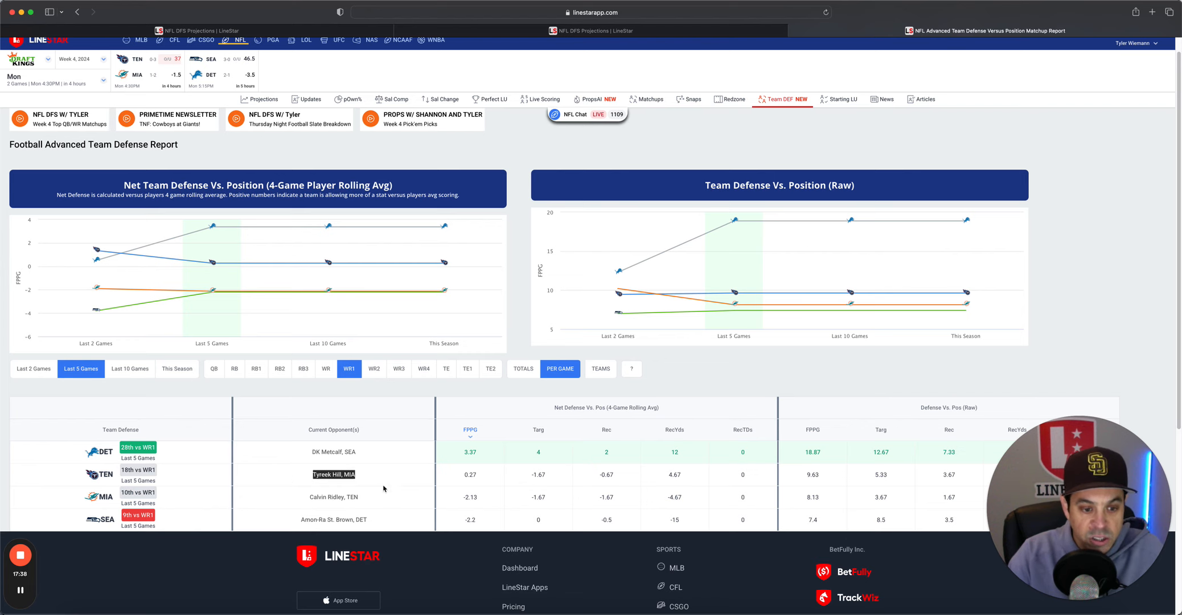
{"action": "left_click", "coordinate": [333, 519]}
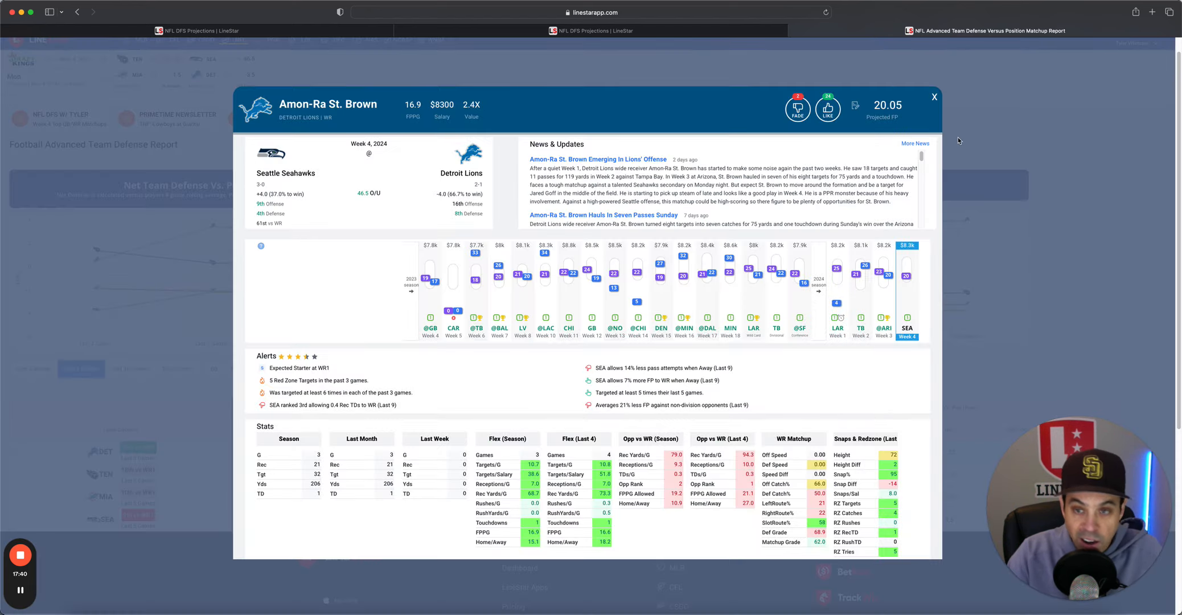
{"action": "left_click", "coordinate": [933, 98]}
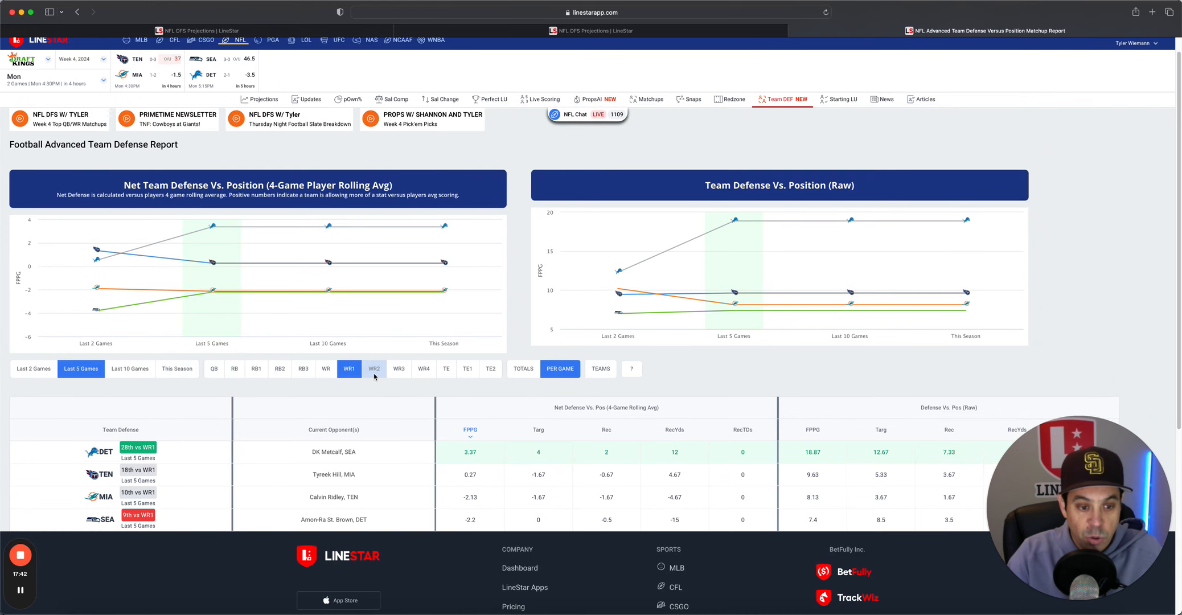
View defense matchups against WR2 and WR3, closing Jaxon Smith-Njigba's card.
{"action": "left_click", "coordinate": [375, 368]}
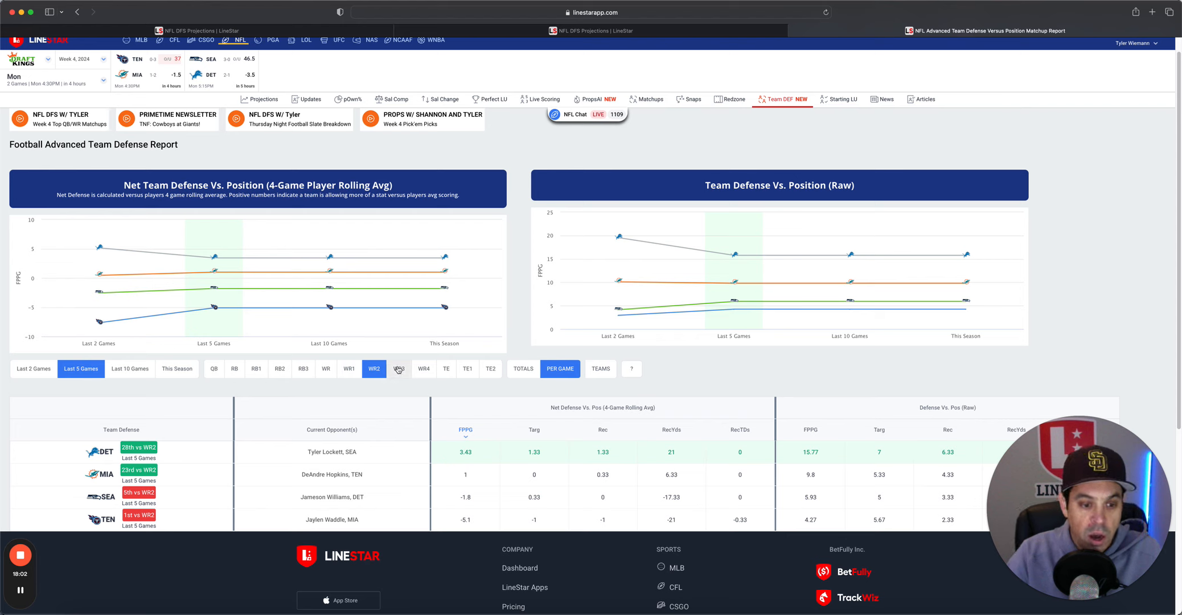
{"action": "left_click", "coordinate": [398, 368]}
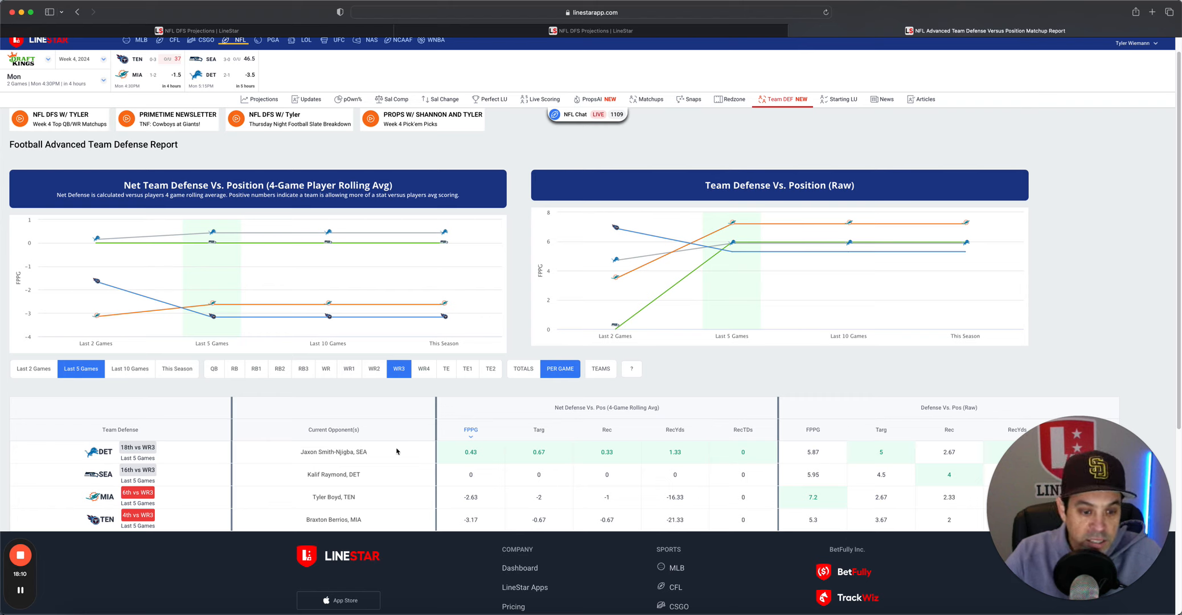
{"action": "mouse_move", "coordinate": [441, 374]}
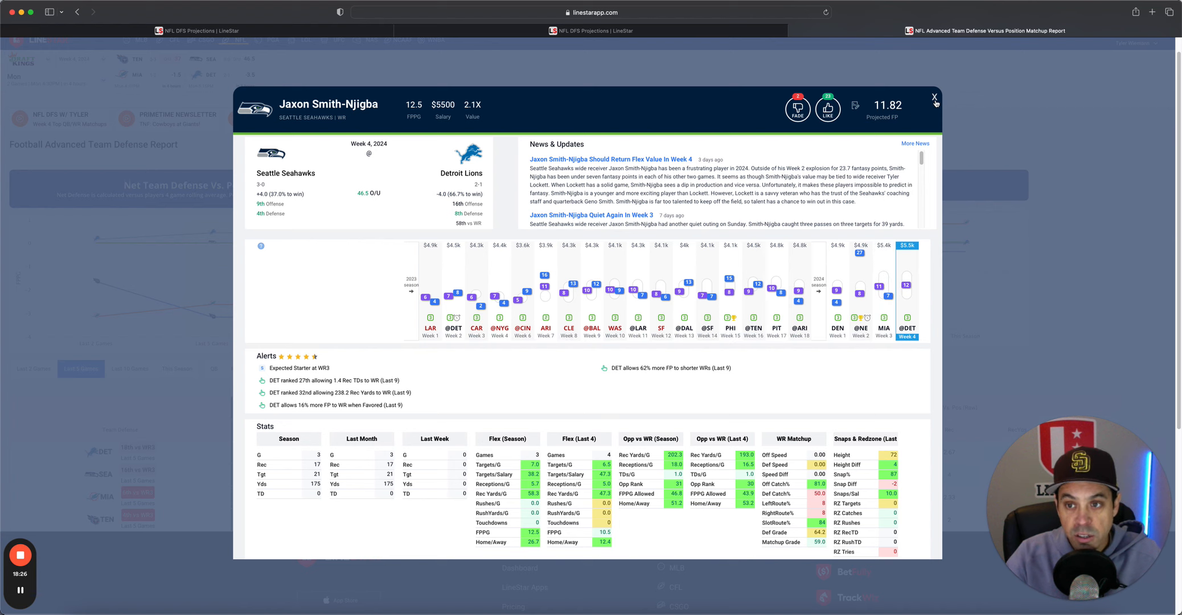
{"action": "left_click", "coordinate": [935, 97]}
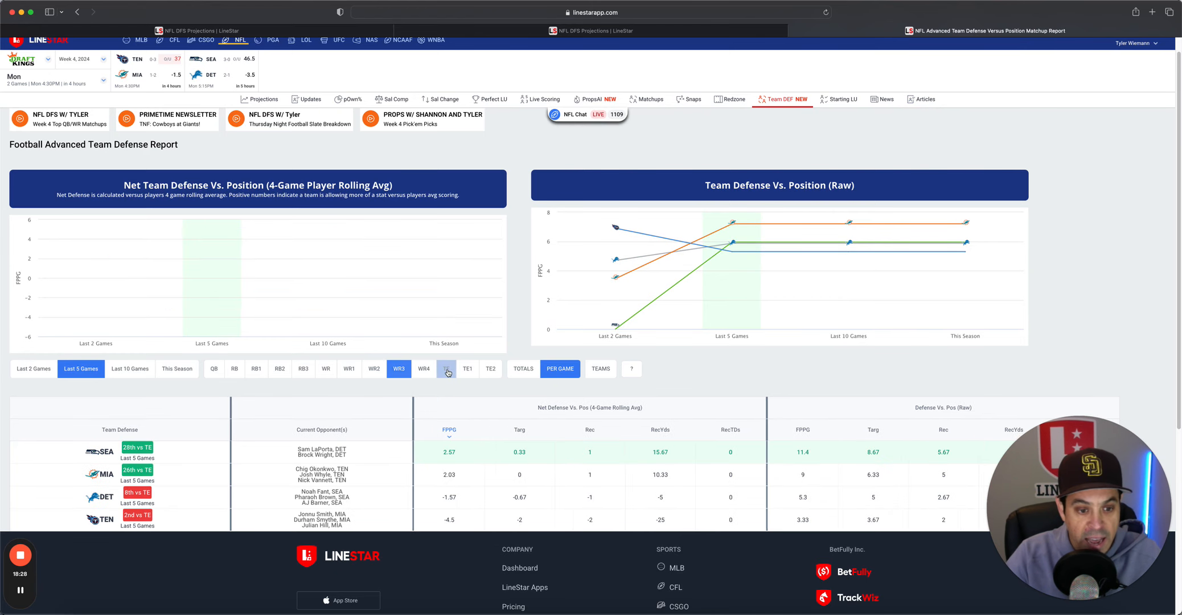
View tight end defense matchups, then list DraftKings Monday tight end projections.
{"action": "left_click", "coordinate": [445, 368]}
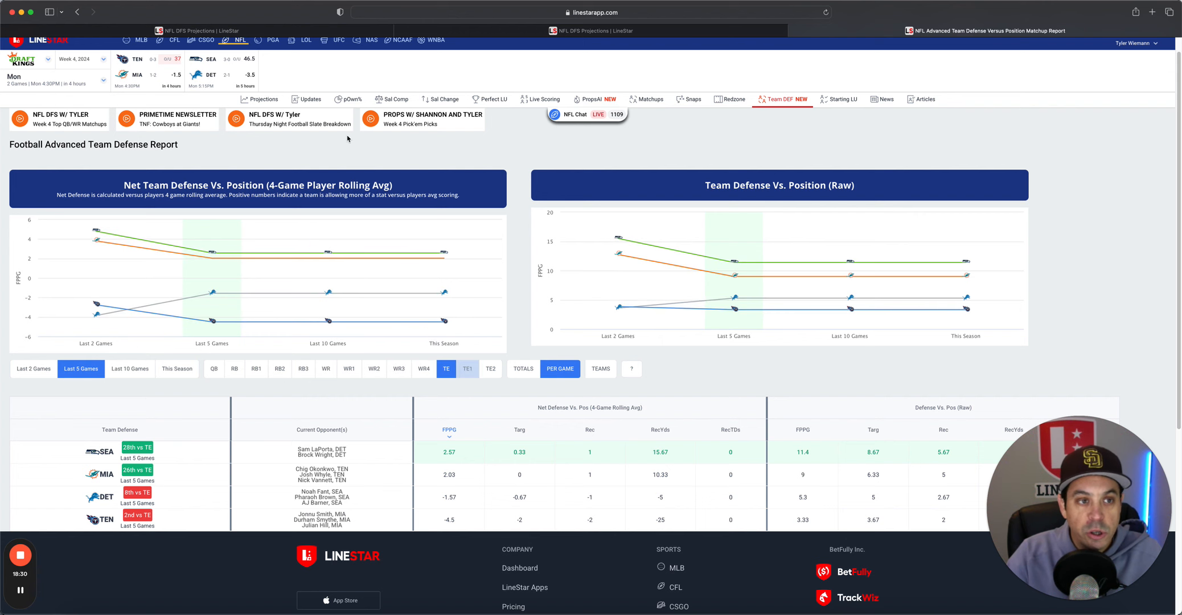
{"action": "left_click", "coordinate": [259, 121]}
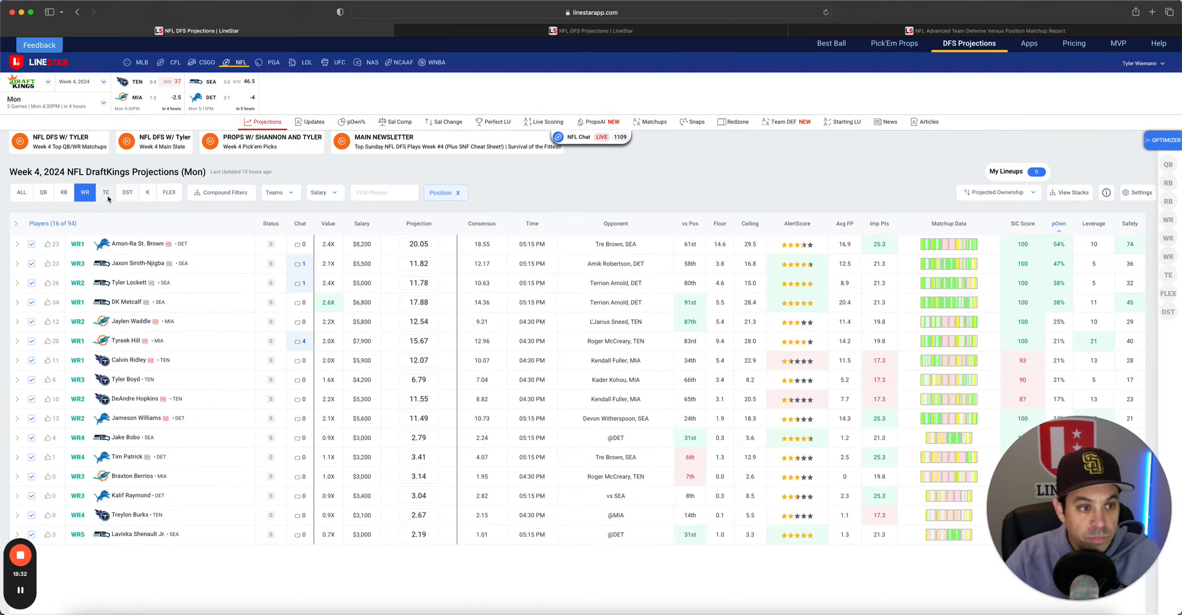
{"action": "left_click", "coordinate": [106, 193]}
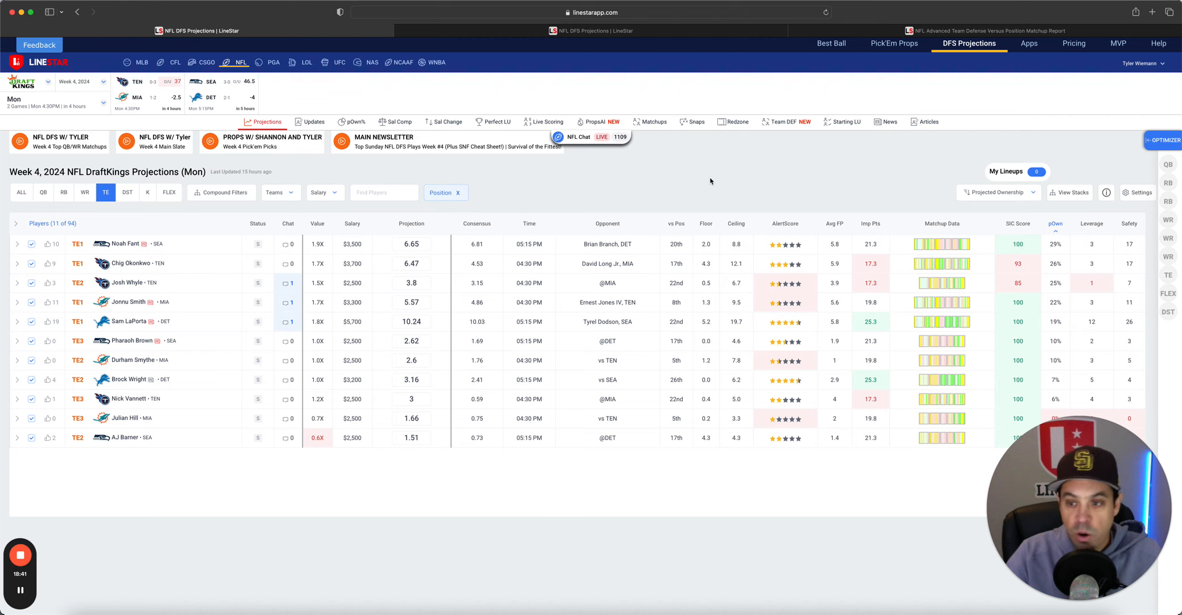
{"action": "mouse_move", "coordinate": [196, 295]}
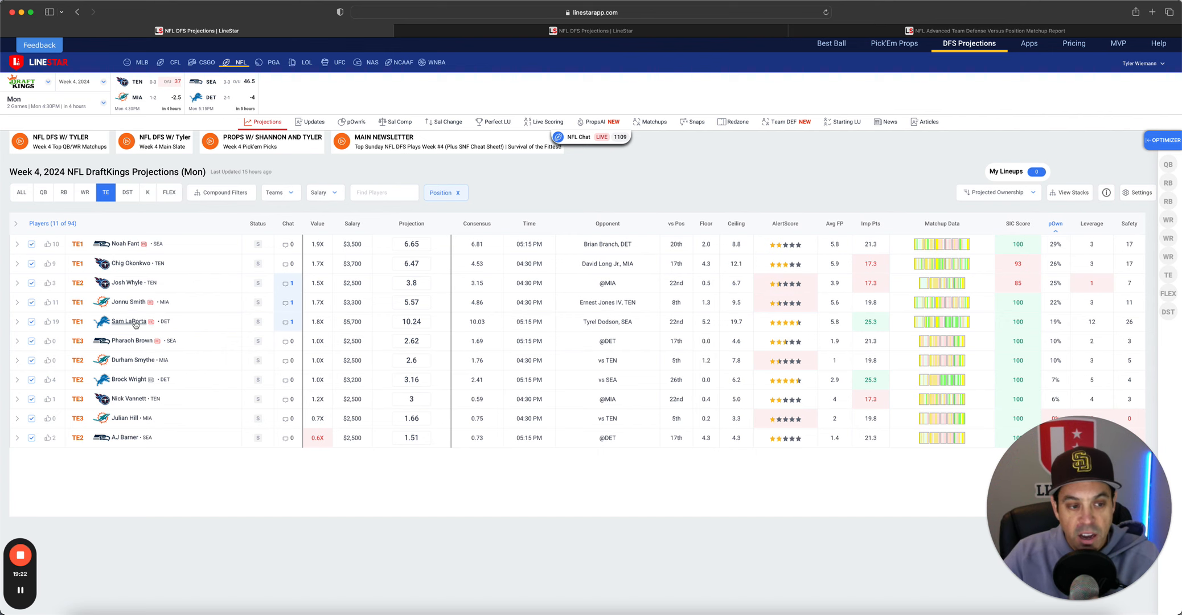
Open and close Sam LaPorta's player card from the DraftKings tight end list.
{"action": "left_click", "coordinate": [128, 321]}
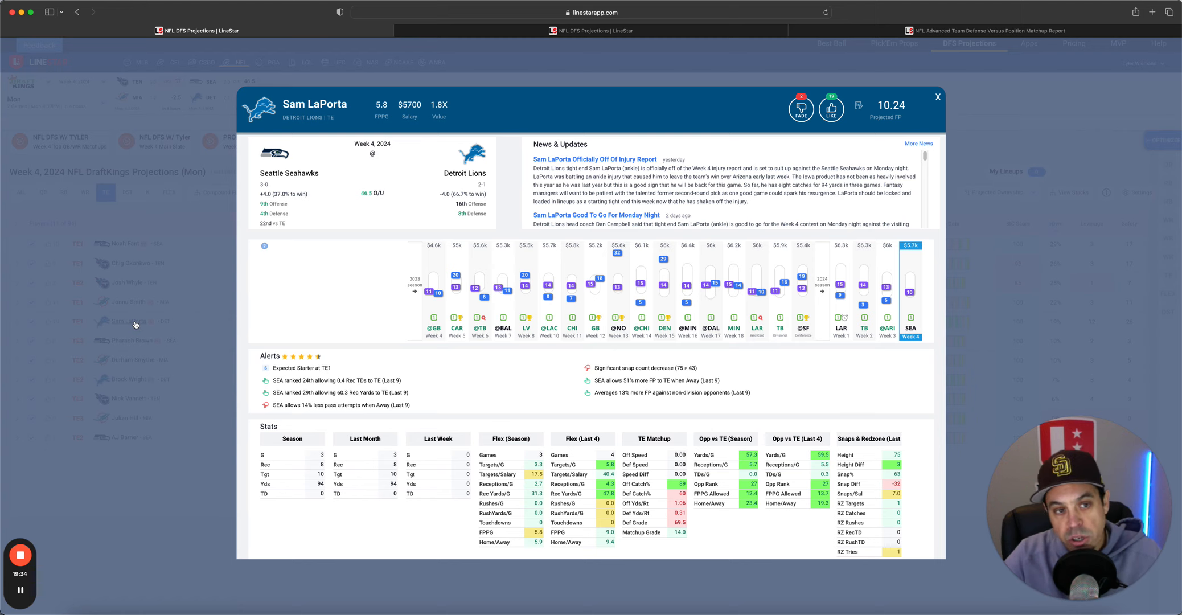
{"action": "mouse_move", "coordinate": [482, 405]}
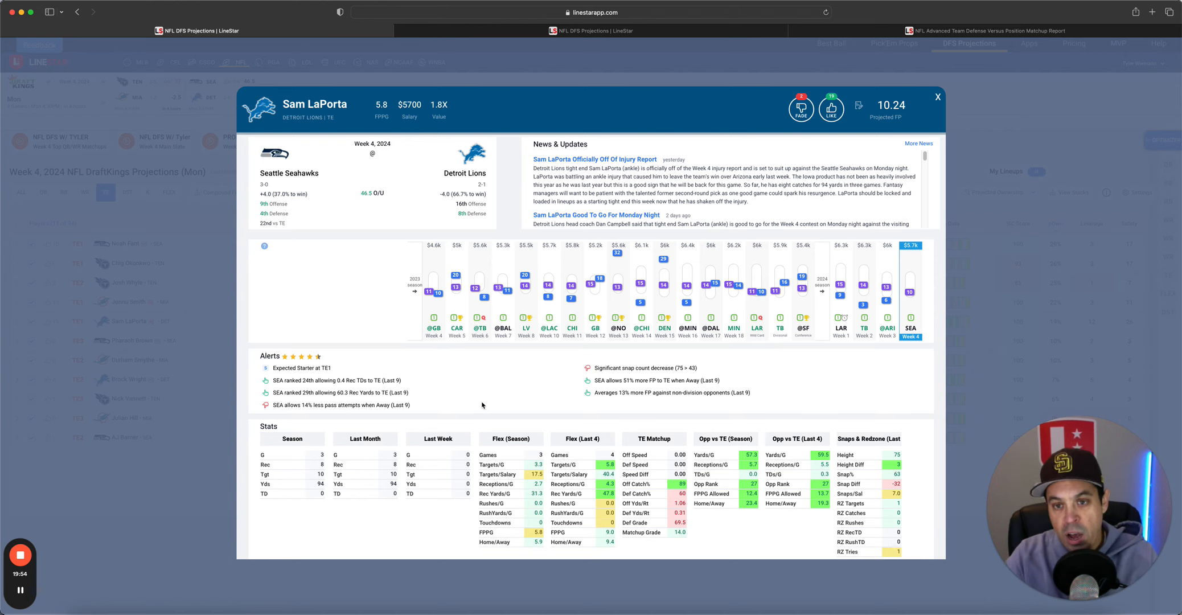
{"action": "left_click", "coordinate": [937, 96]}
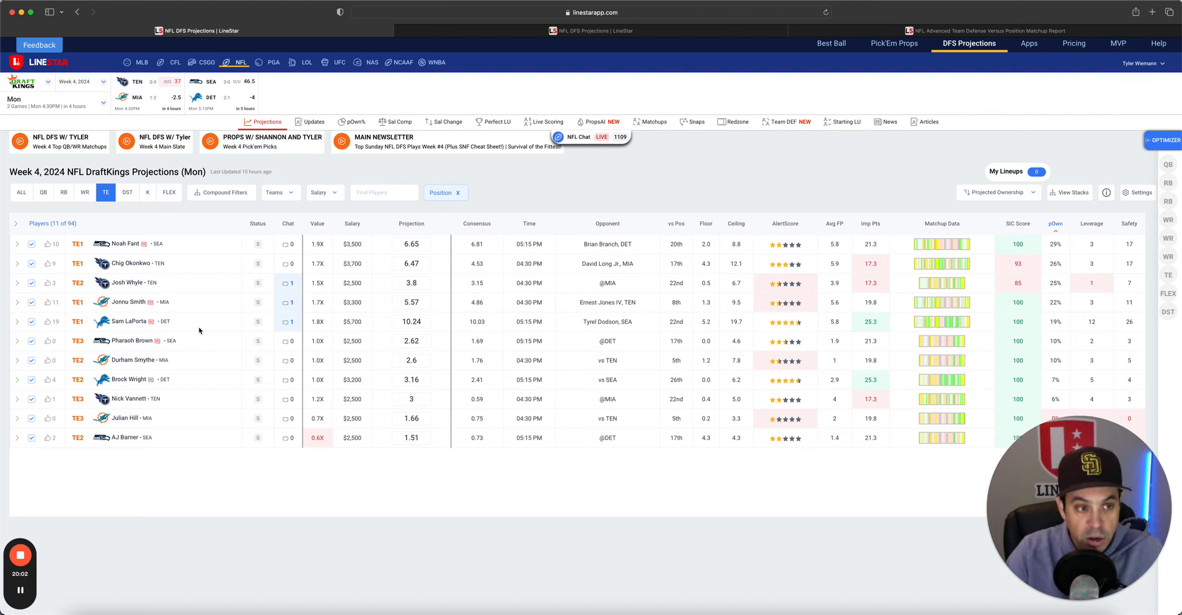
{"action": "mouse_move", "coordinate": [120, 245]}
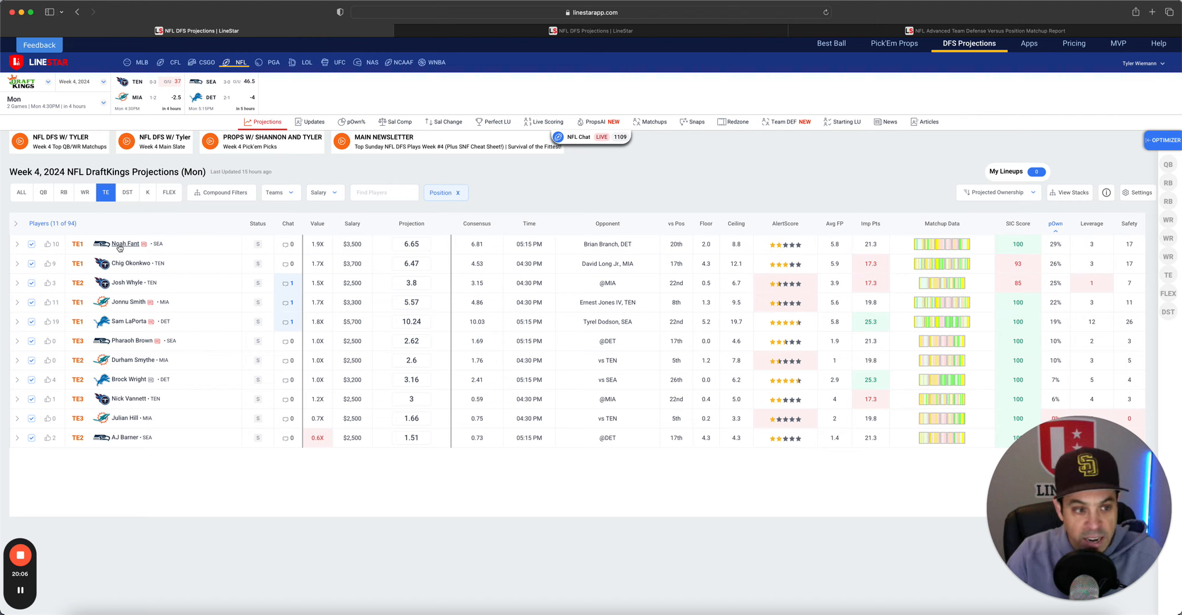
{"action": "mouse_move", "coordinate": [173, 316]}
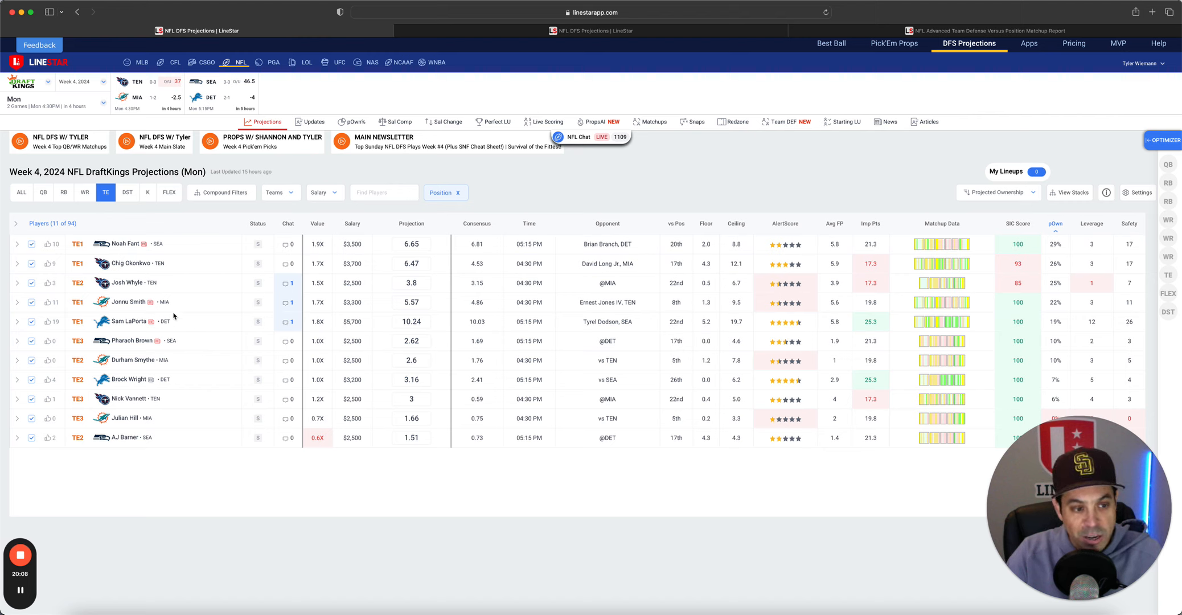
{"action": "mouse_move", "coordinate": [184, 405]}
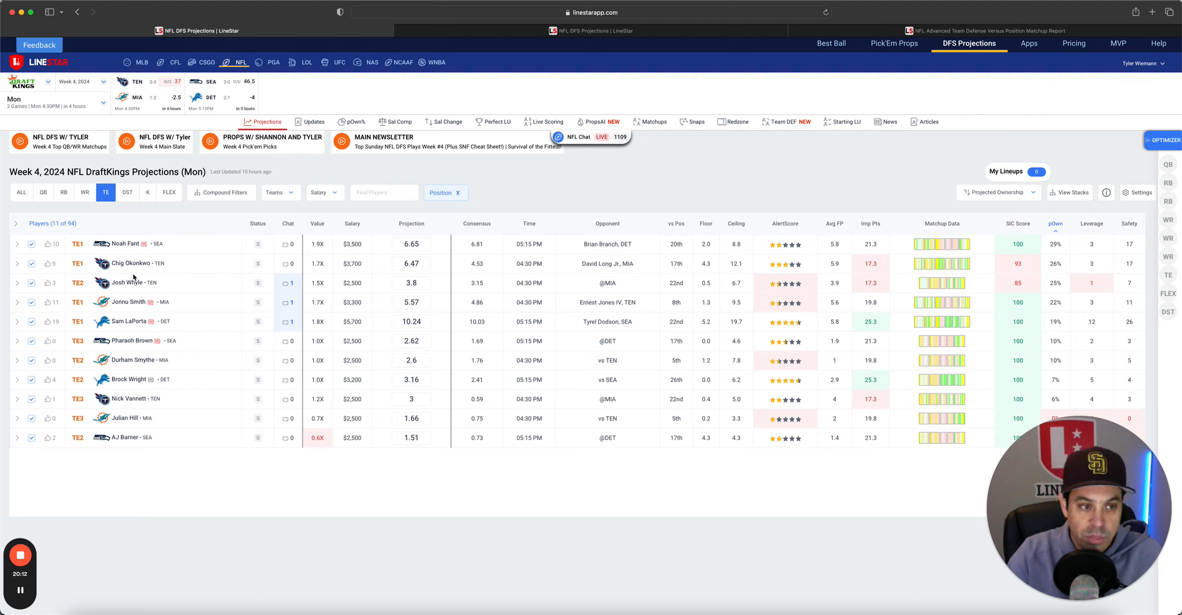
{"action": "left_click", "coordinate": [132, 283]}
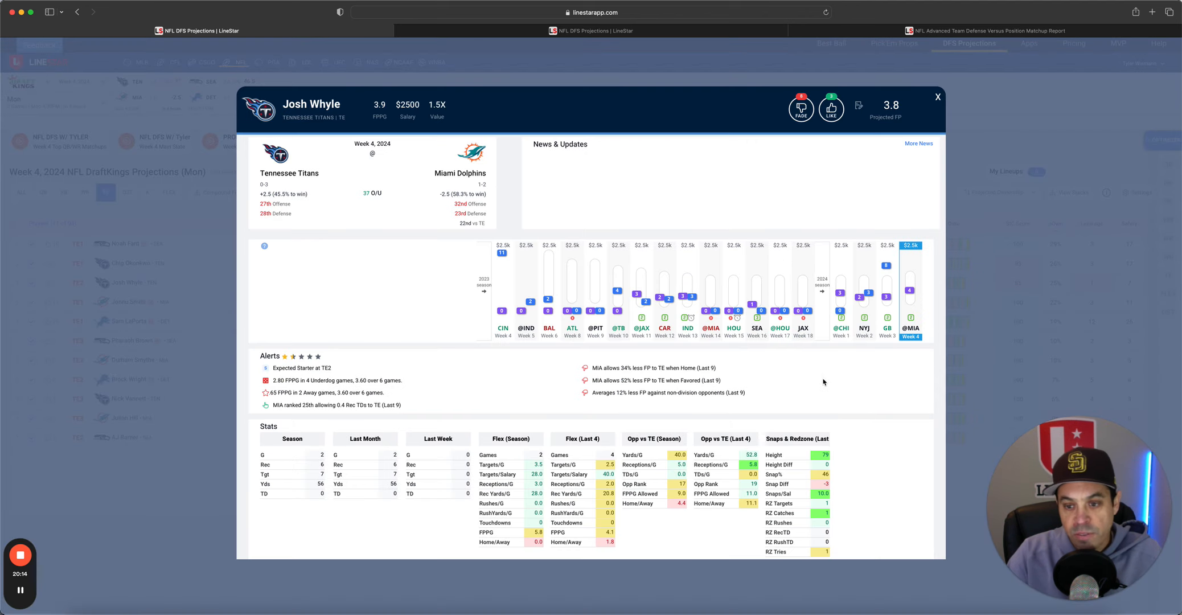
{"action": "mouse_move", "coordinate": [942, 128]}
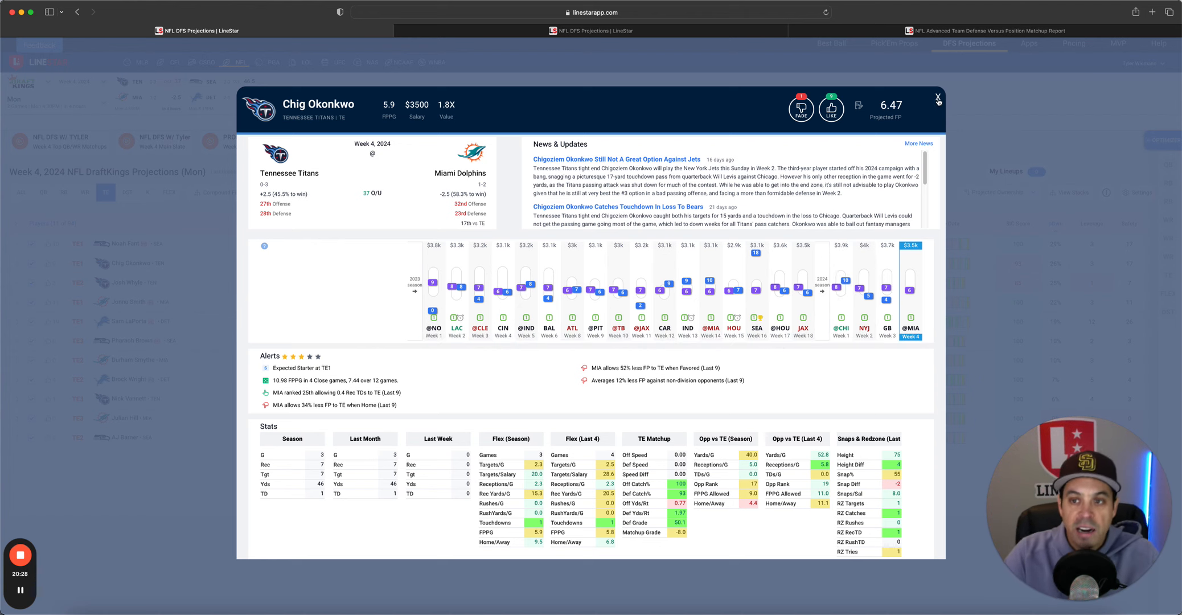
{"action": "left_click", "coordinate": [937, 98]}
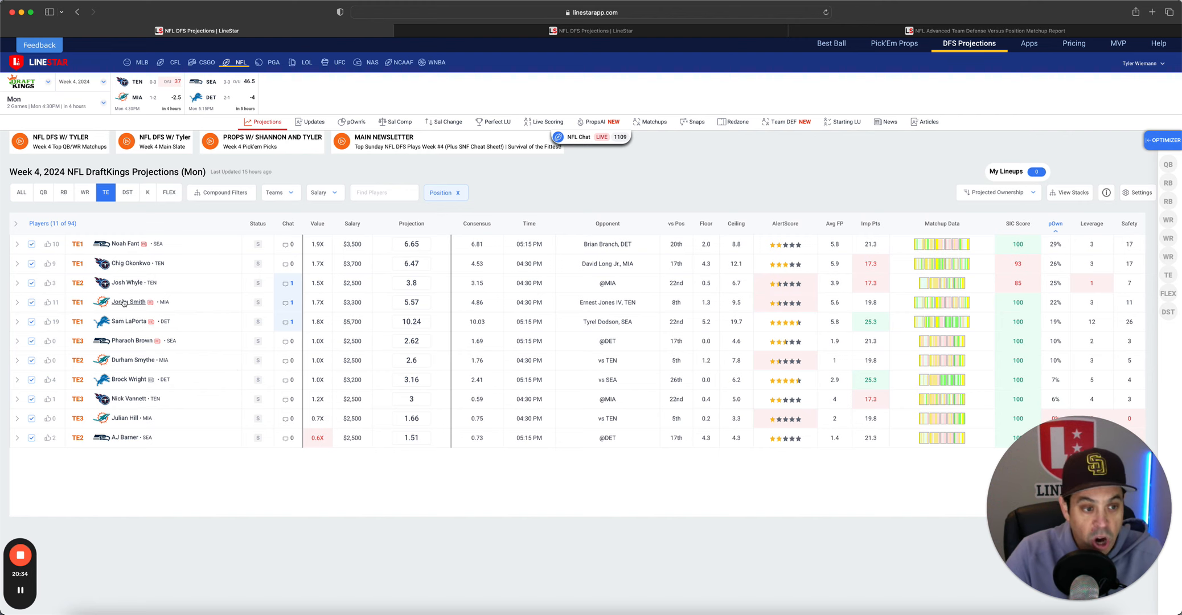
{"action": "left_click", "coordinate": [128, 301]}
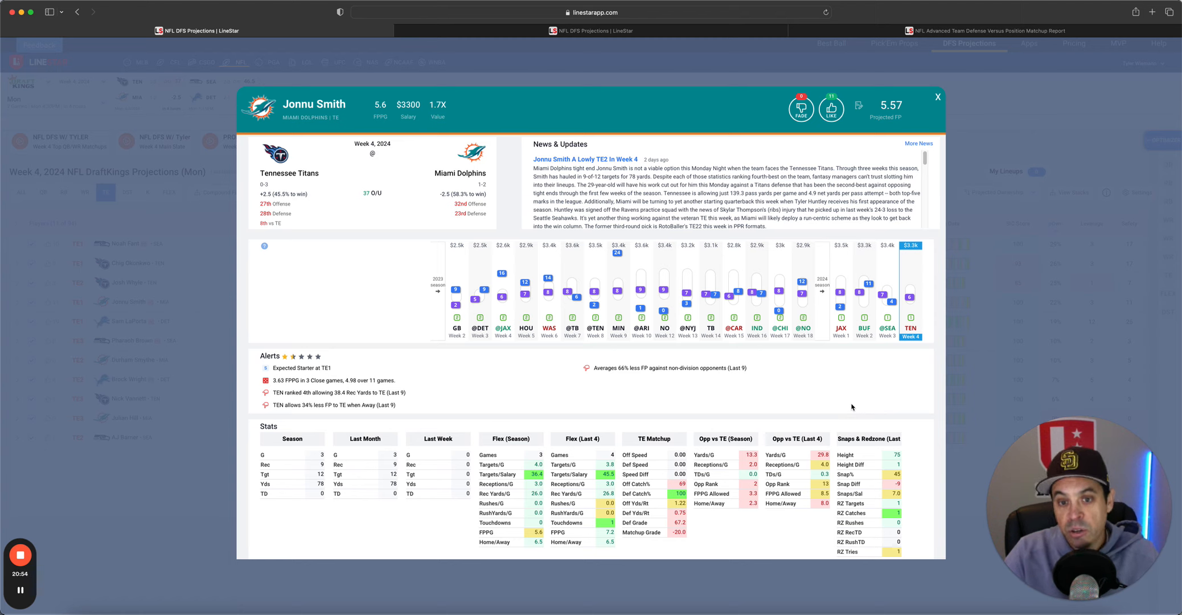
{"action": "mouse_move", "coordinate": [793, 214]}
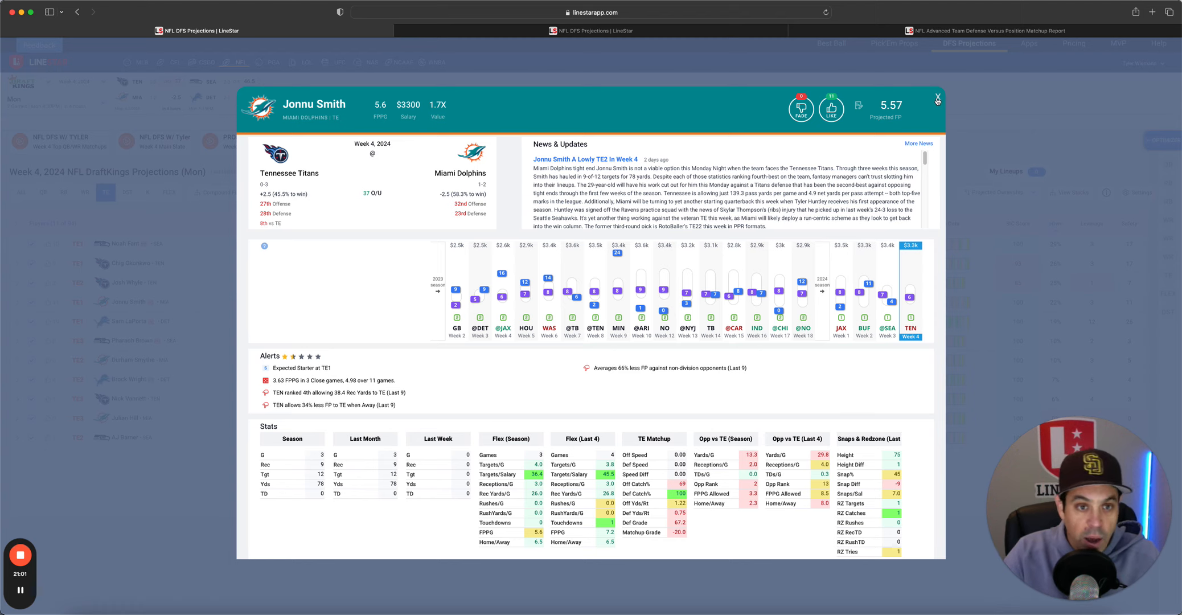
{"action": "left_click", "coordinate": [937, 99]}
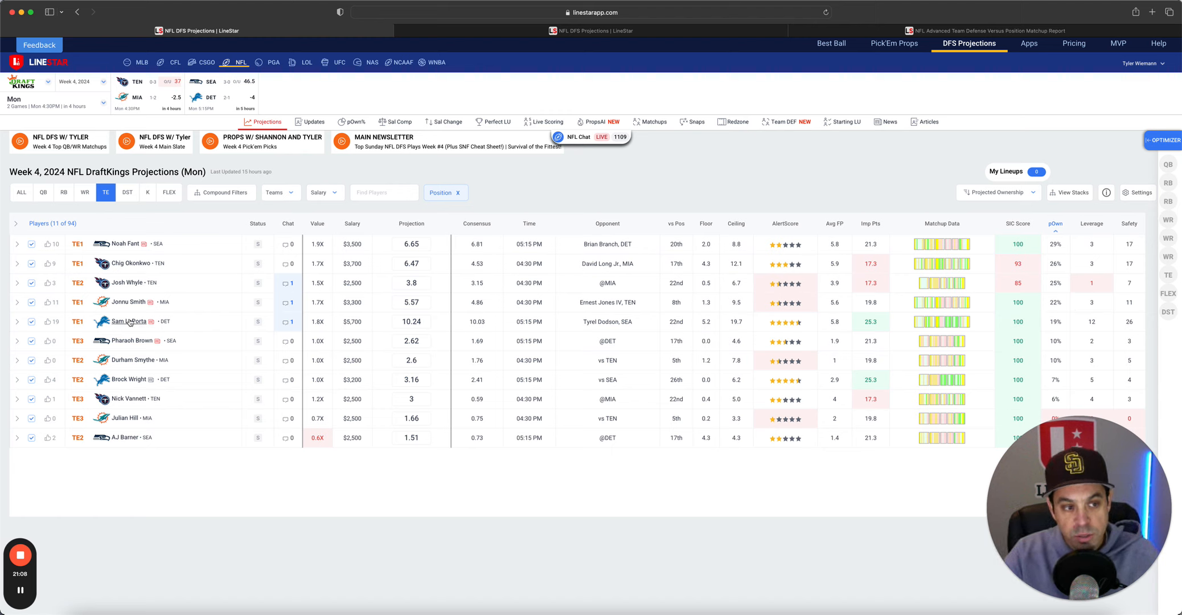
{"action": "mouse_move", "coordinate": [230, 275]}
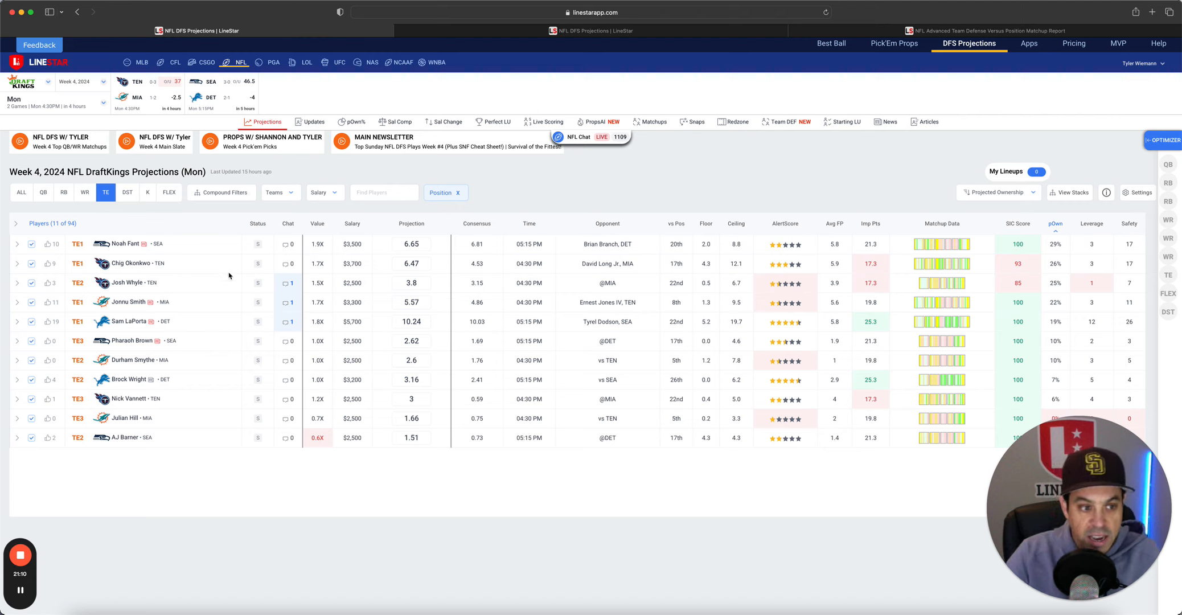
{"action": "mouse_move", "coordinate": [145, 231]}
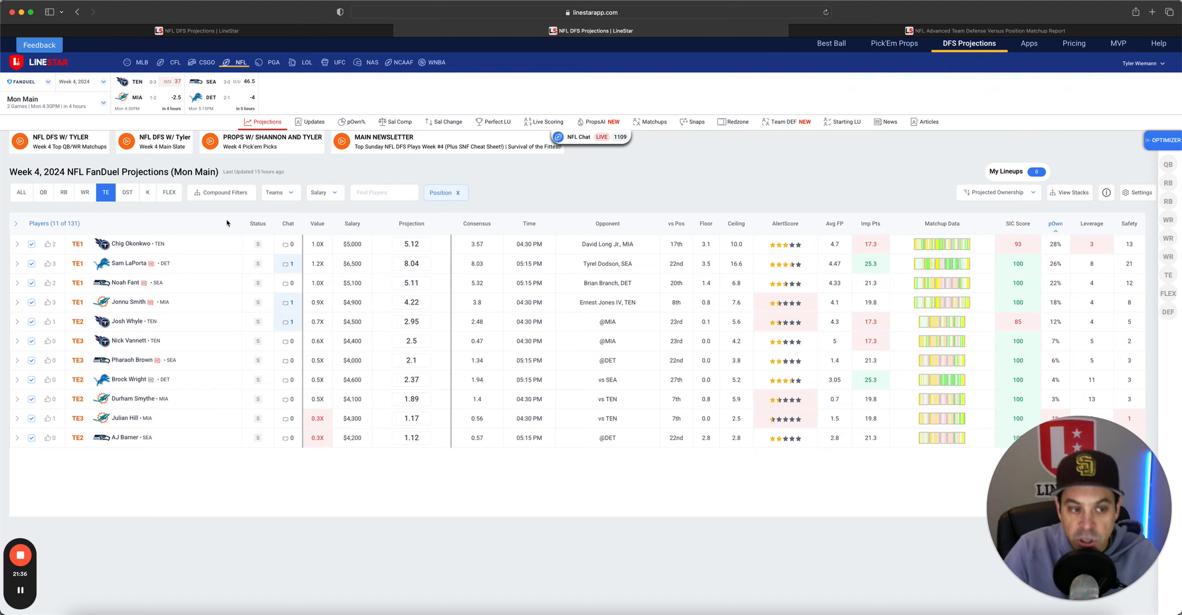
{"action": "left_click", "coordinate": [131, 263]}
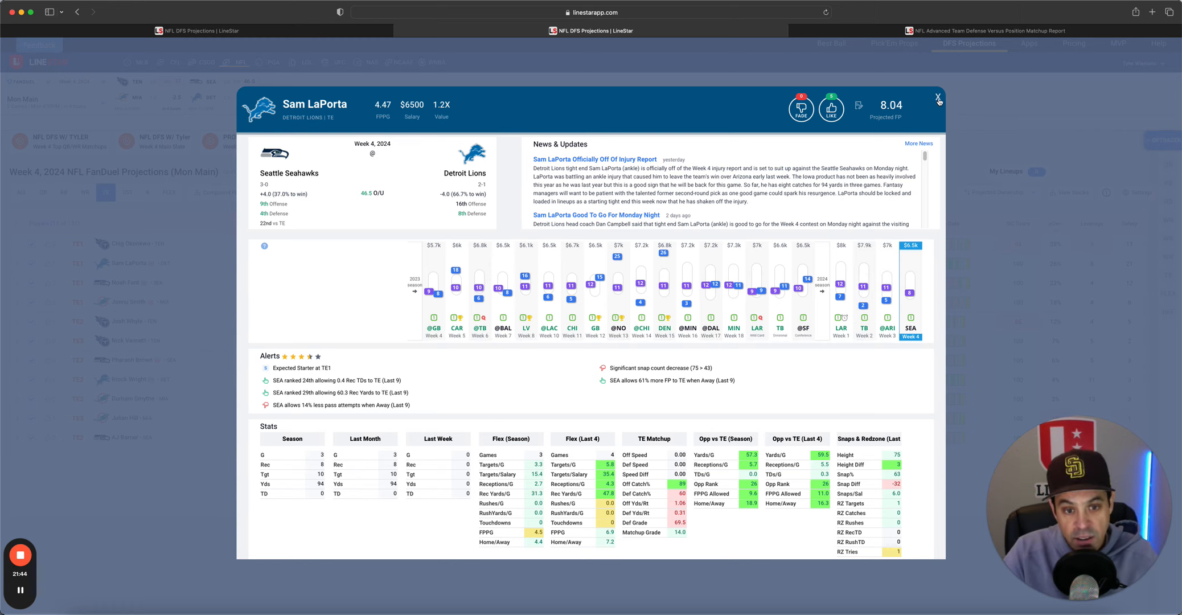
{"action": "mouse_move", "coordinate": [582, 295]}
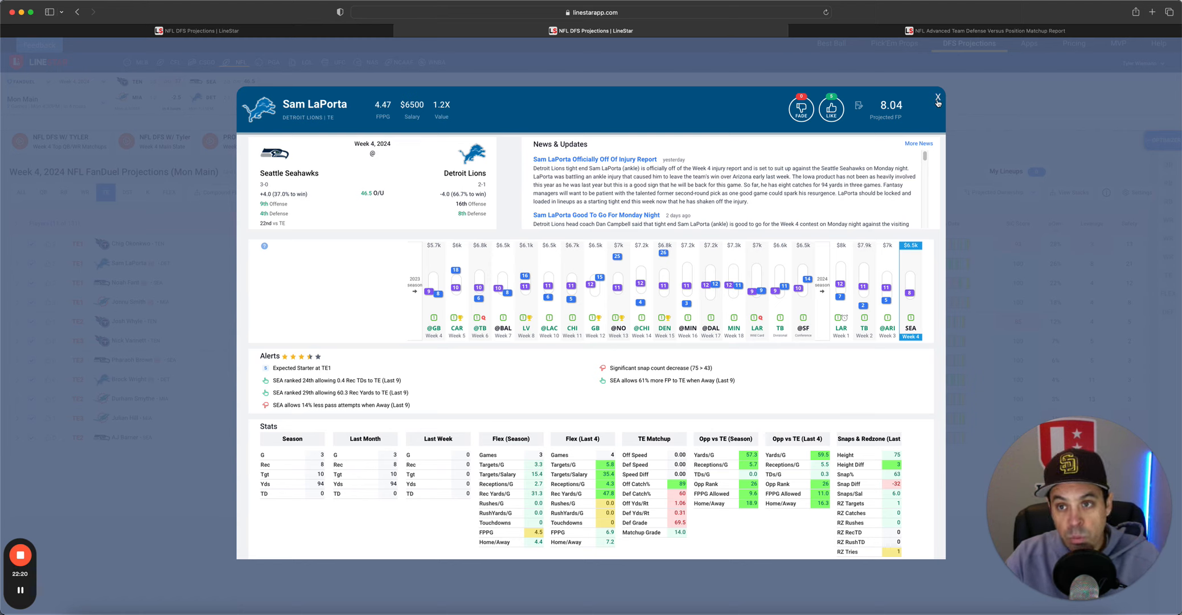
{"action": "left_click", "coordinate": [938, 98]}
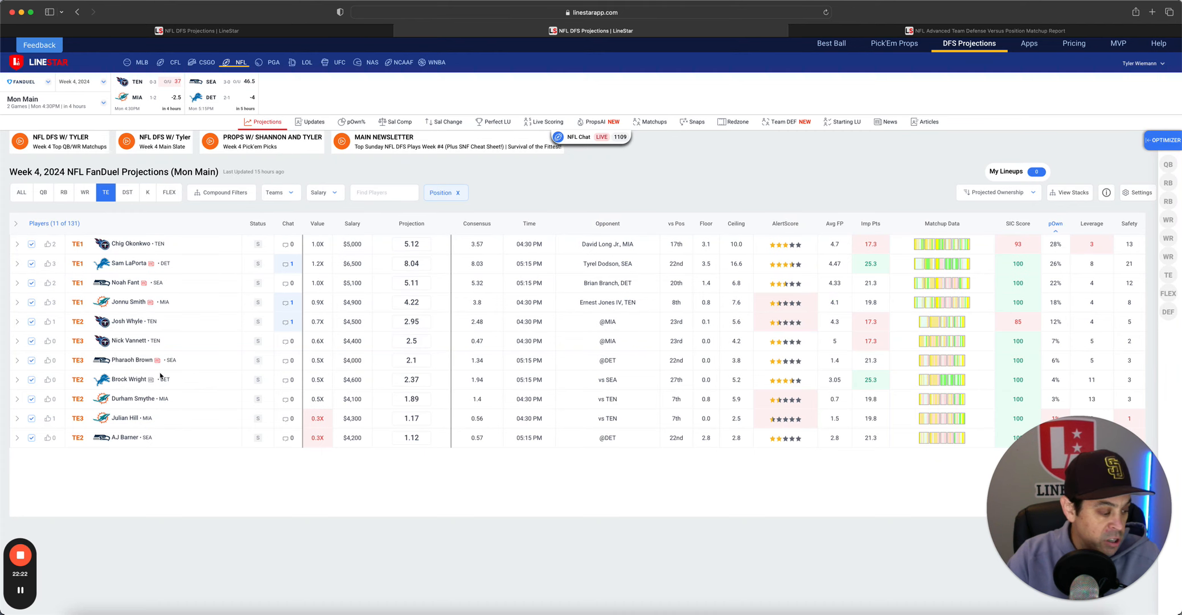
{"action": "mouse_move", "coordinate": [169, 239]}
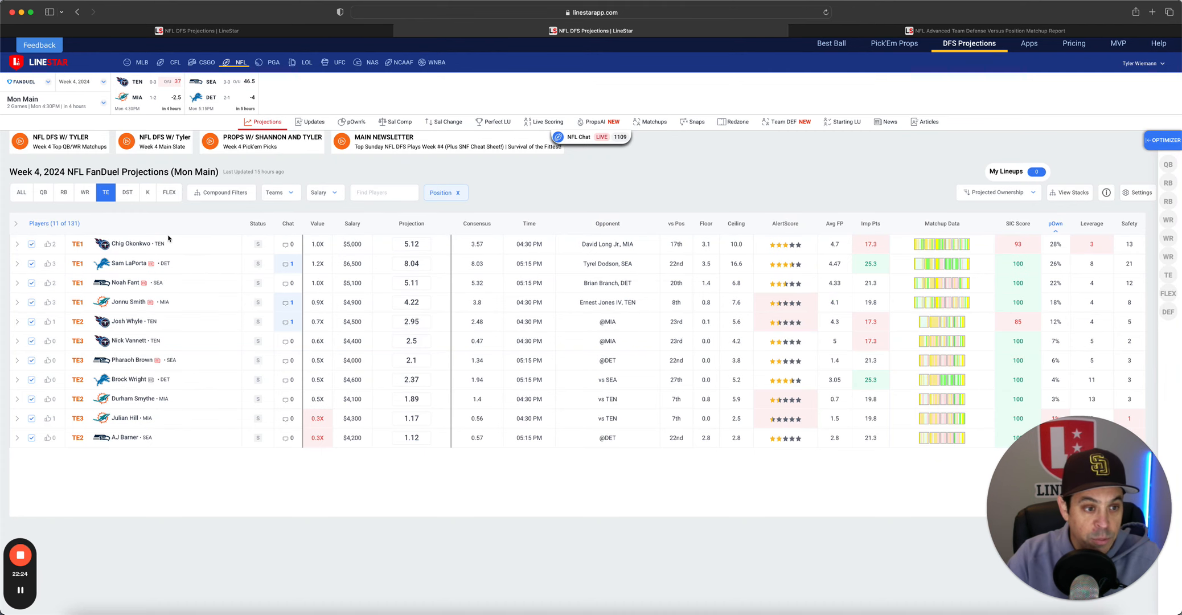
Check TE1 matchups in the defense report, then list the four FanDuel team defenses.
{"action": "left_click", "coordinate": [128, 193]}
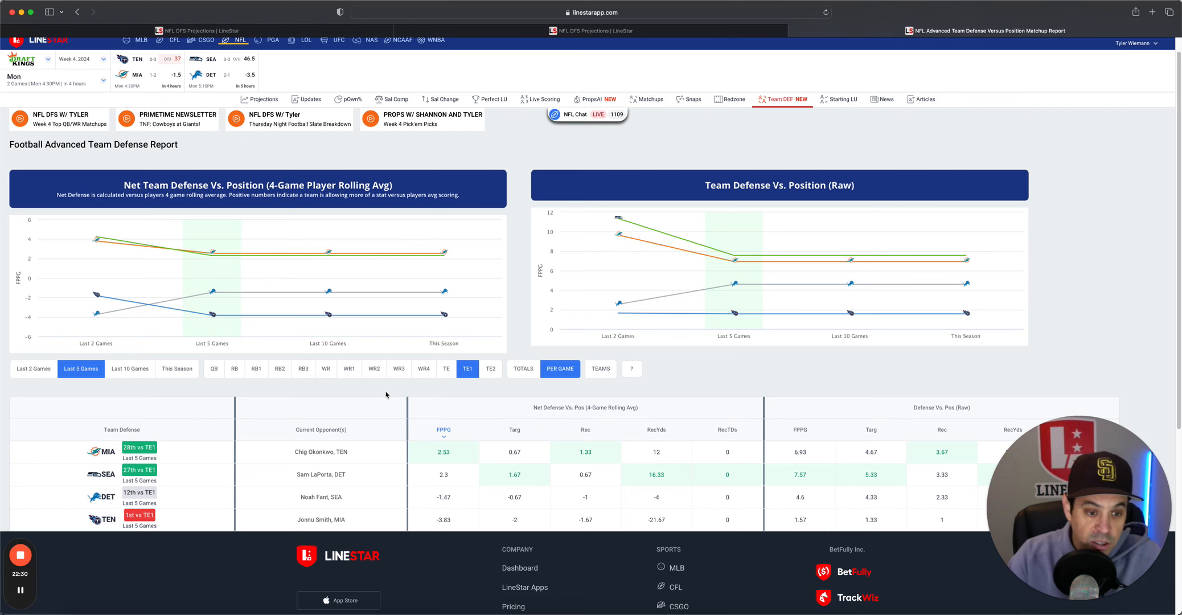
{"action": "left_click", "coordinate": [309, 474]}
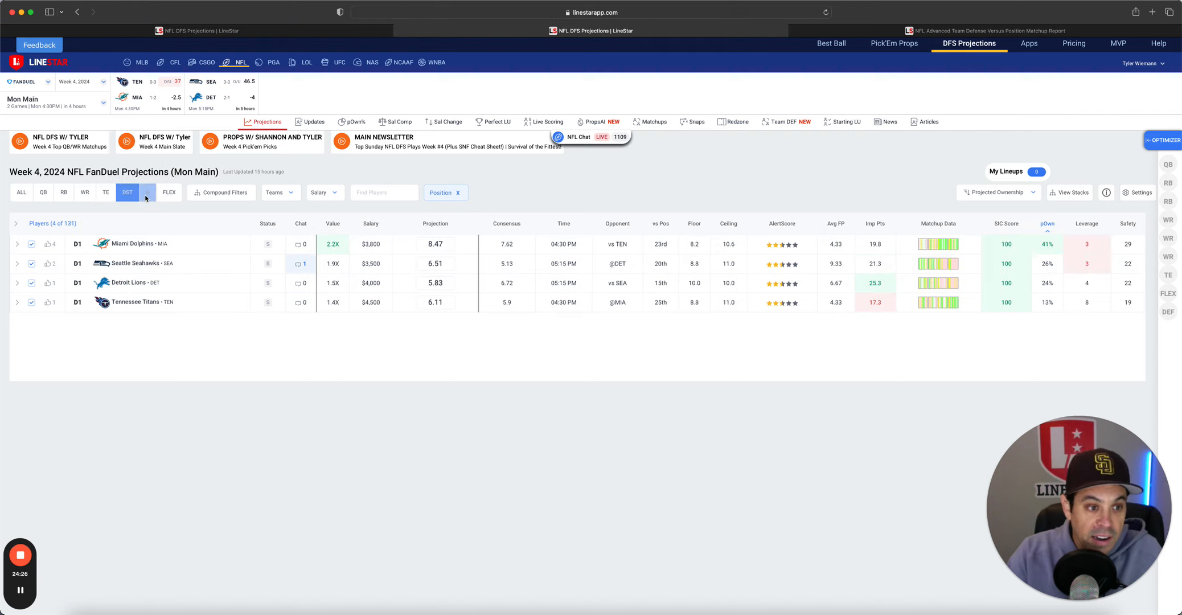
{"action": "left_click", "coordinate": [128, 192]}
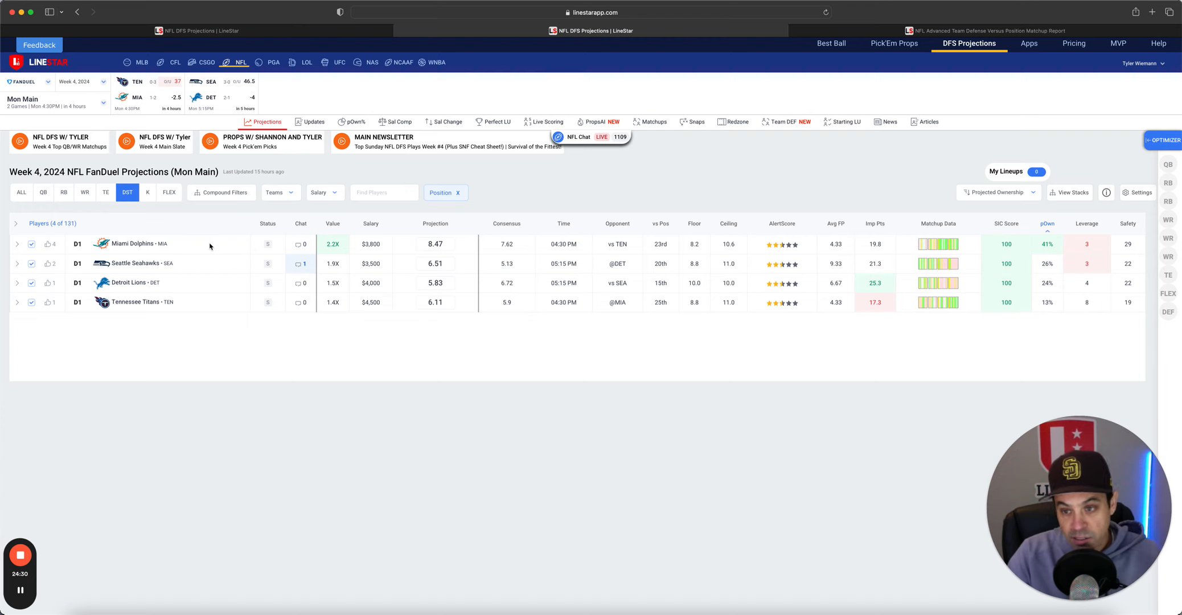
{"action": "mouse_move", "coordinate": [214, 273]}
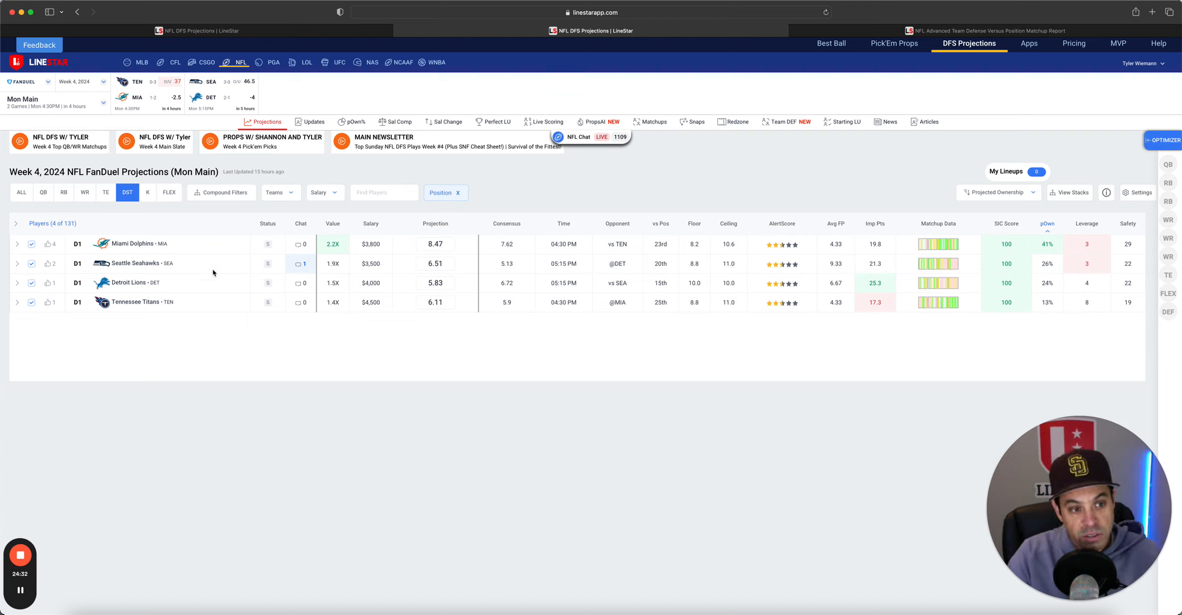
{"action": "mouse_move", "coordinate": [212, 288]}
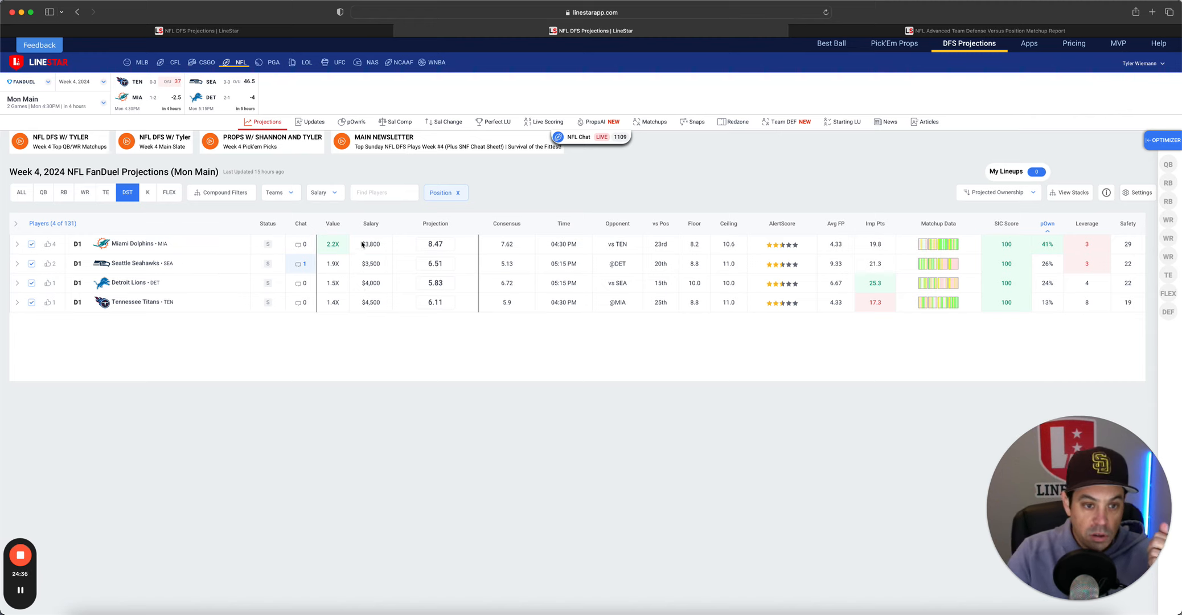
{"action": "mouse_move", "coordinate": [373, 316]}
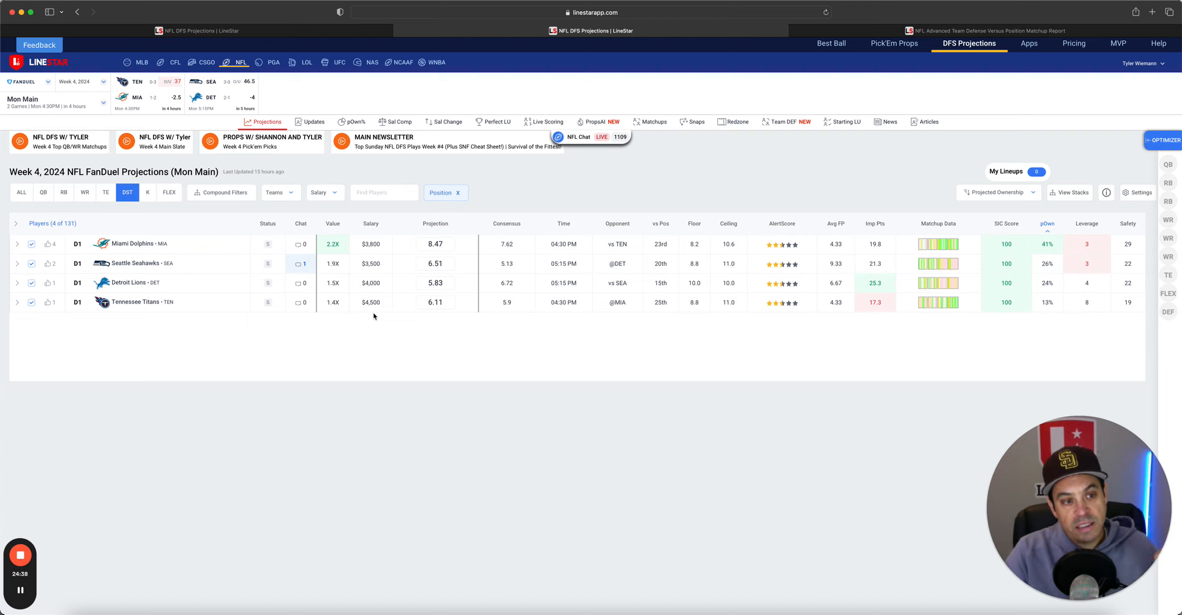
{"action": "mouse_move", "coordinate": [372, 317]}
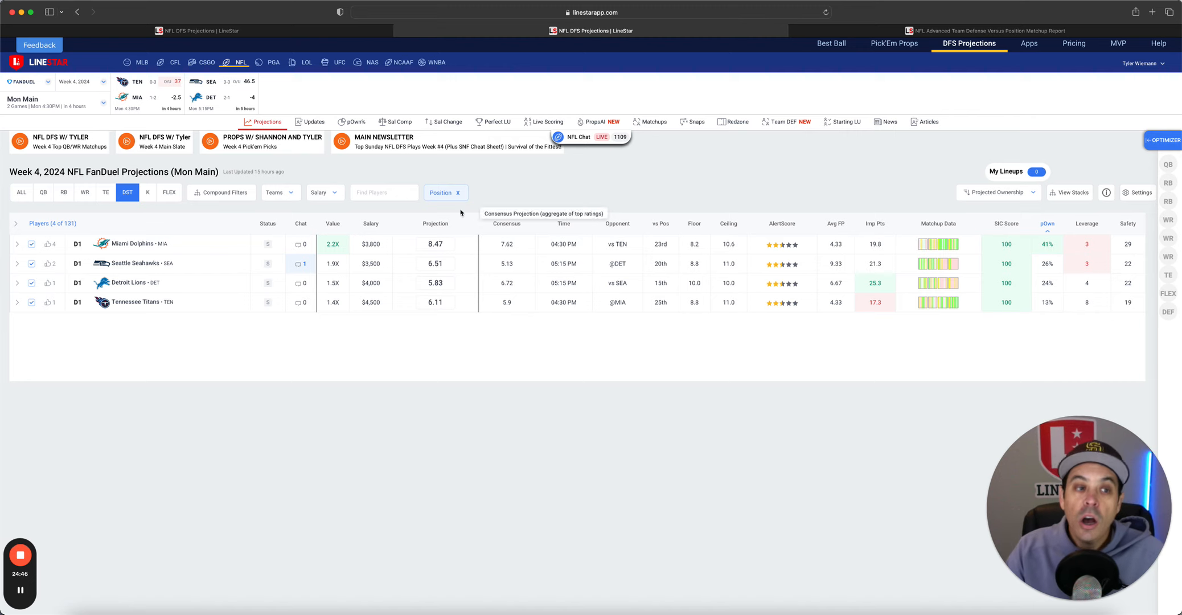
Set the FanDuel Mon Main projections position filter back to ALL.
{"action": "left_click", "coordinate": [21, 192]}
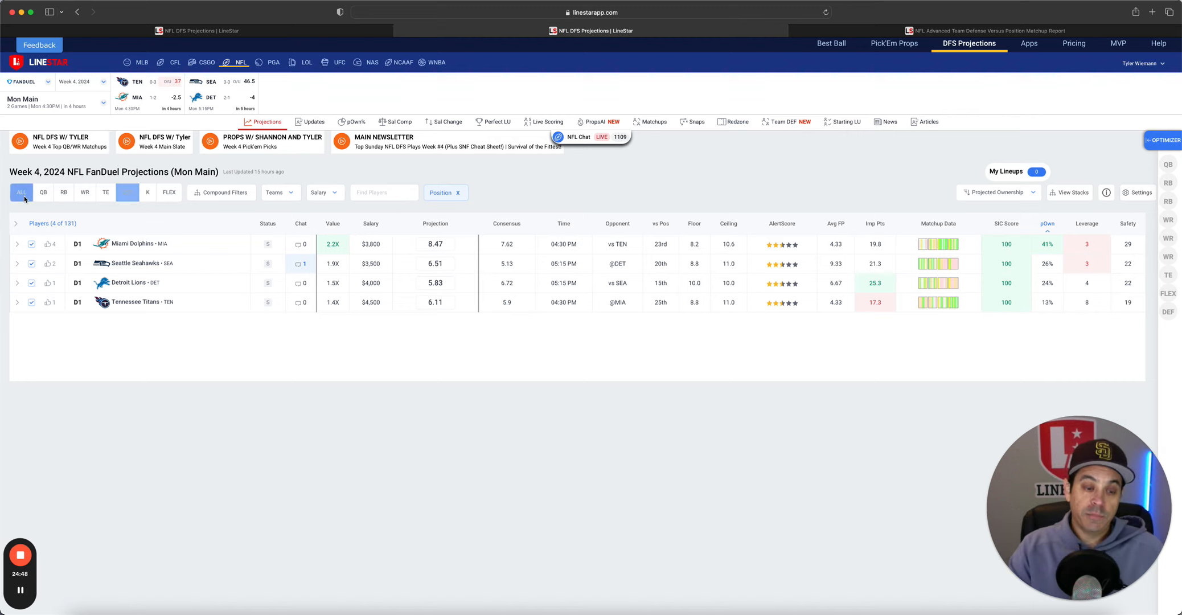